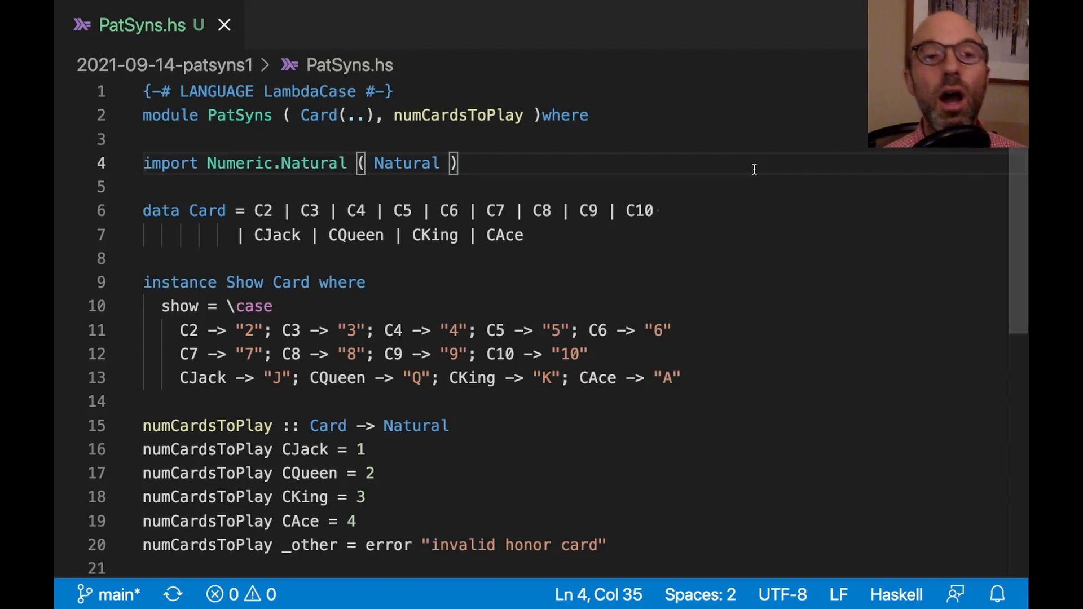
mouse_move(542, 111)
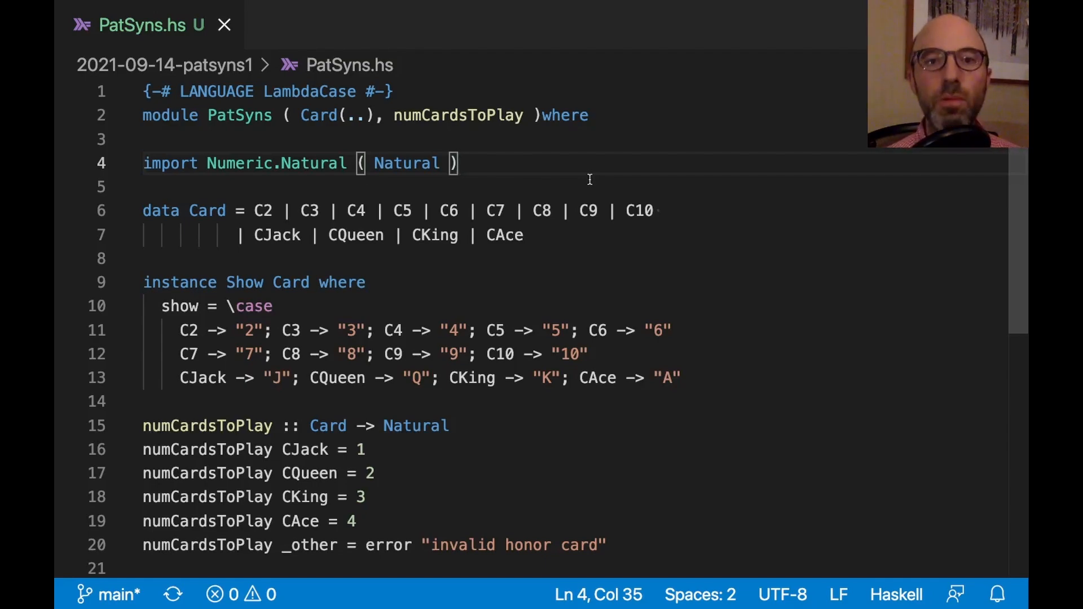
Add 'deriving (Enum, Bounded)' to the Card type.
left_click_drag(247, 210, 523, 234)
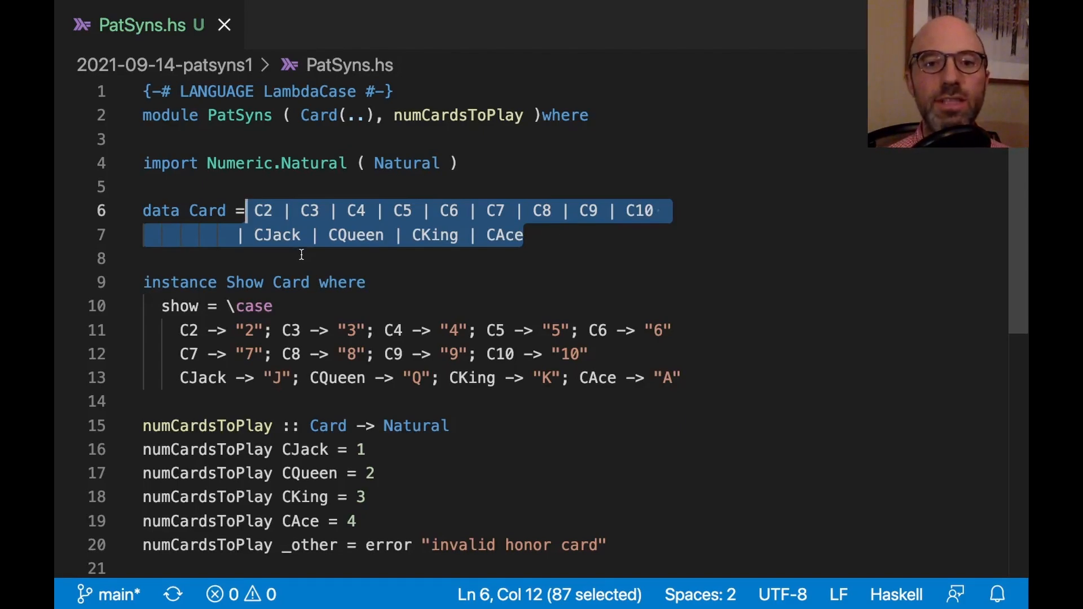
left_click(683, 378)
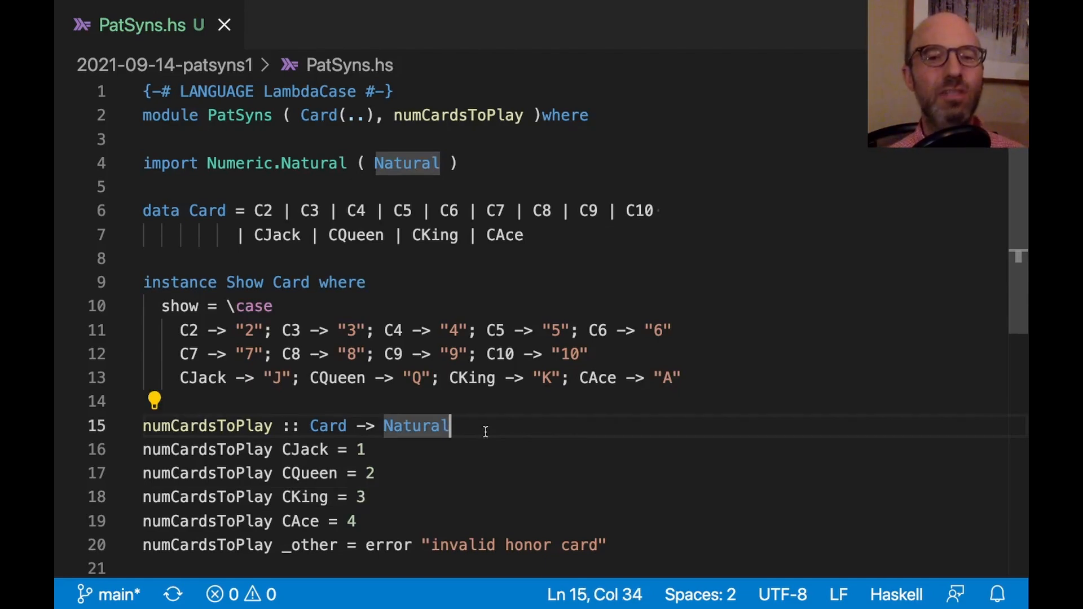
left_click(273, 306)
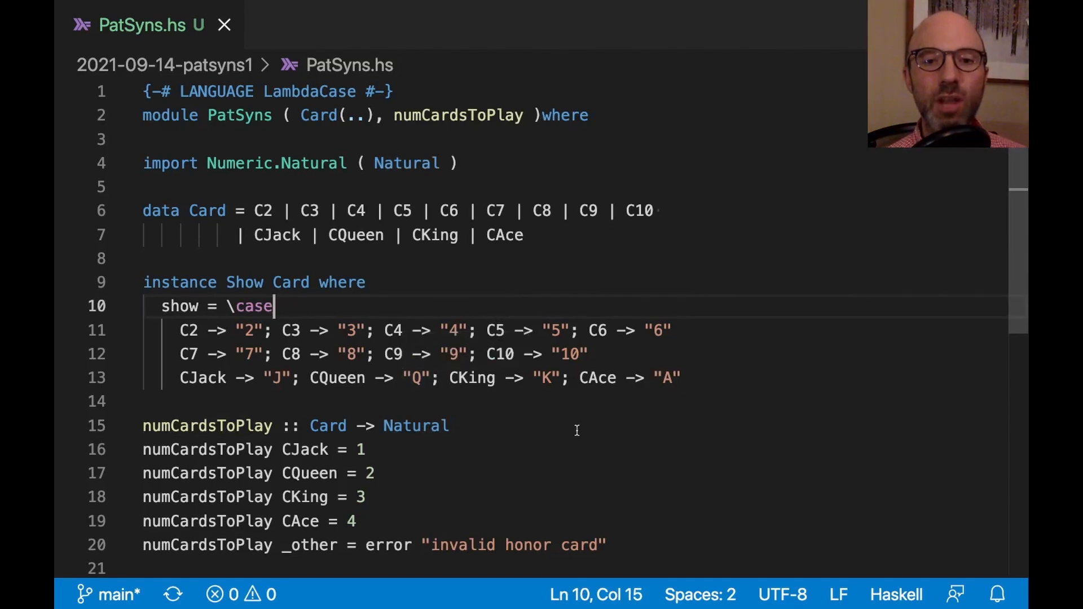
mouse_move(517, 400)
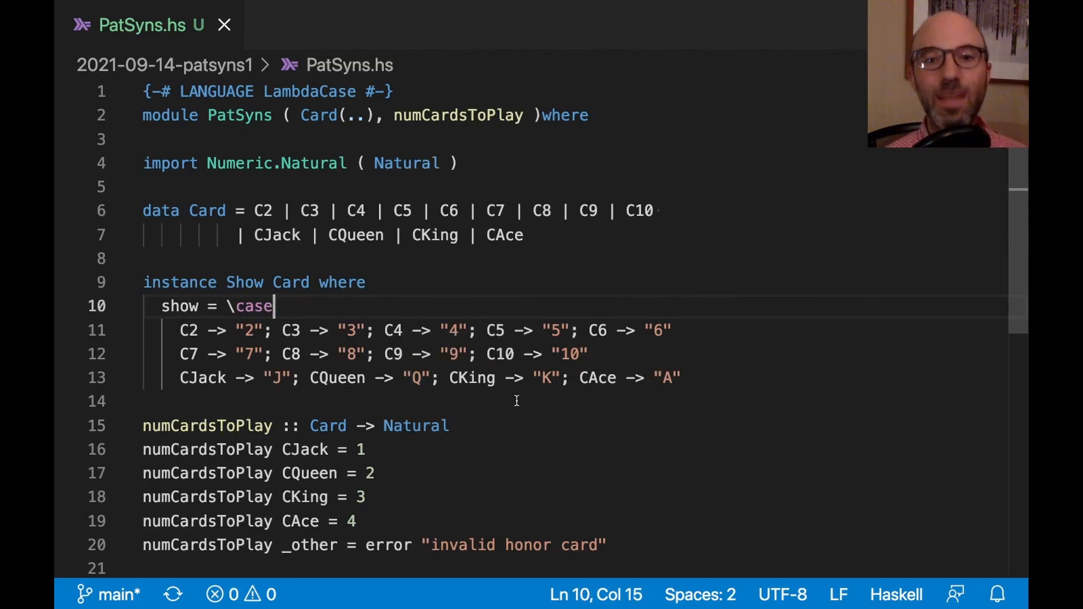
mouse_move(578, 239)
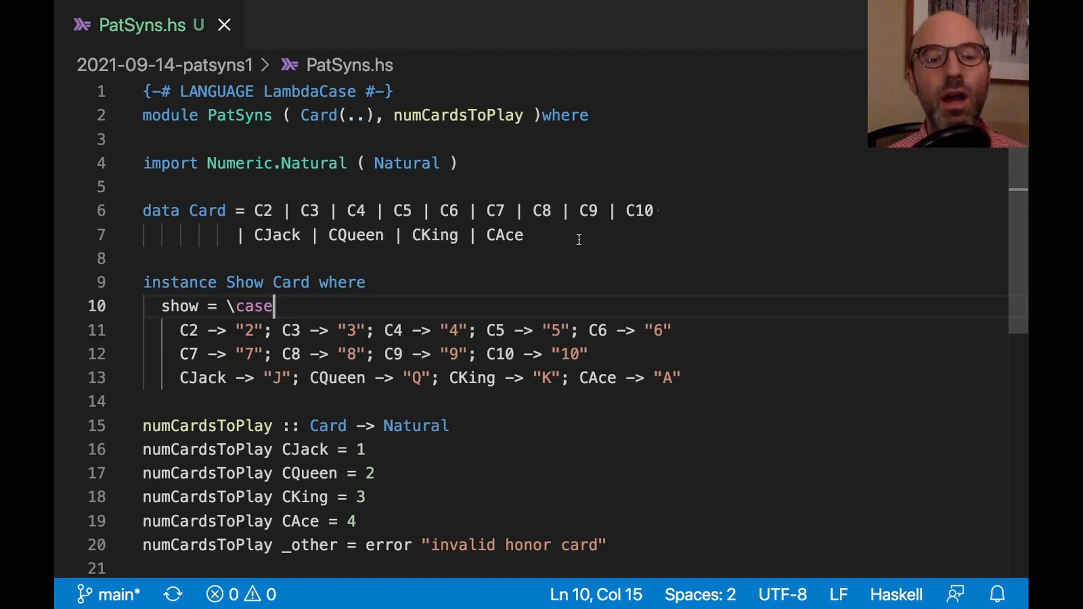
double_click(505, 235)
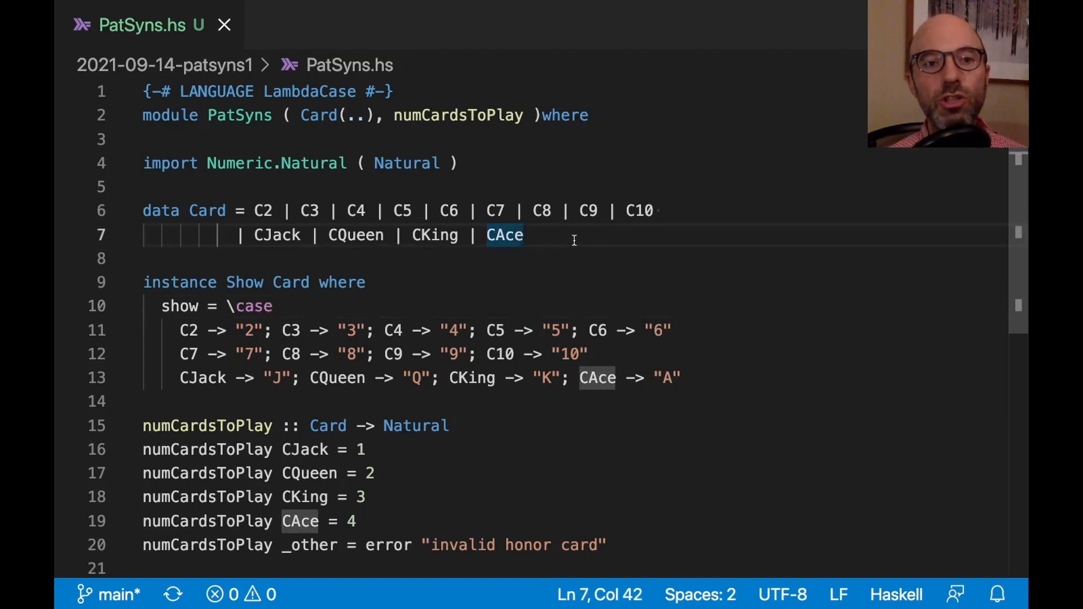
type("deriving (Enu")
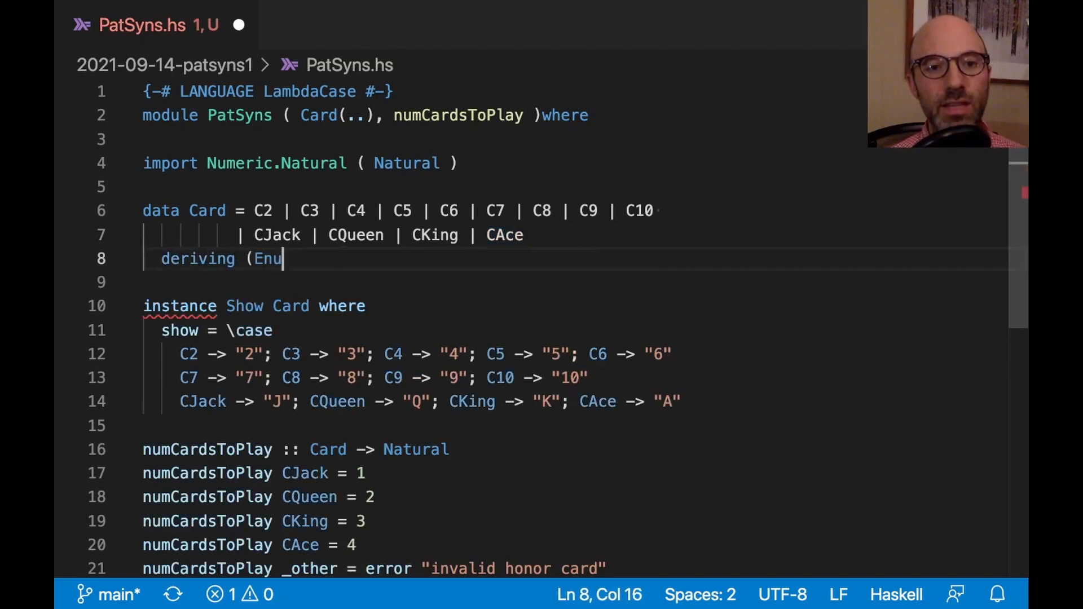
type("m, Bounded)")
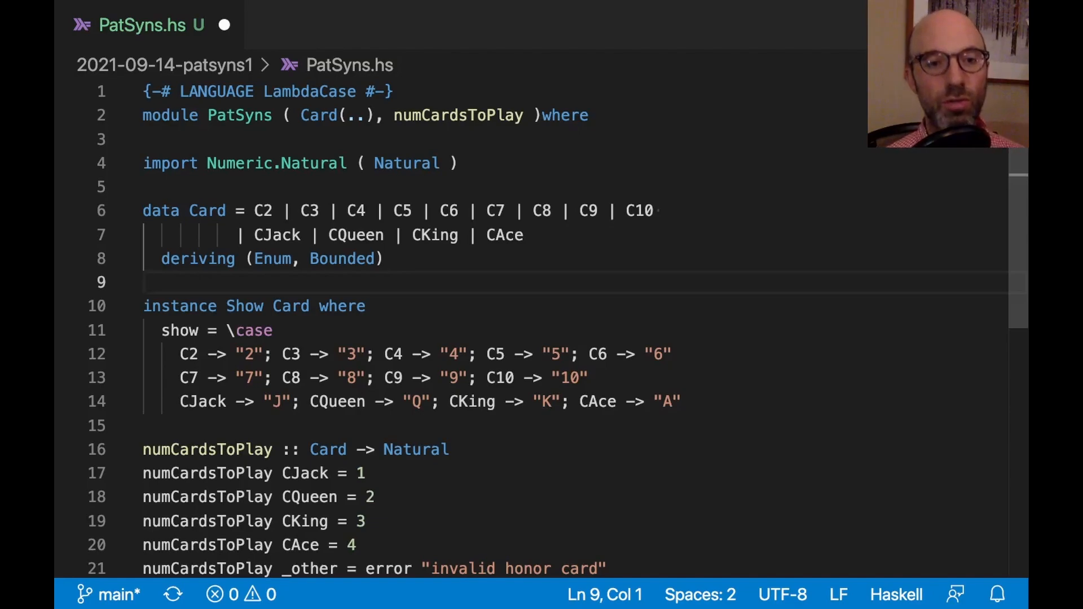
Add the doctest '-- >>> map show [minBound..maxBound :: Card]'.
type("-- >>>")
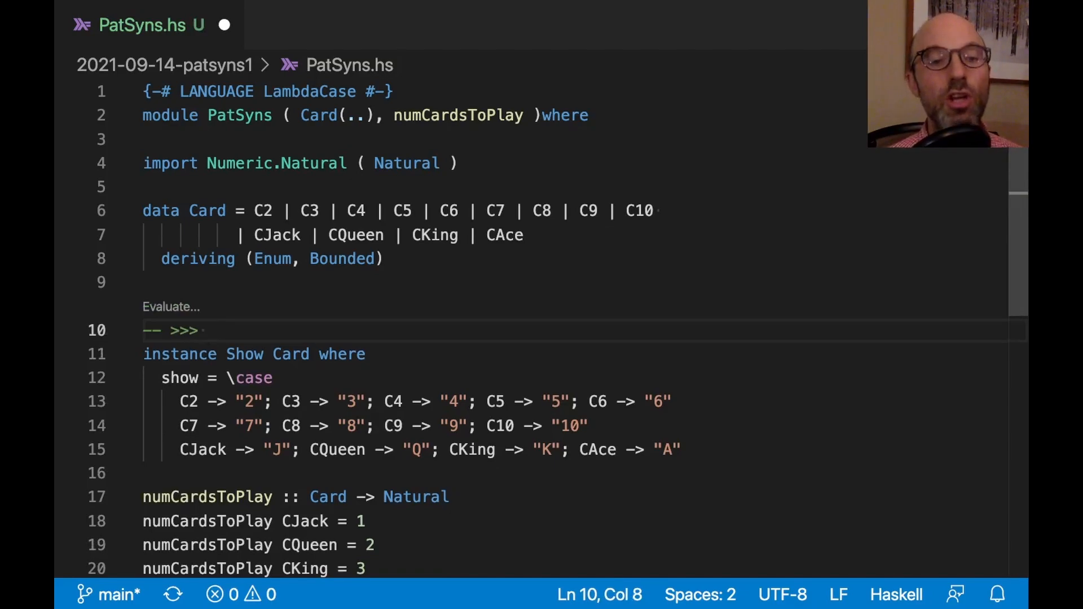
type("map show [")
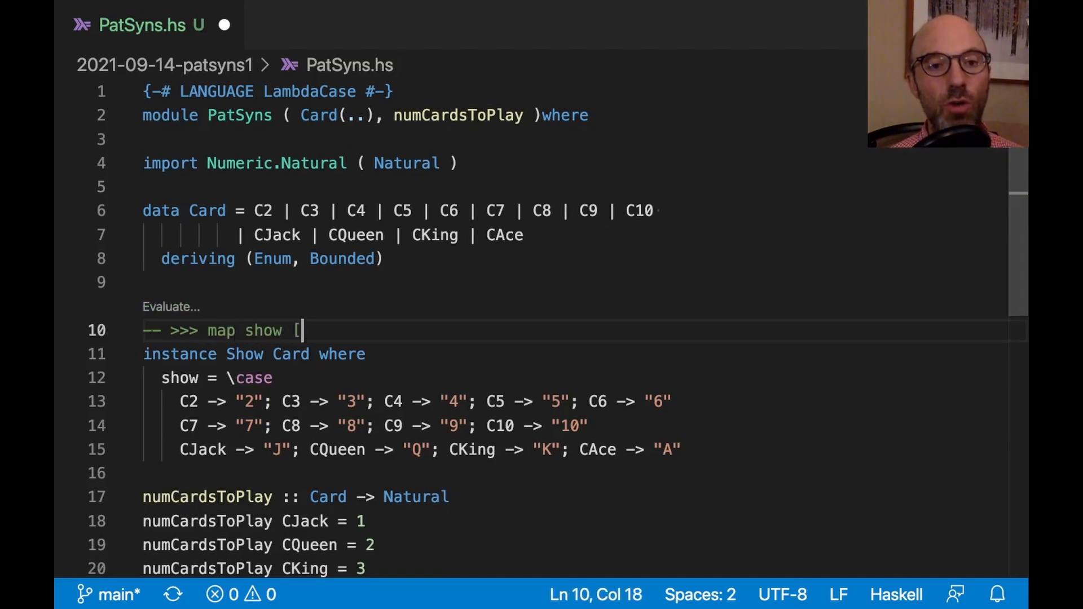
type("minBound..max")
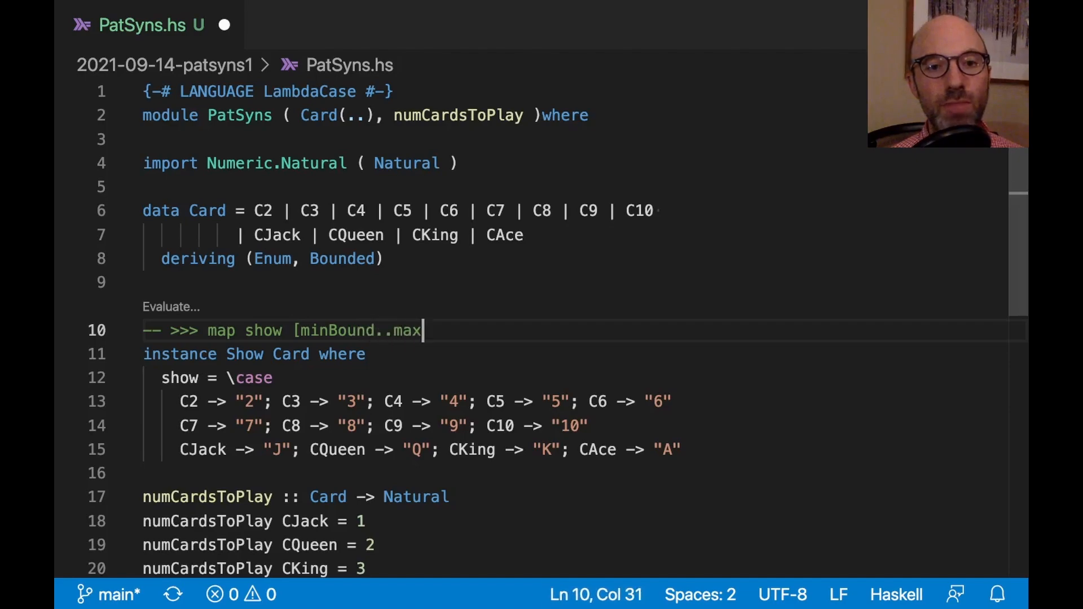
type("Bound :: Card]")
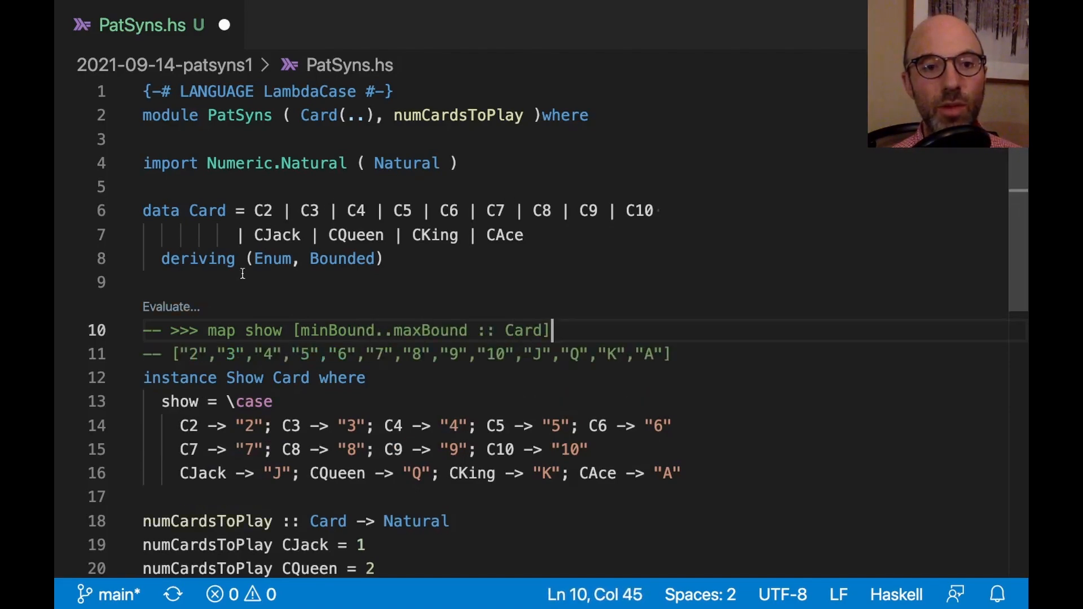
mouse_move(356, 234)
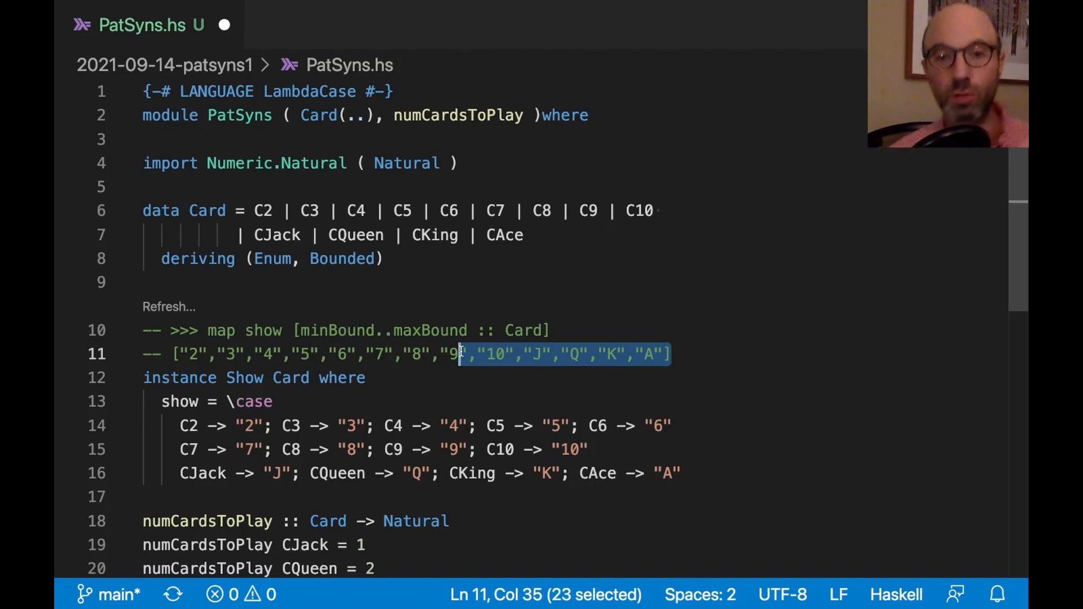
mouse_move(475, 384)
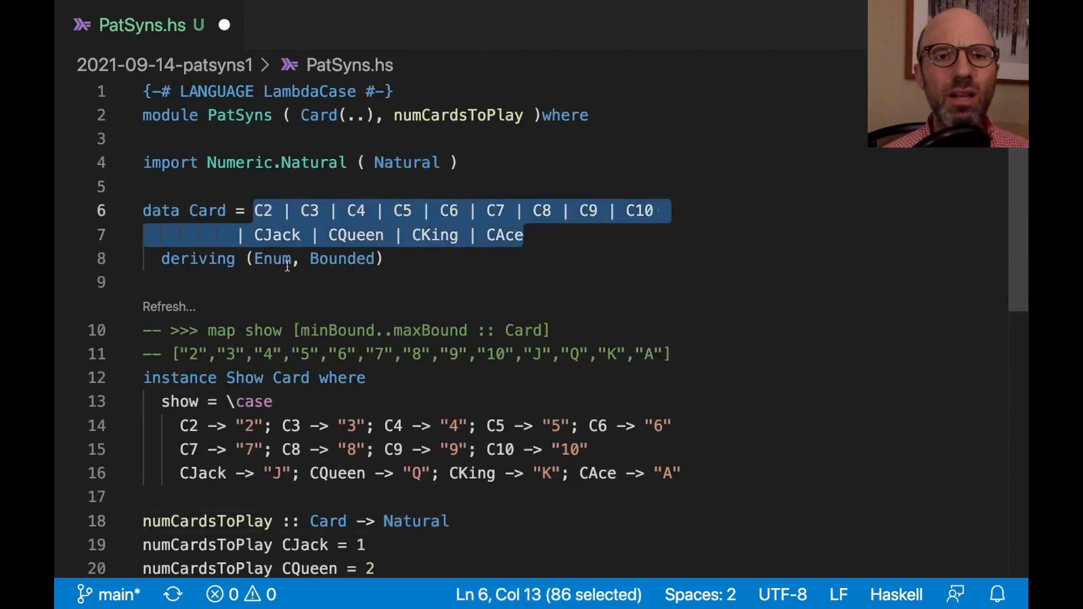
left_click(525, 235)
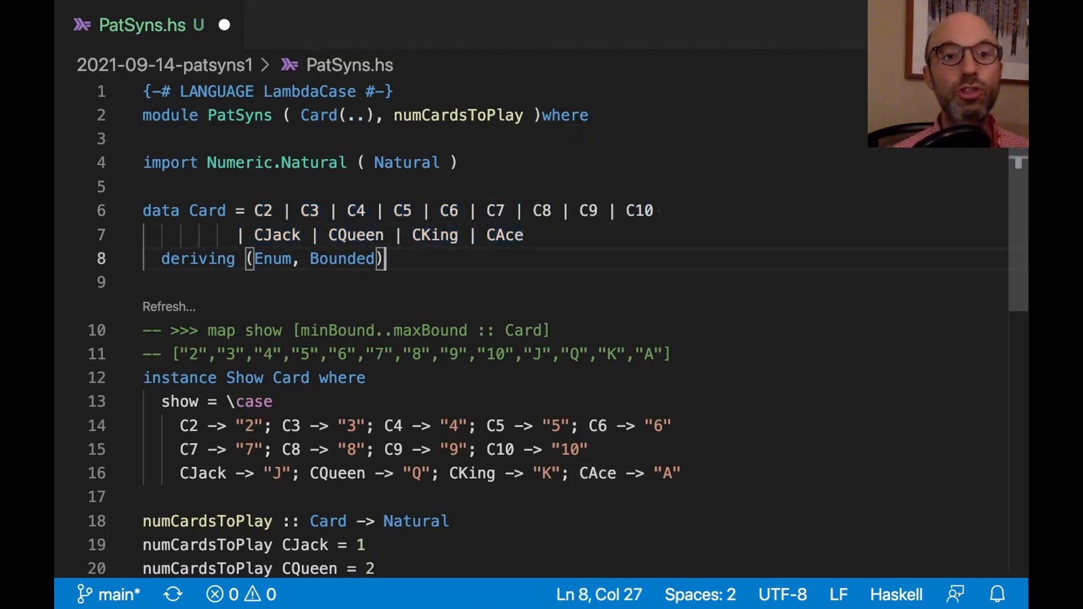
Define 'data Honor = HJack | HQueen | HKing | KAce' and use CHonor Honor in Card.
type("data")
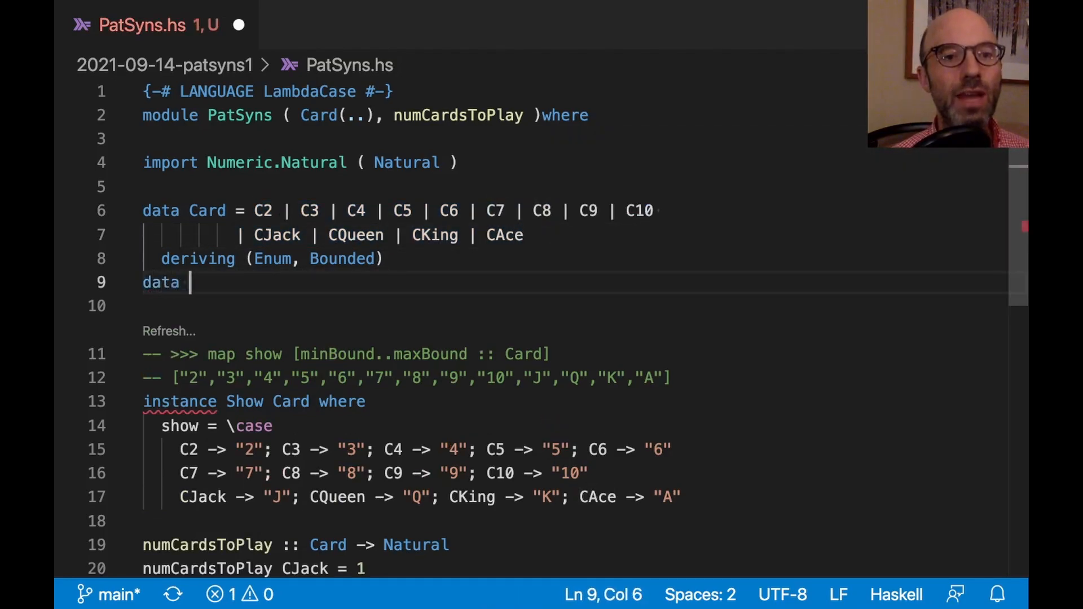
type("Honor = HJack | HQueen |")
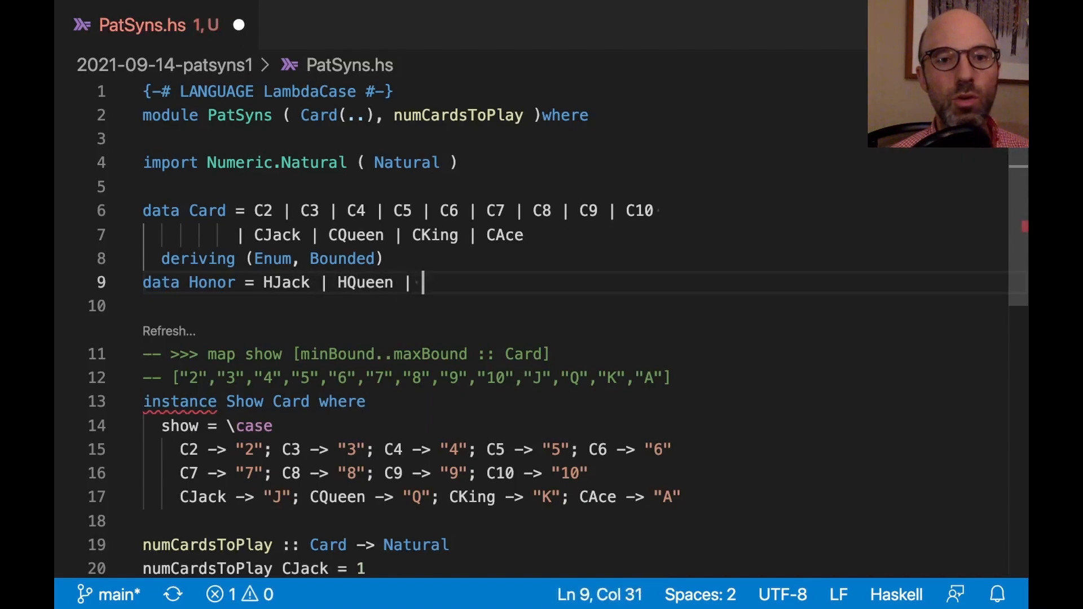
type("HKing")
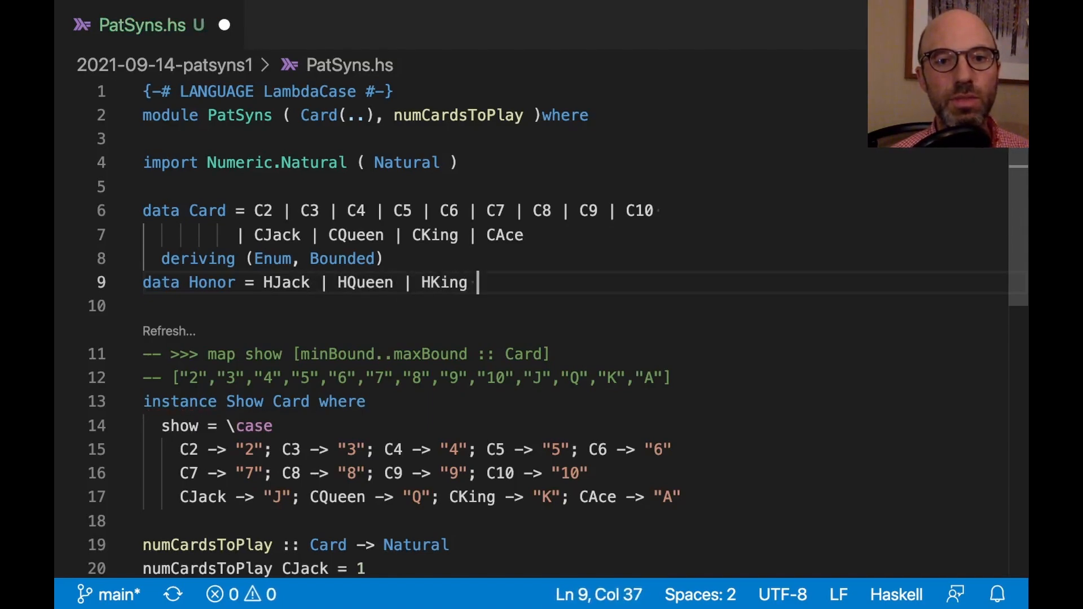
type("| KAce")
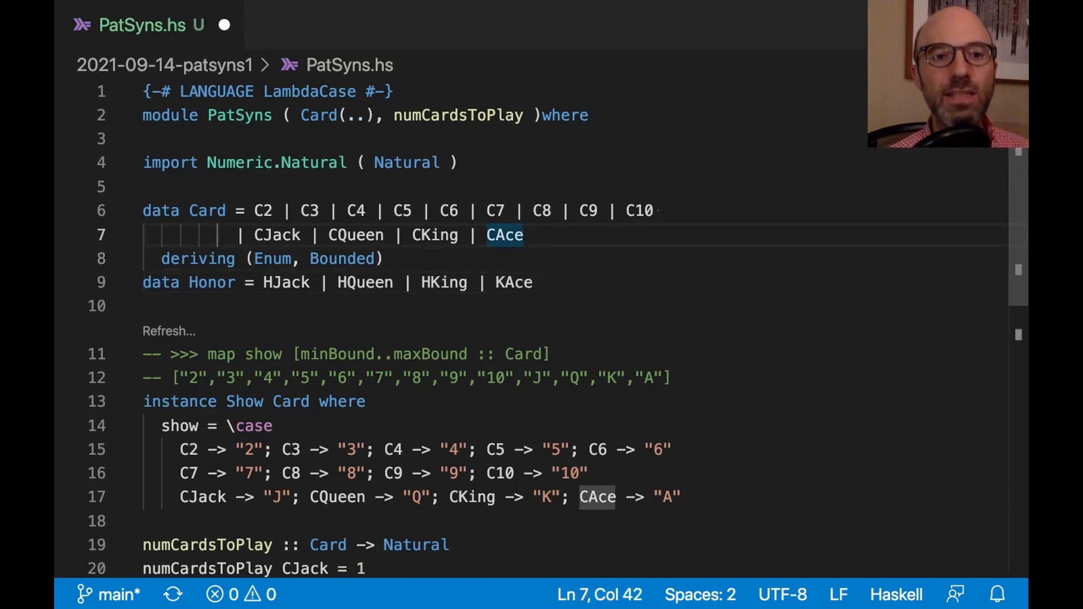
key("BackSpace")
type("| C")
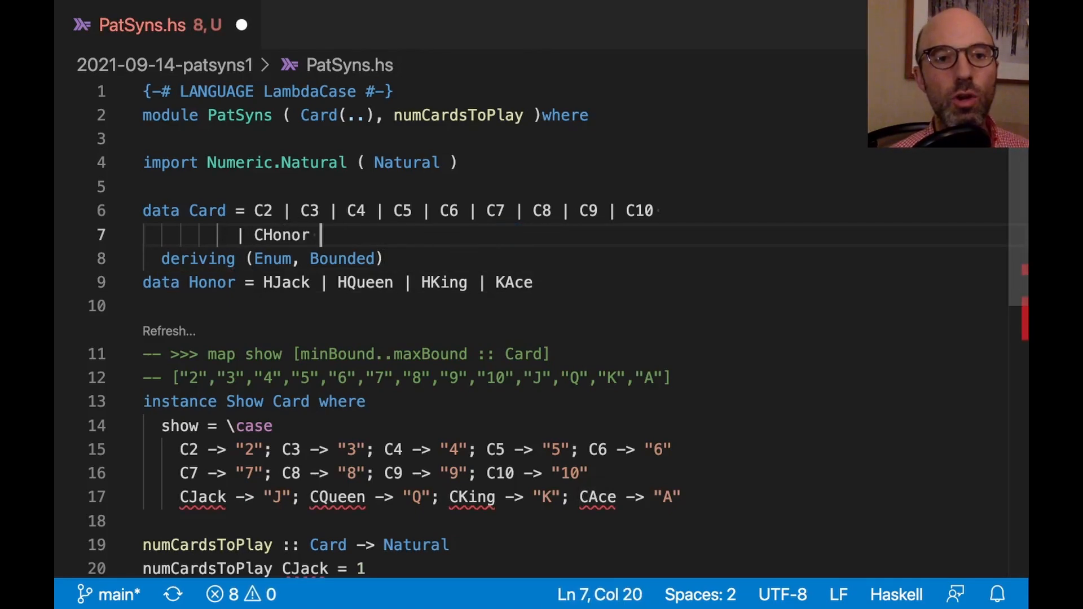
type("Honor")
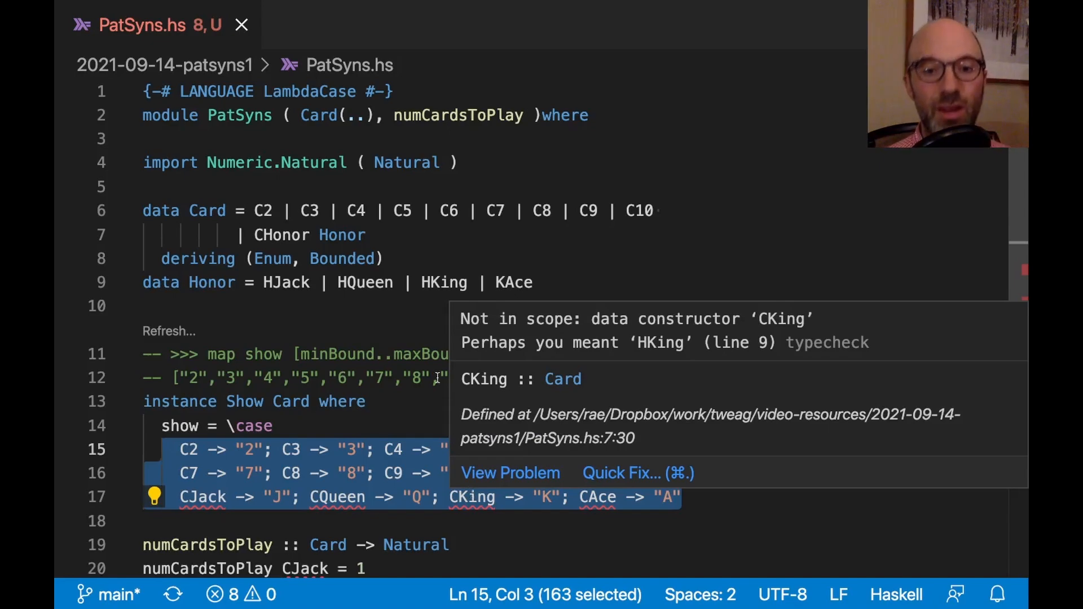
mouse_move(202, 496)
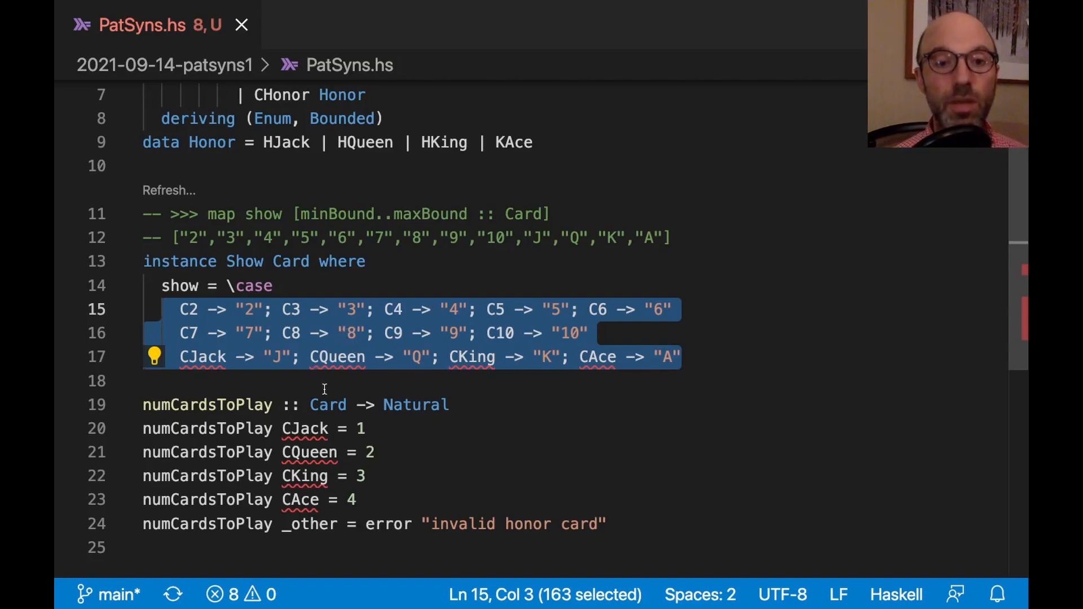
Rename KAce to HAce and make numCardsToPlay take Honor with H-prefixed patterns.
type("H")
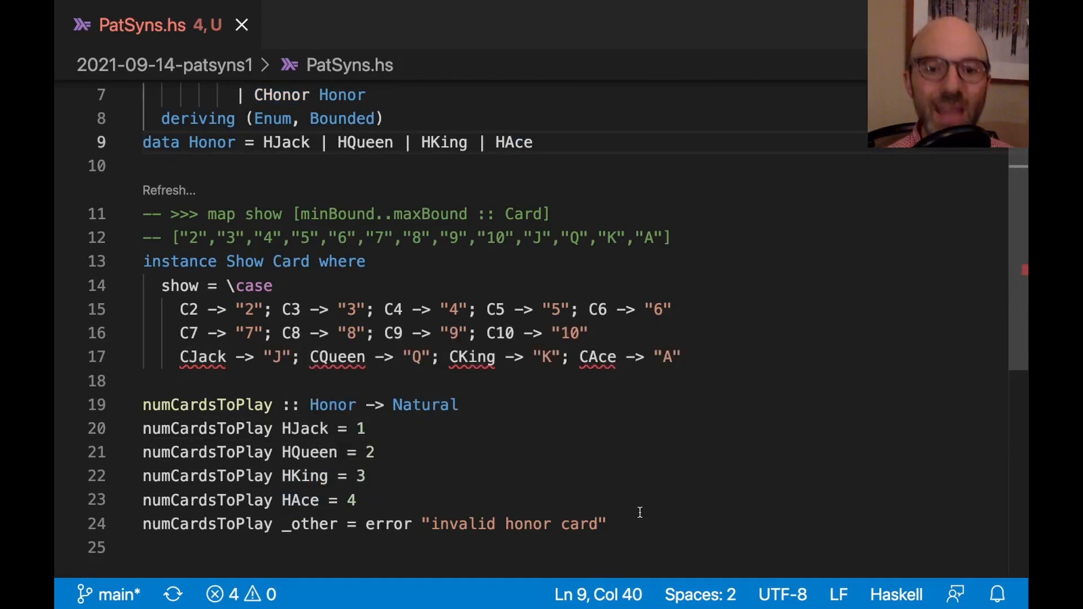
left_click(521, 524)
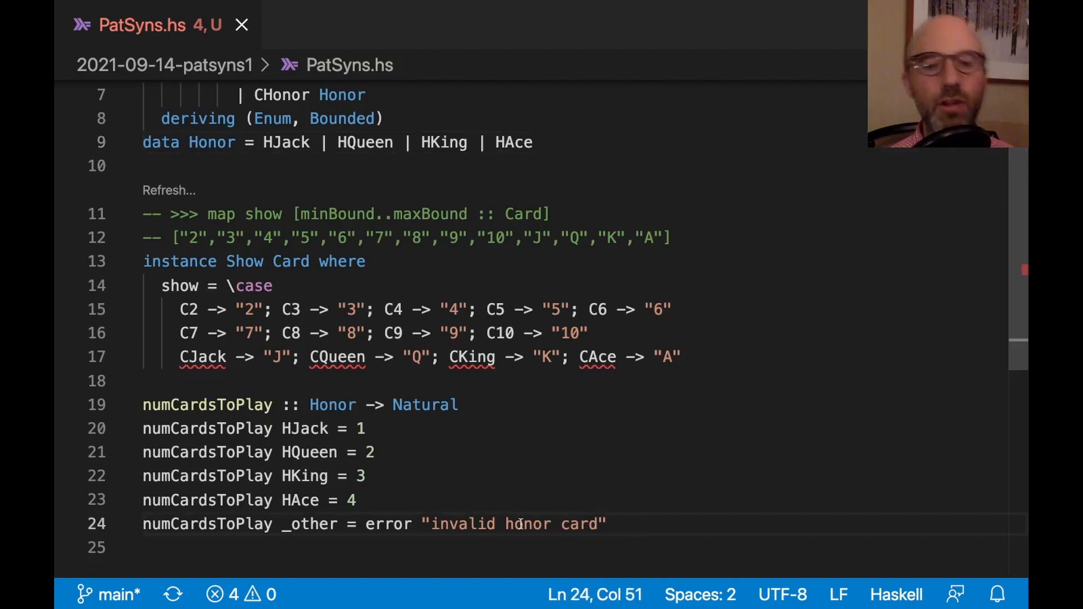
mouse_move(462, 569)
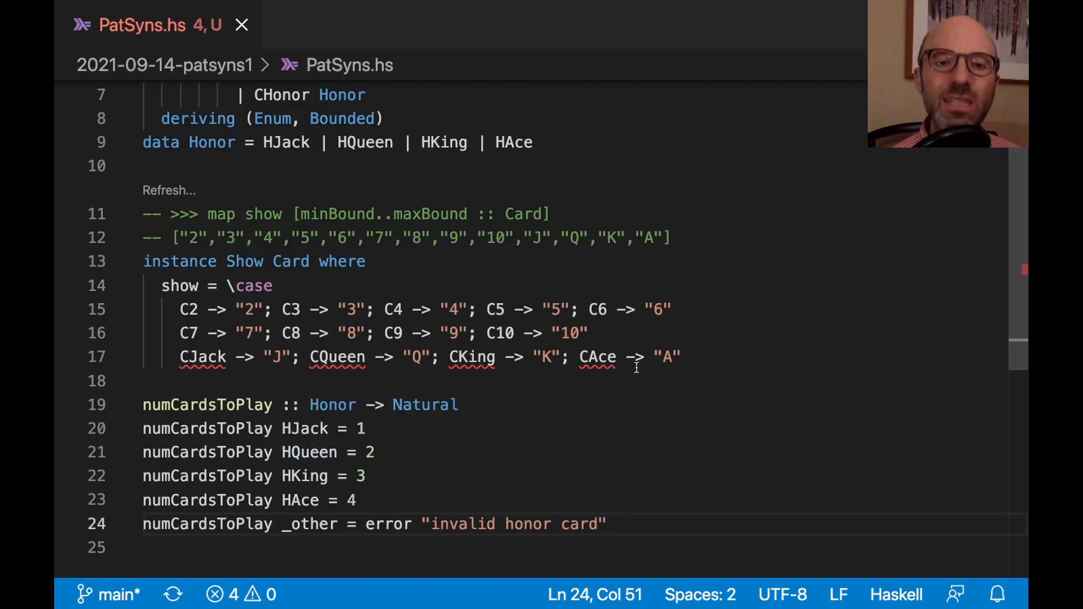
mouse_move(434, 378)
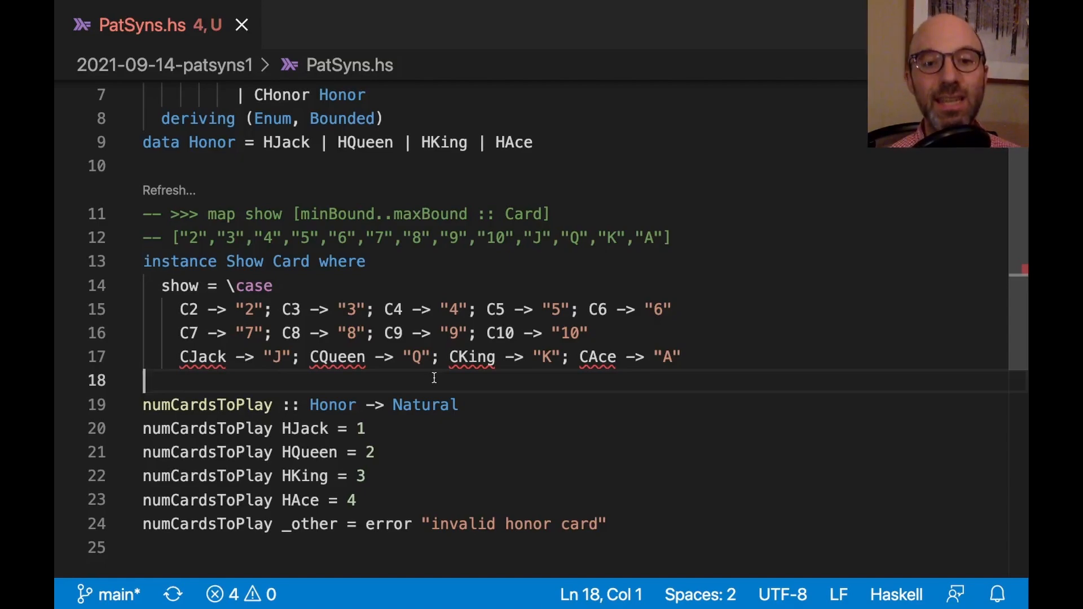
Add the line 'pattern CJack = Honor HJack' below the Show instance.
key("enter")
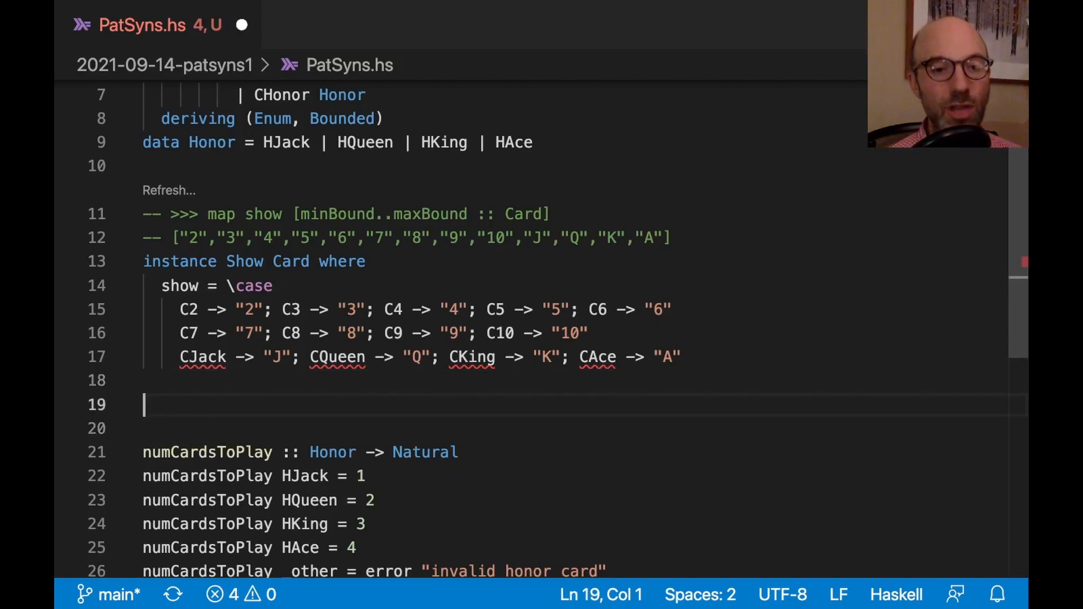
type("pattern CJ")
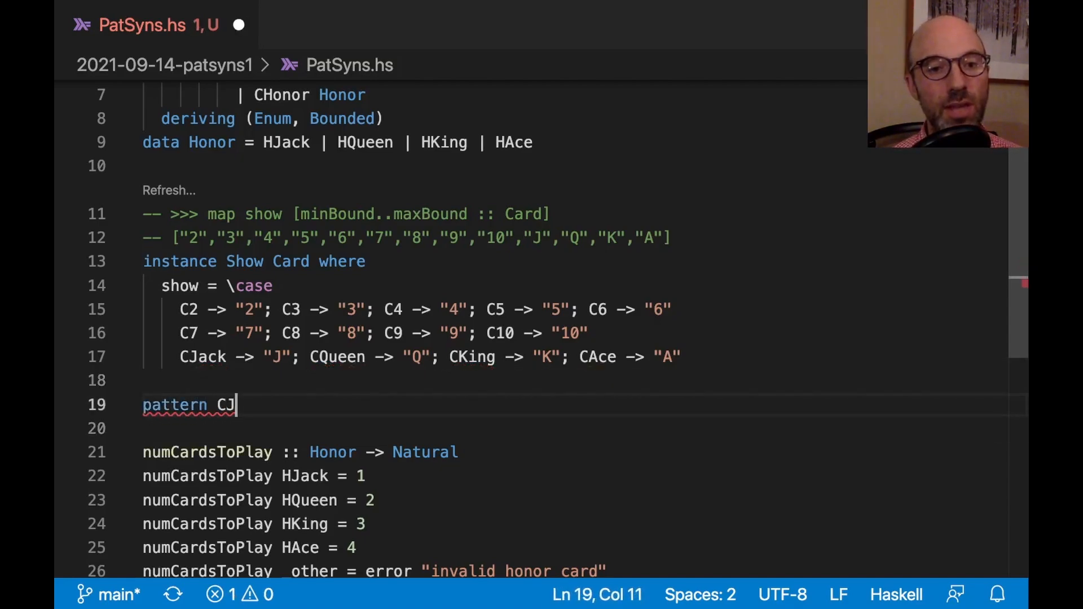
type("ack =")
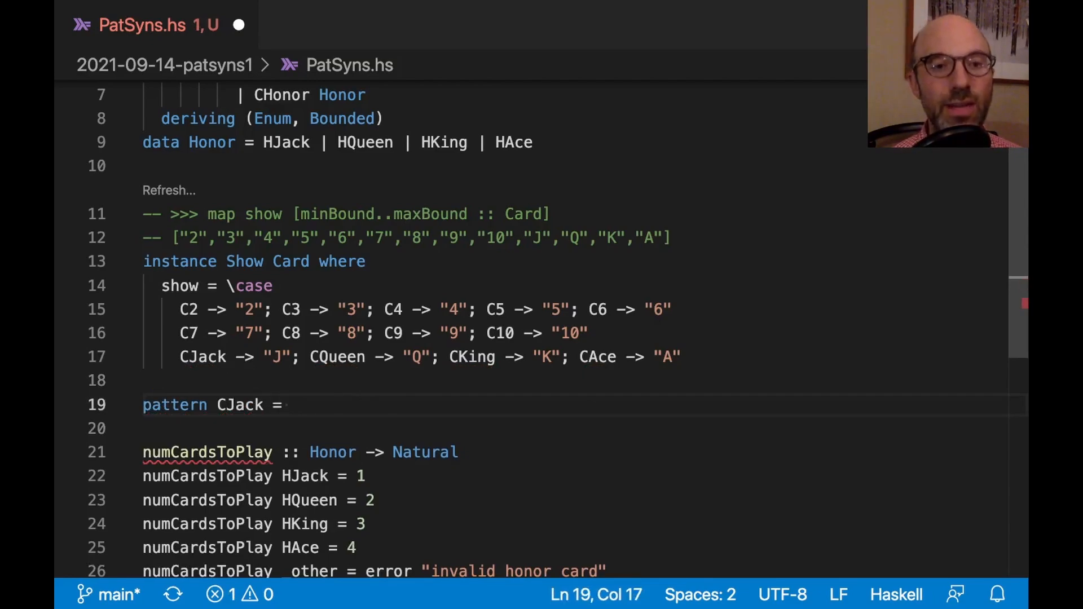
type("Honor HJ")
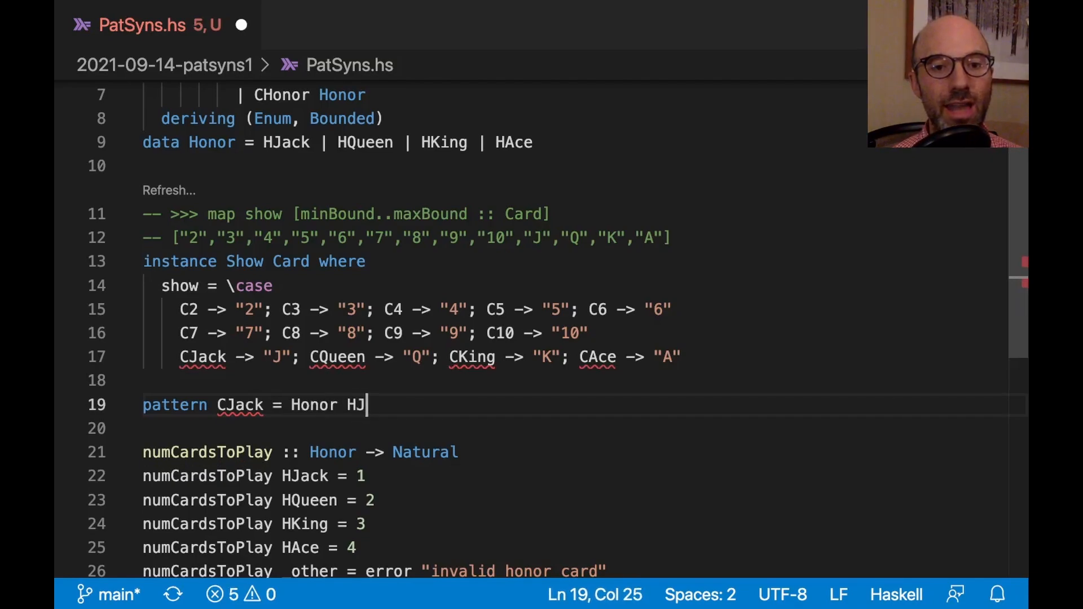
type("ack")
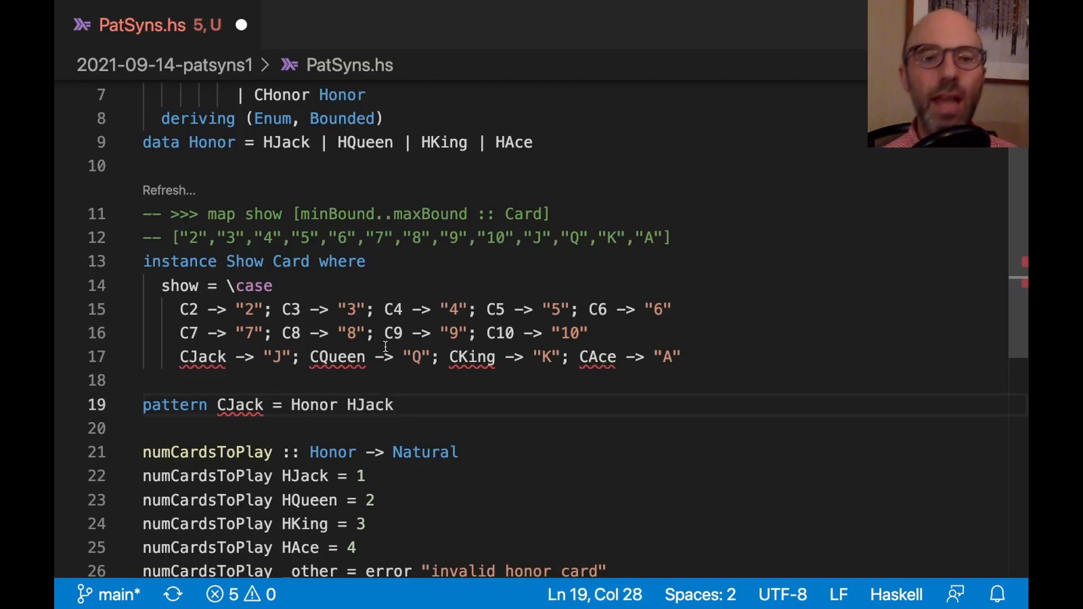
mouse_move(432, 416)
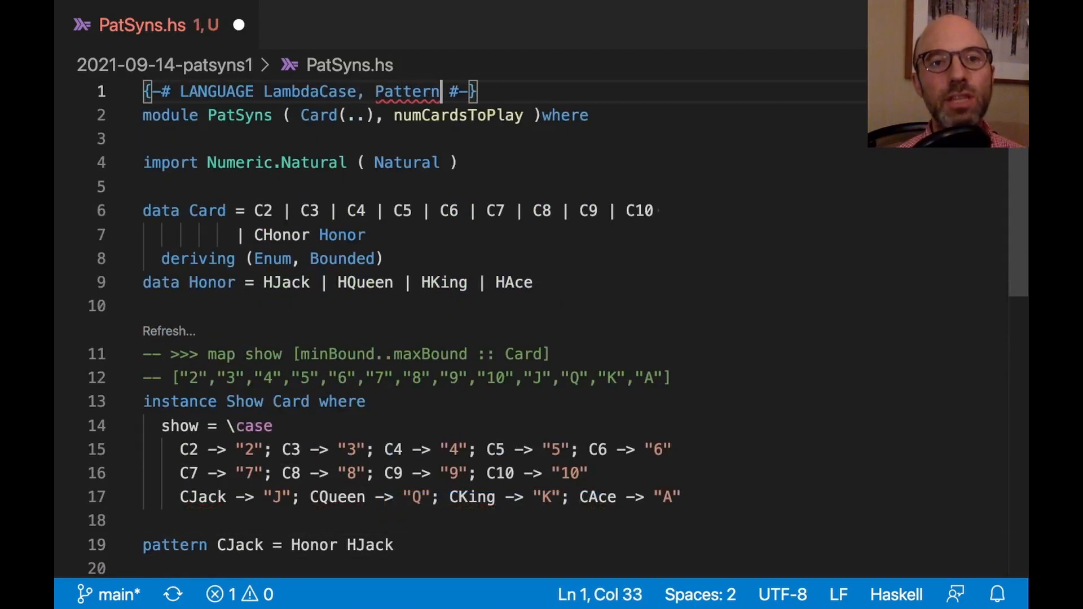
Enable PatternSynonyms in the LANGUAGE pragma and locate the CJack pattern line.
type("Synonyms")
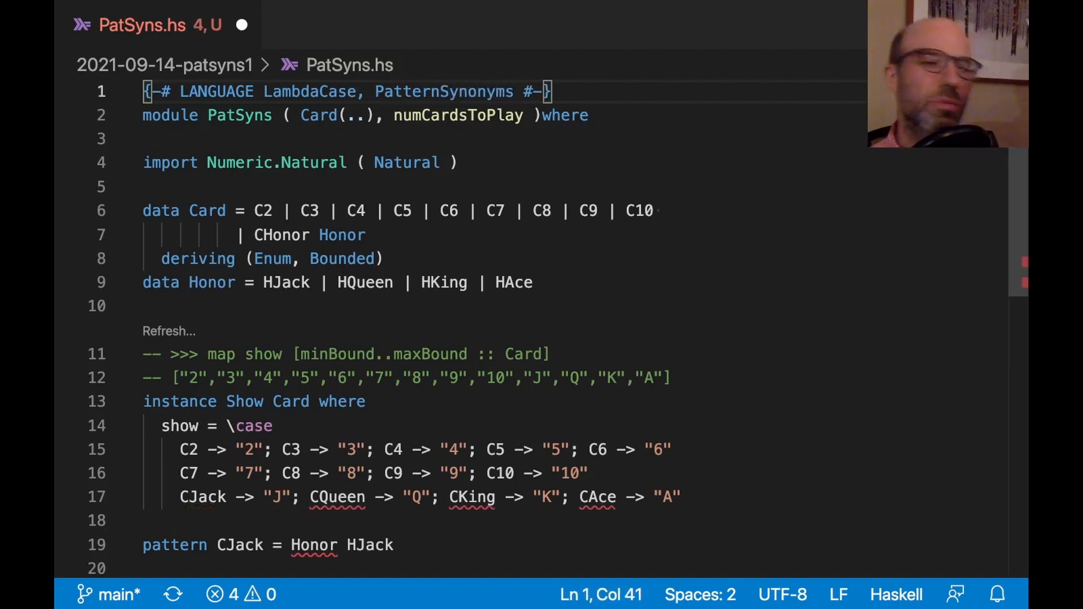
scroll("down", 3)
type("C")
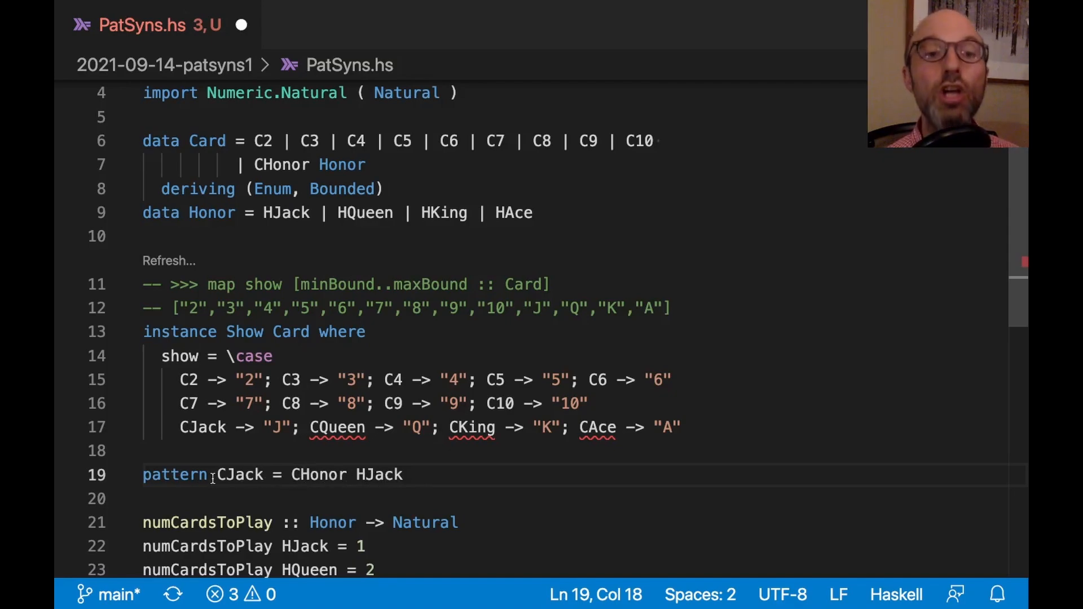
double_click(241, 475)
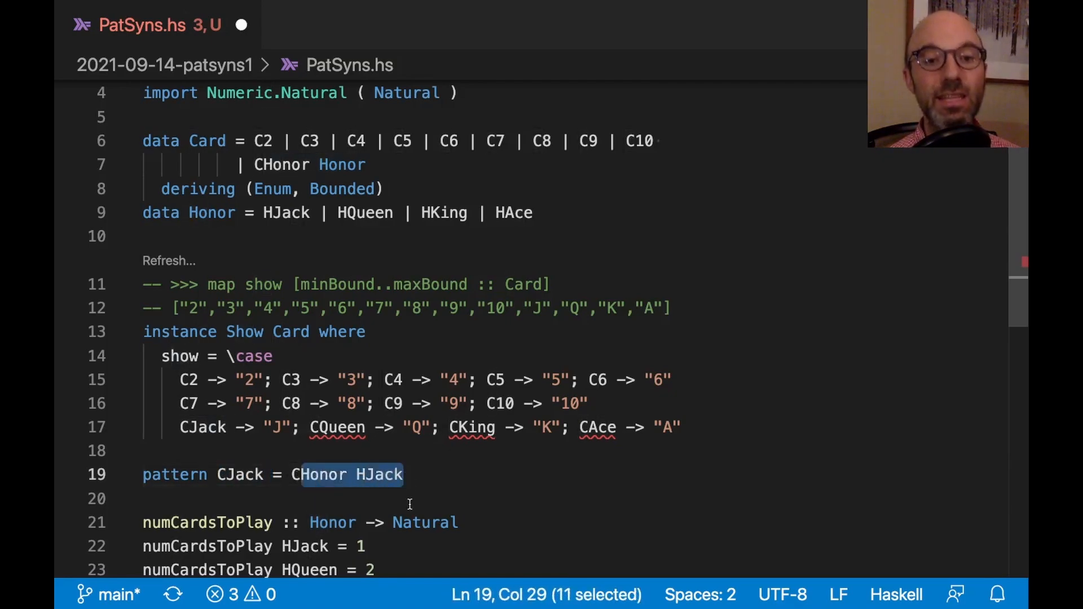
left_click(411, 474)
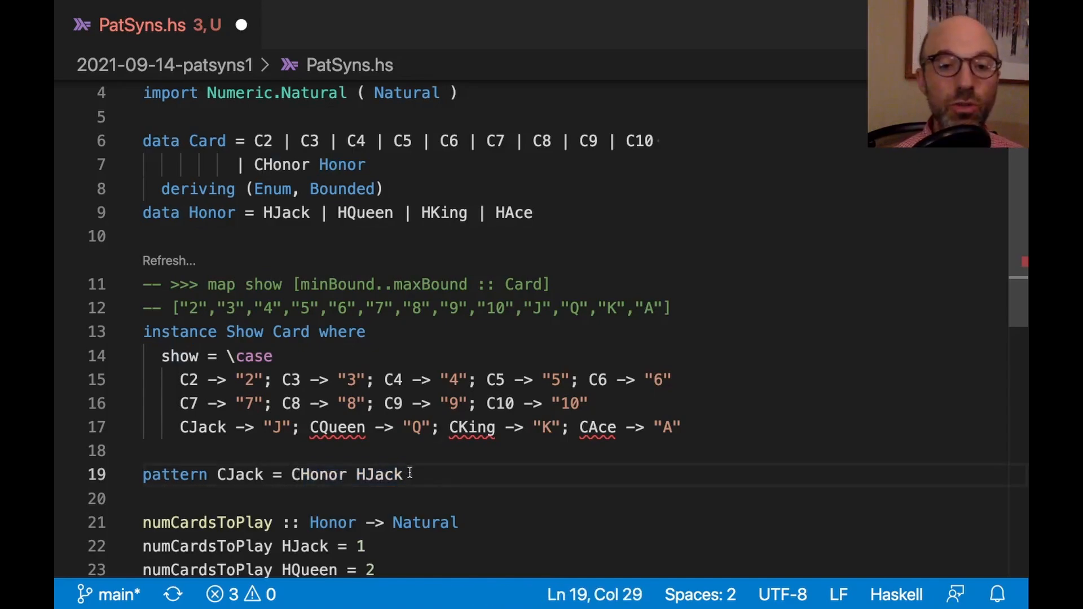
Add pattern synonyms CQueen, CKing and CAce as CHonor HQueen, HKing and HAce.
type("pattern")
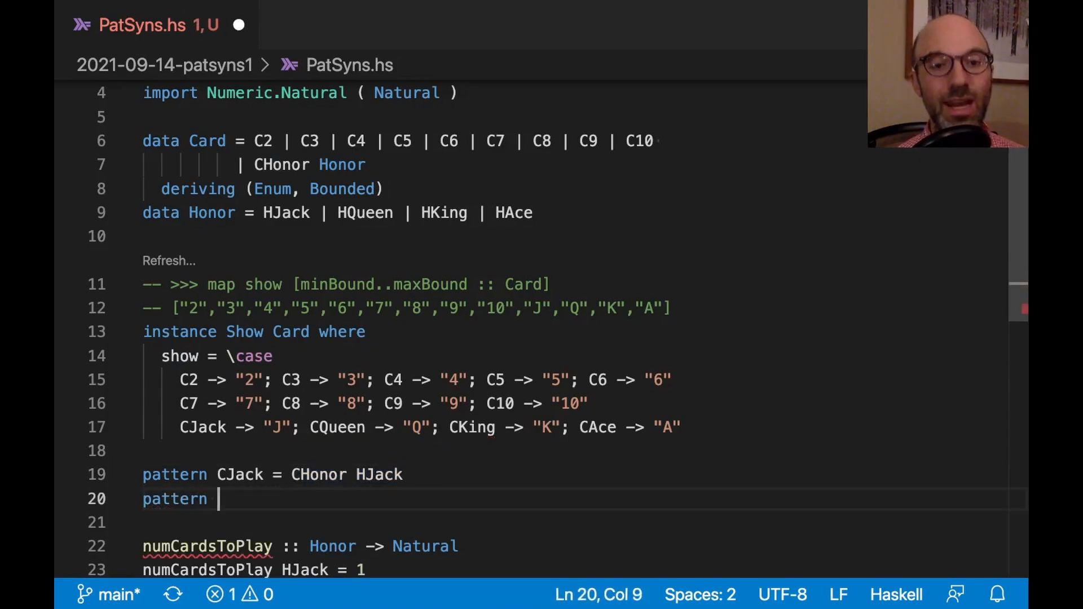
type("CQueen = CHonor")
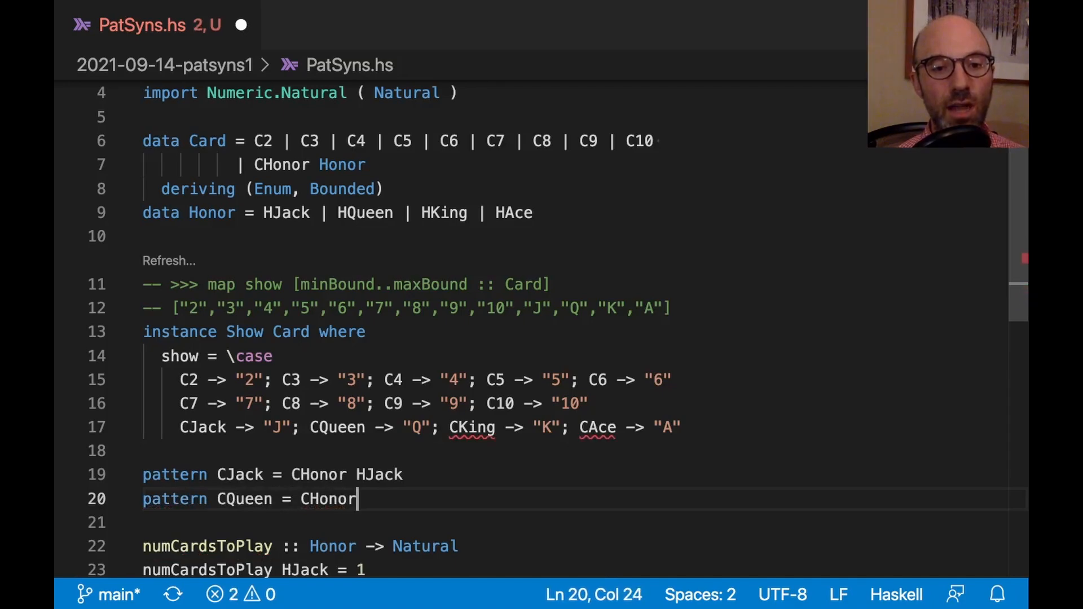
type("HQueen")
left_click(583, 523)
type("pattern CK")
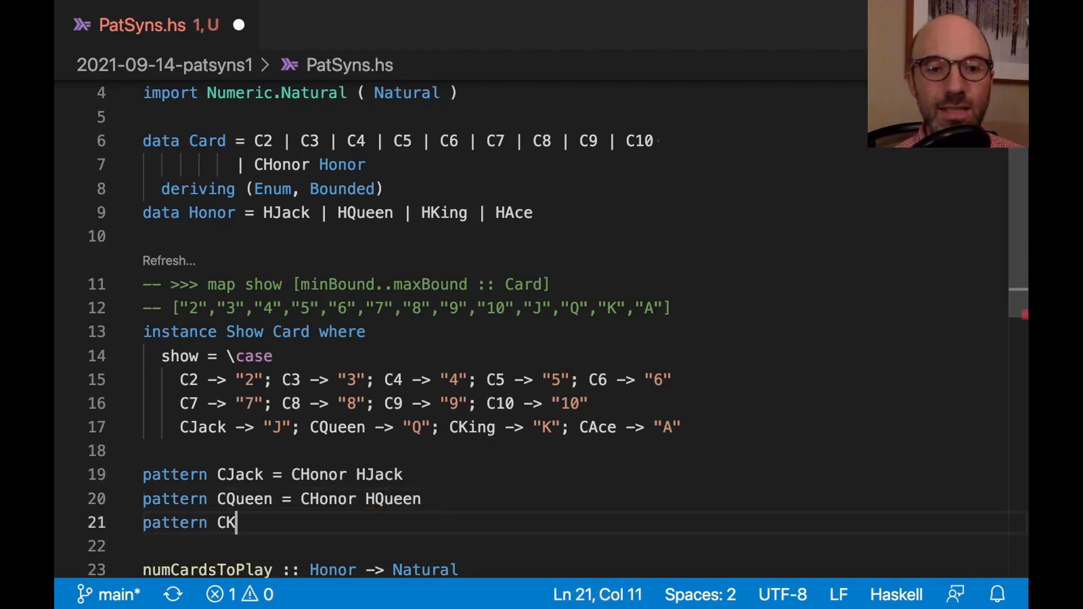
type("ing = C")
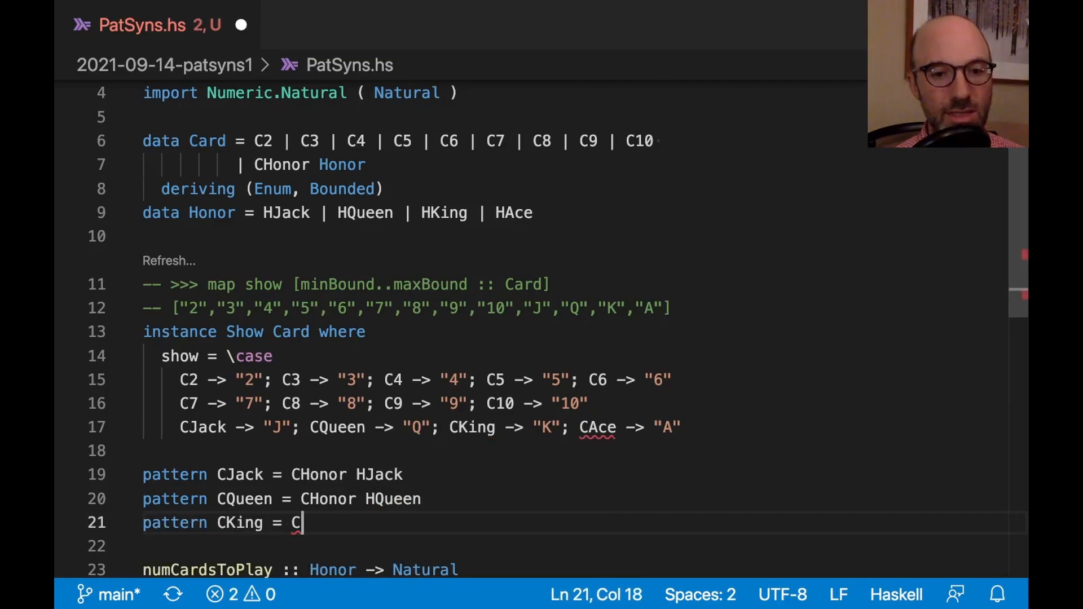
type("Honor HKing")
left_click(582, 545)
type("pattern")
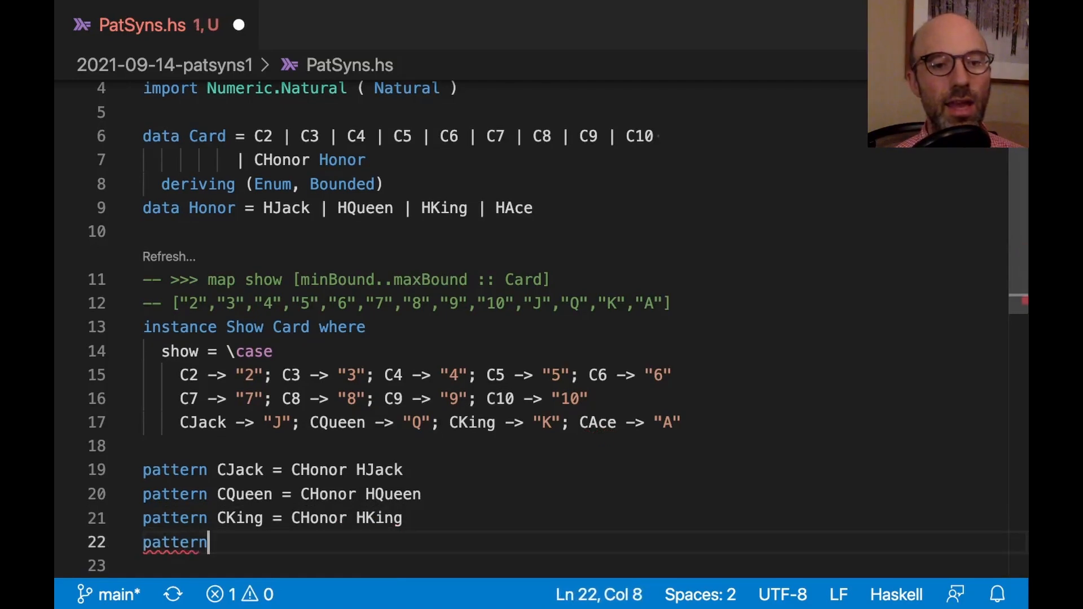
type("CAge")
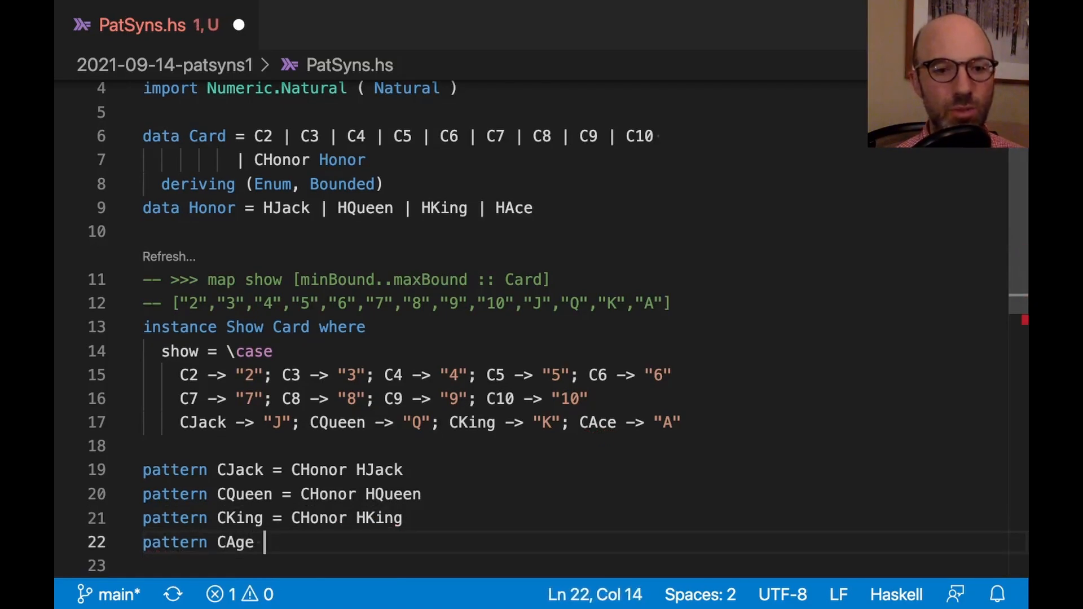
type("Ace = CH")
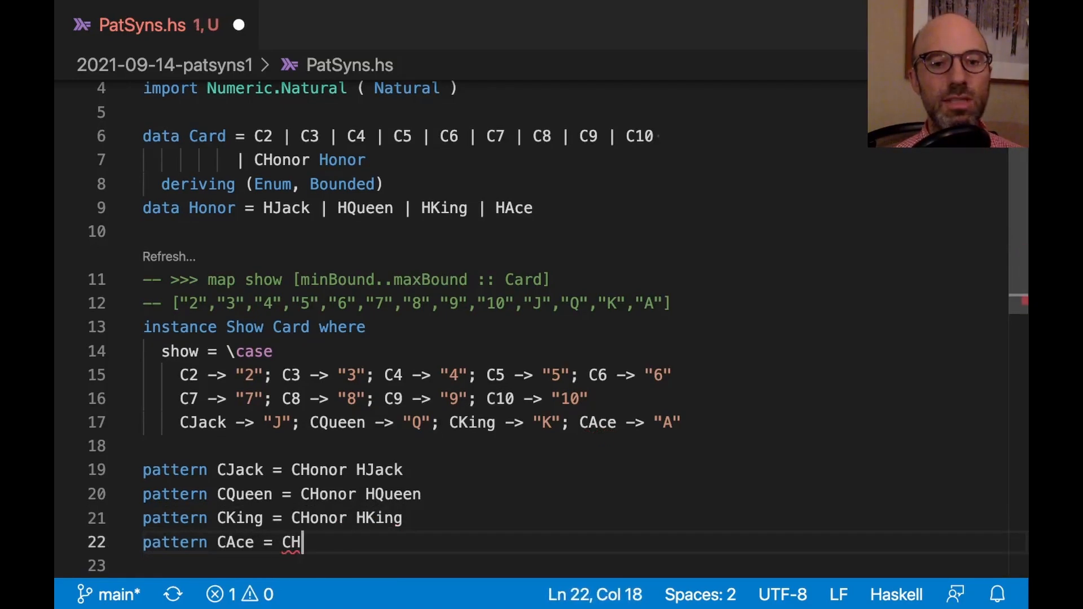
type("onor HA")
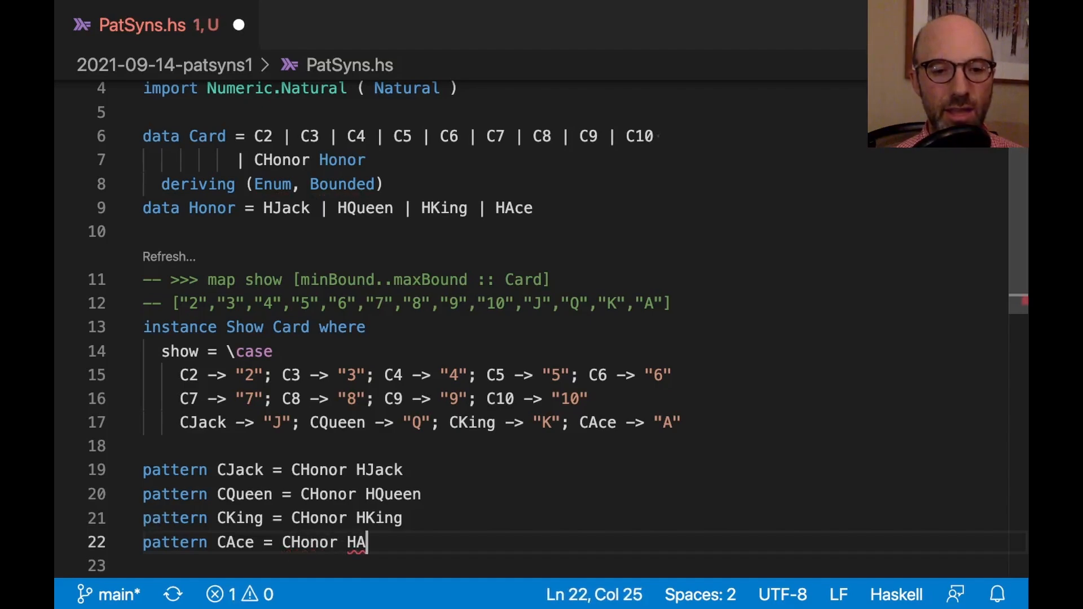
type("ce")
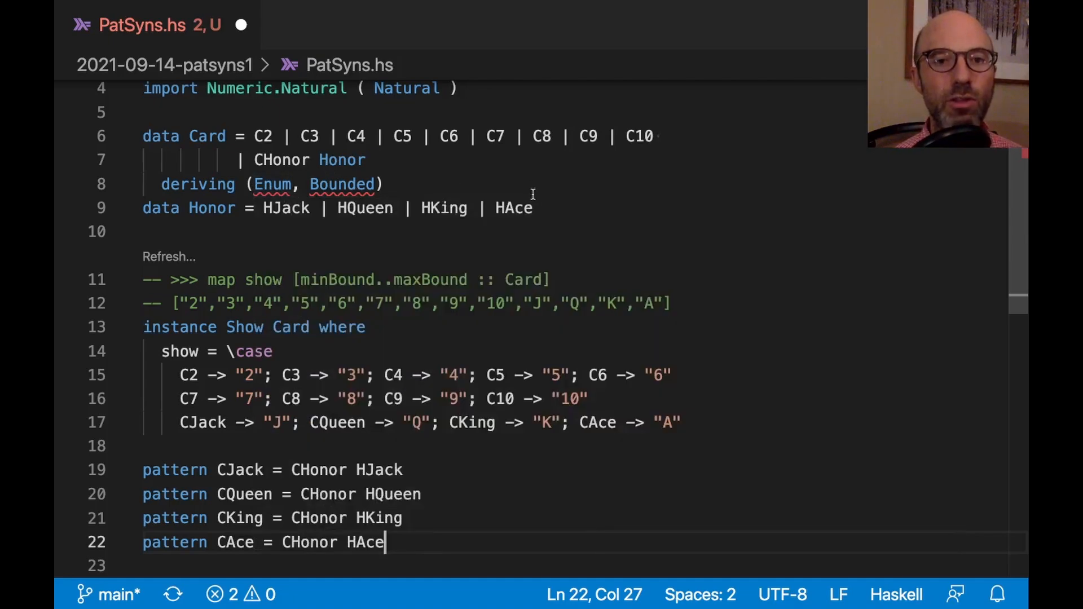
Add 'deriving (Enum, Bounded)' to the Honor type.
type("dervi")
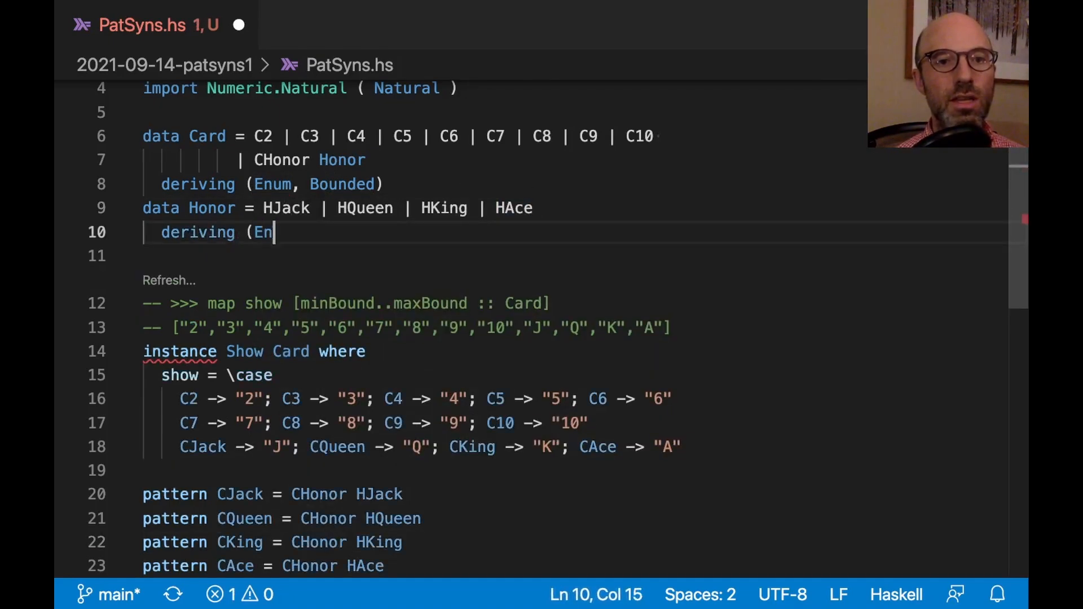
type("um, Bounded)")
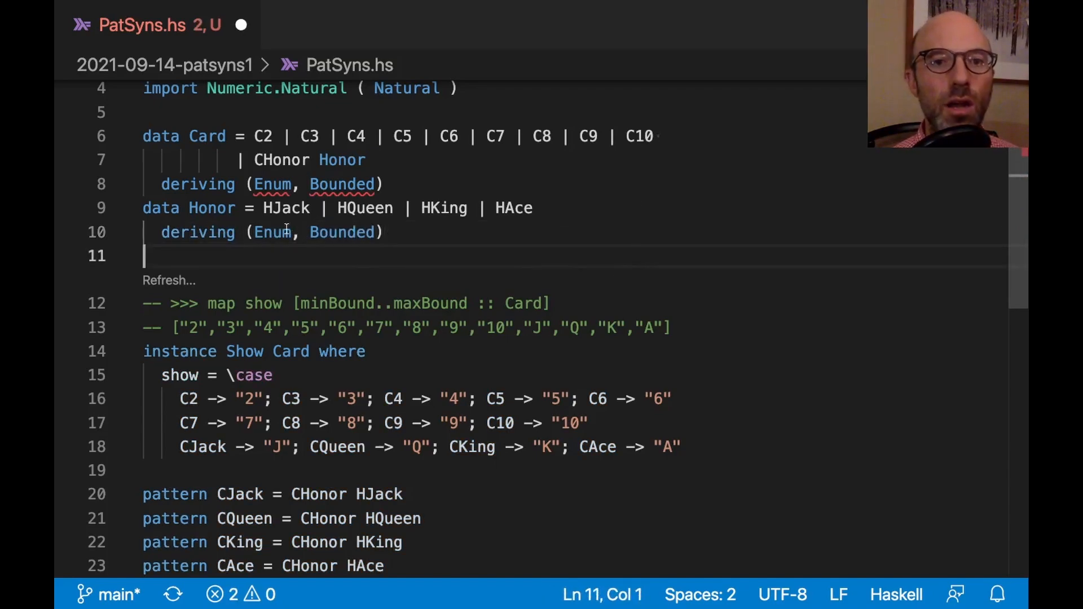
mouse_move(341, 184)
type("-- show C")
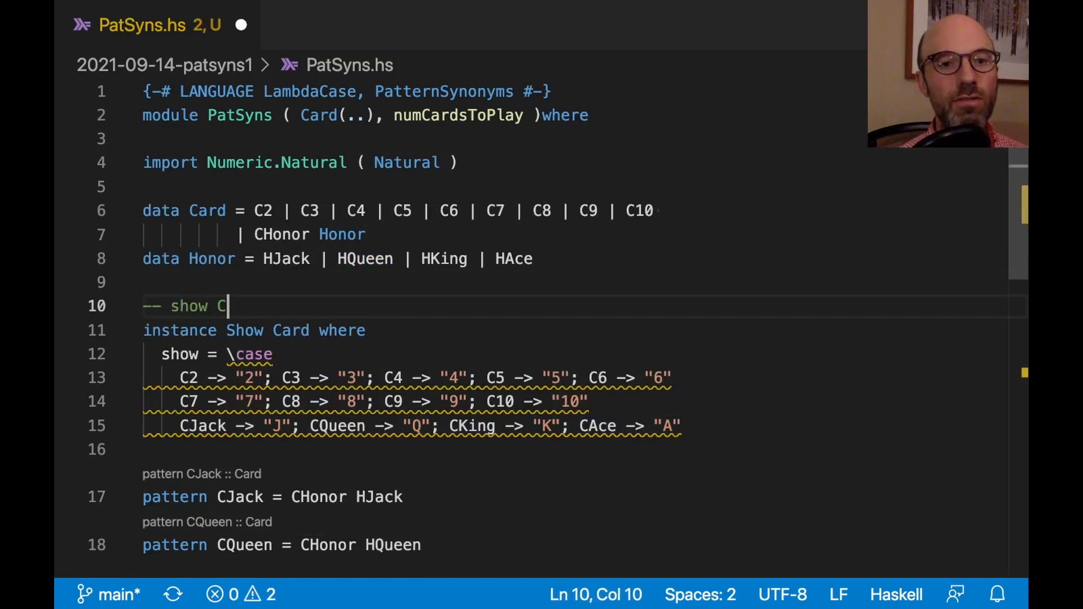
Write the doctest '-- >>> show (CHonor HQueen)' expecting "Q".
type("(CHonor")
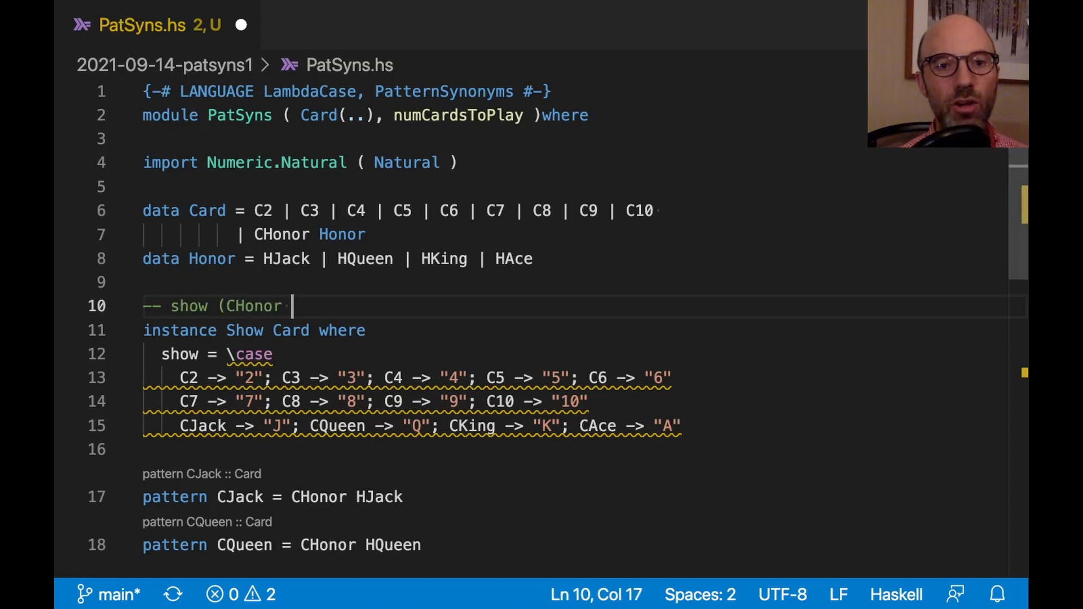
type("HQueen)")
type("{")
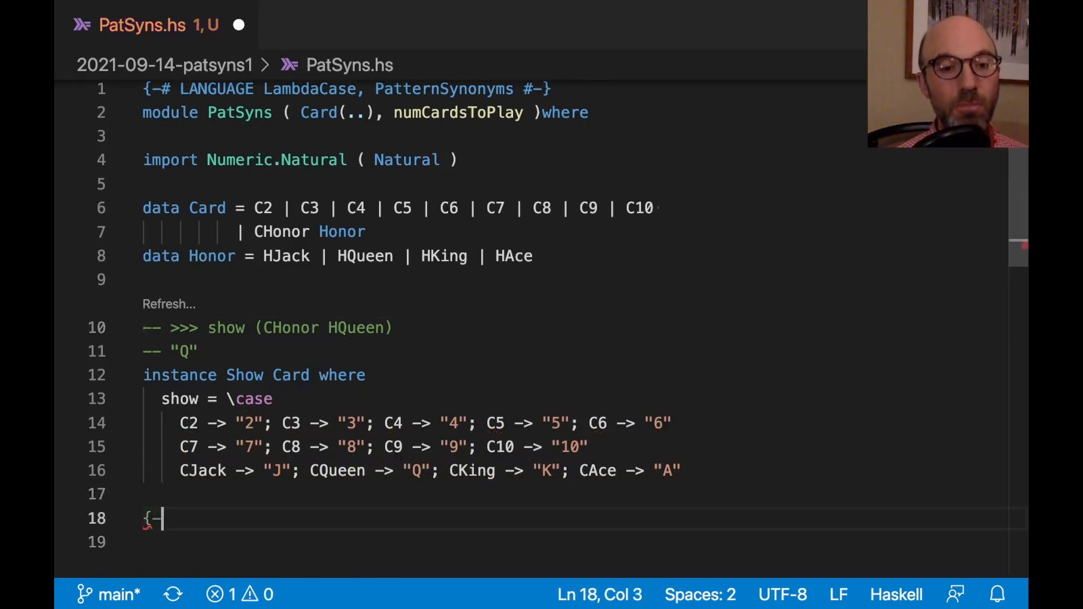
Write the COMPLETE pragma listing C2 through C10, CJack, CQueen, CKing and CAce.
type("-# COMPLETE")
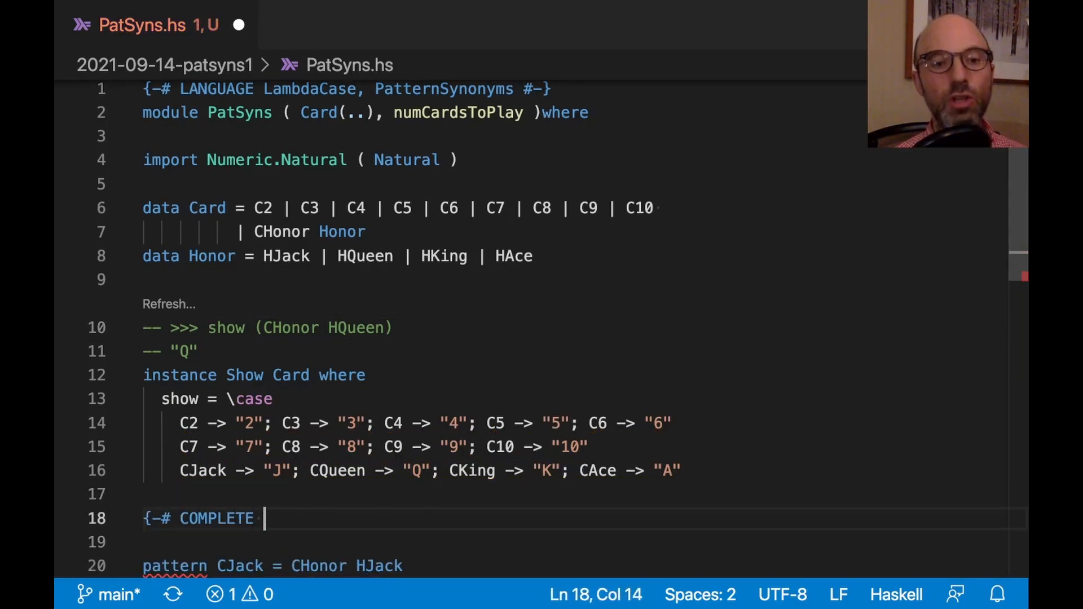
type("C2, C3,")
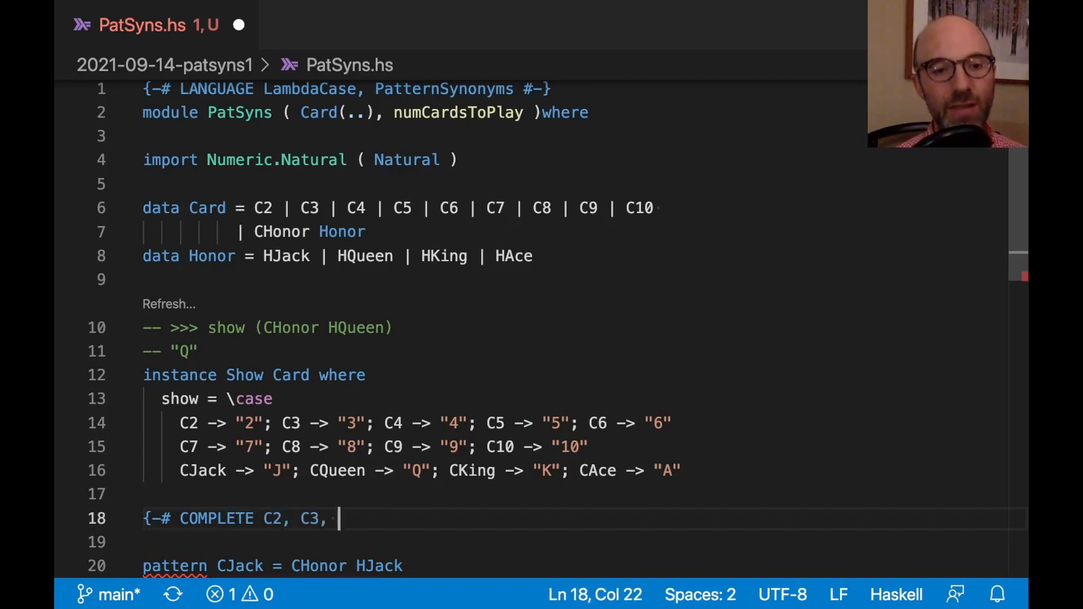
type("C4, C5,")
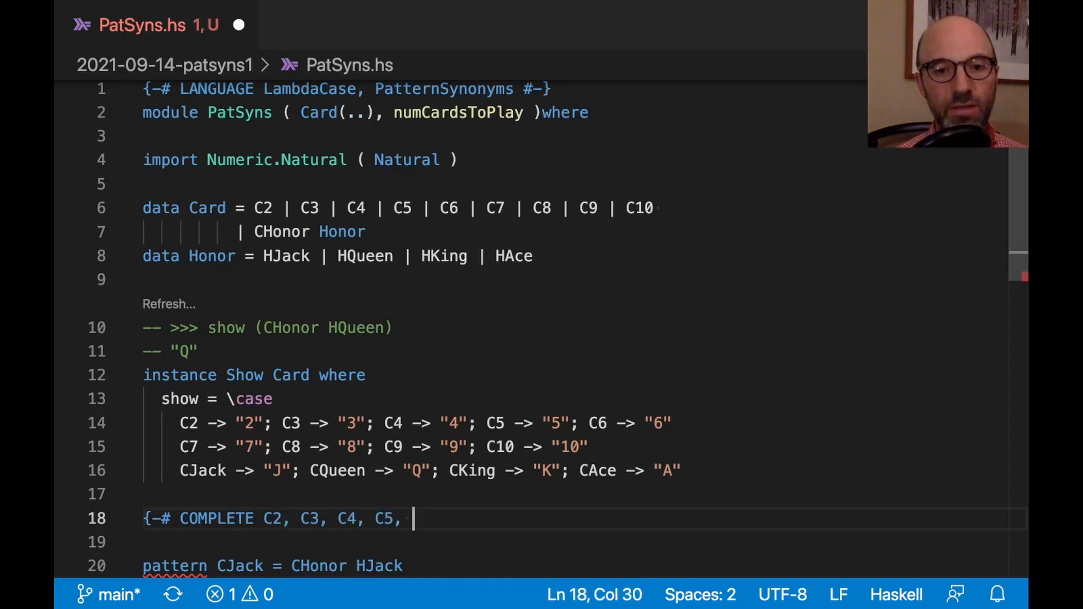
type("C6, C7, C8")
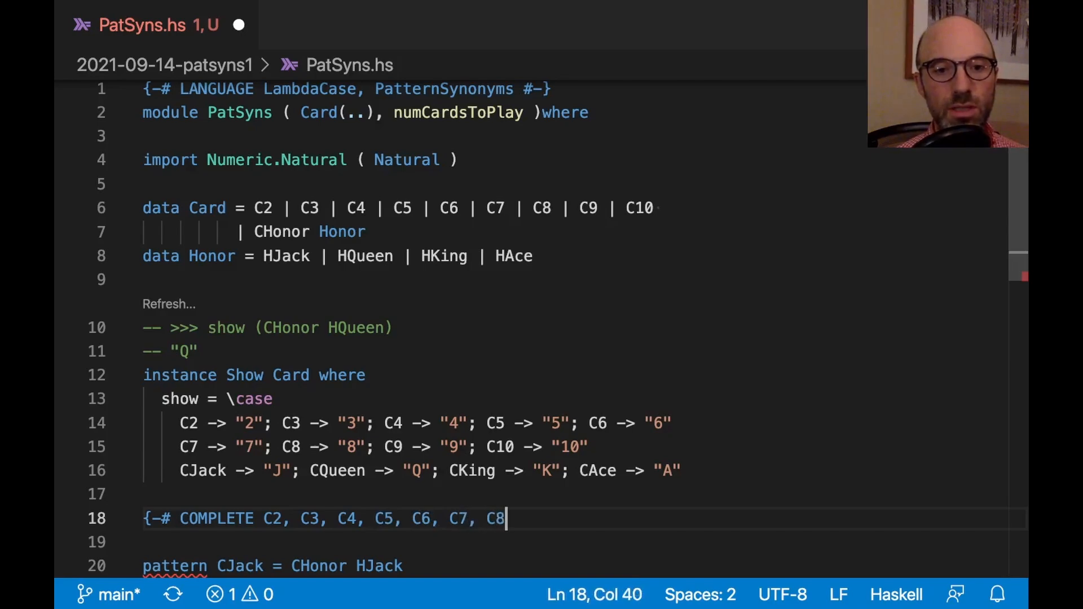
type(", C9, C10,")
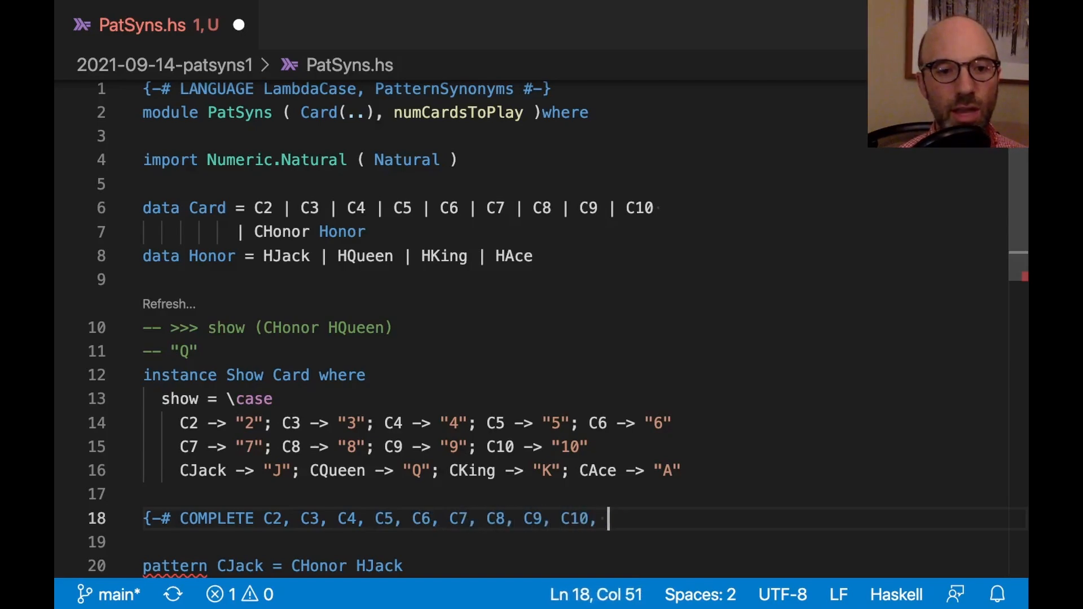
type("CJack, CQueen, CKing, C")
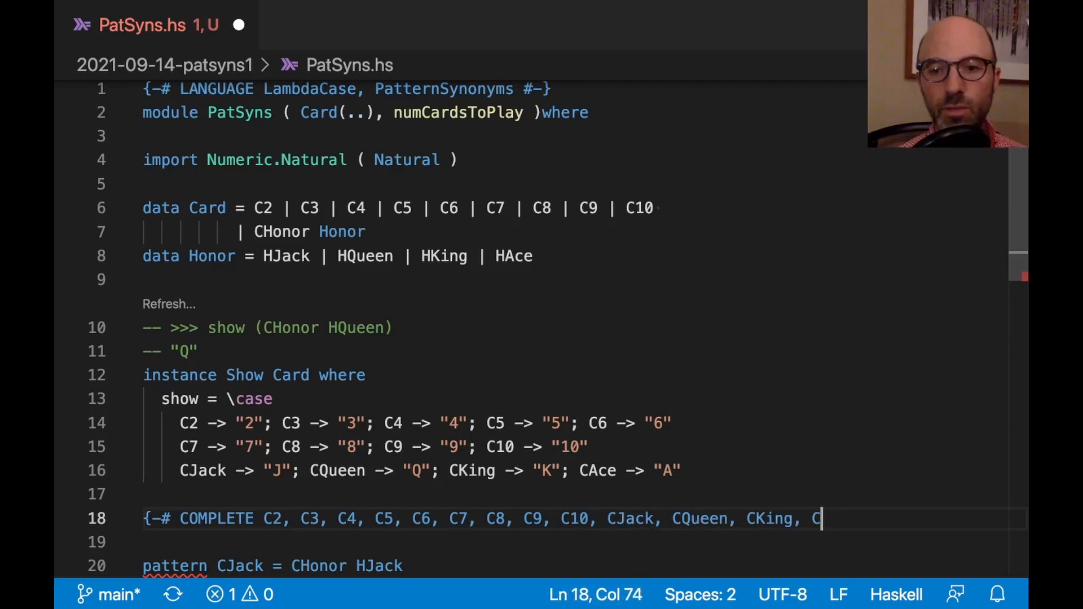
type("Ace #")
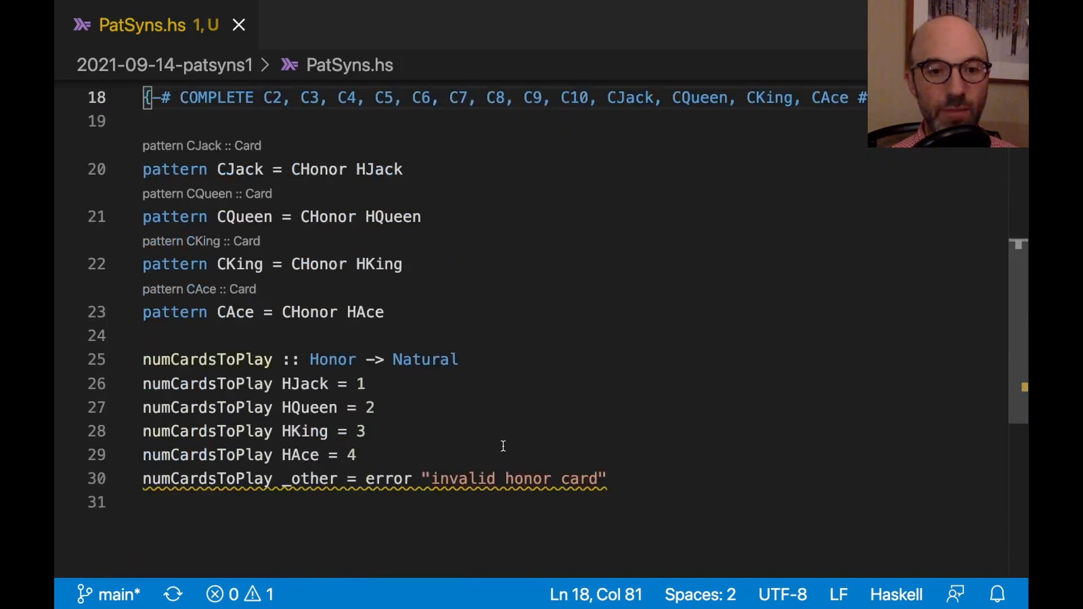
mouse_move(490, 478)
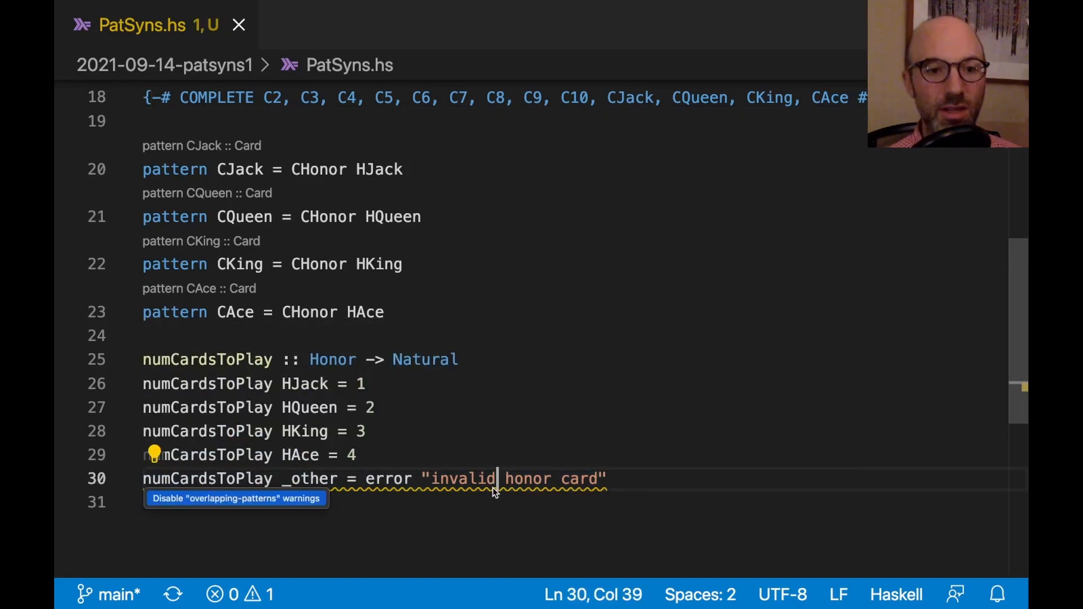
mouse_move(614, 469)
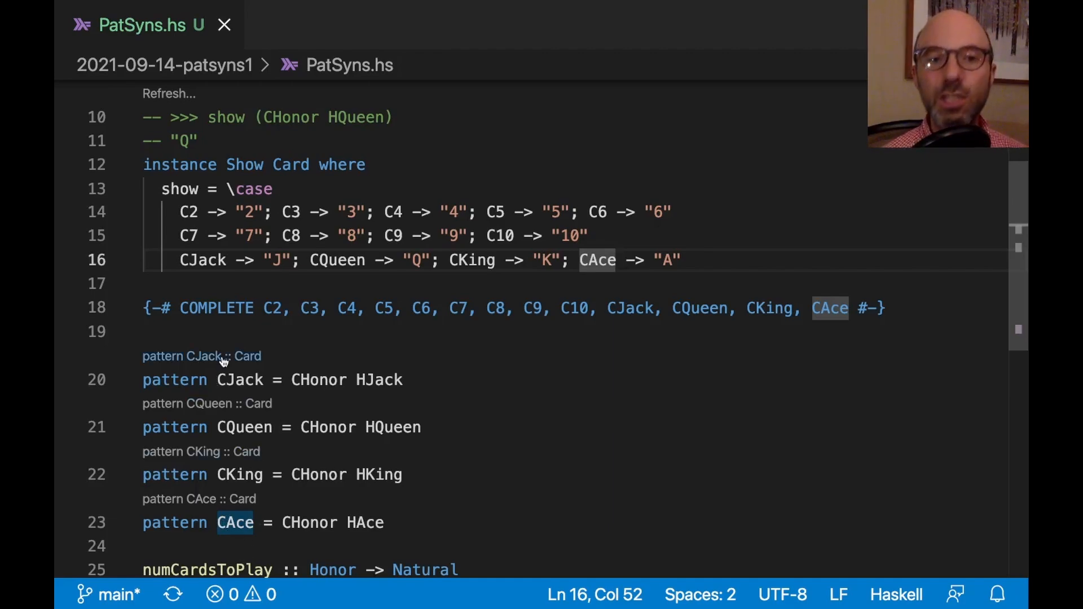
mouse_move(222, 411)
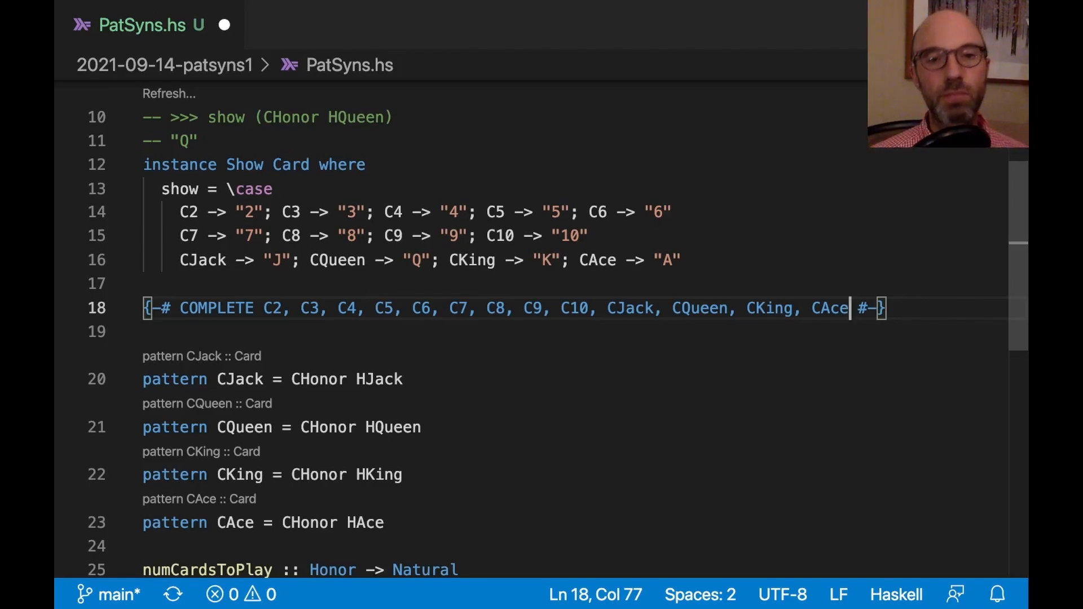
mouse_move(648, 358)
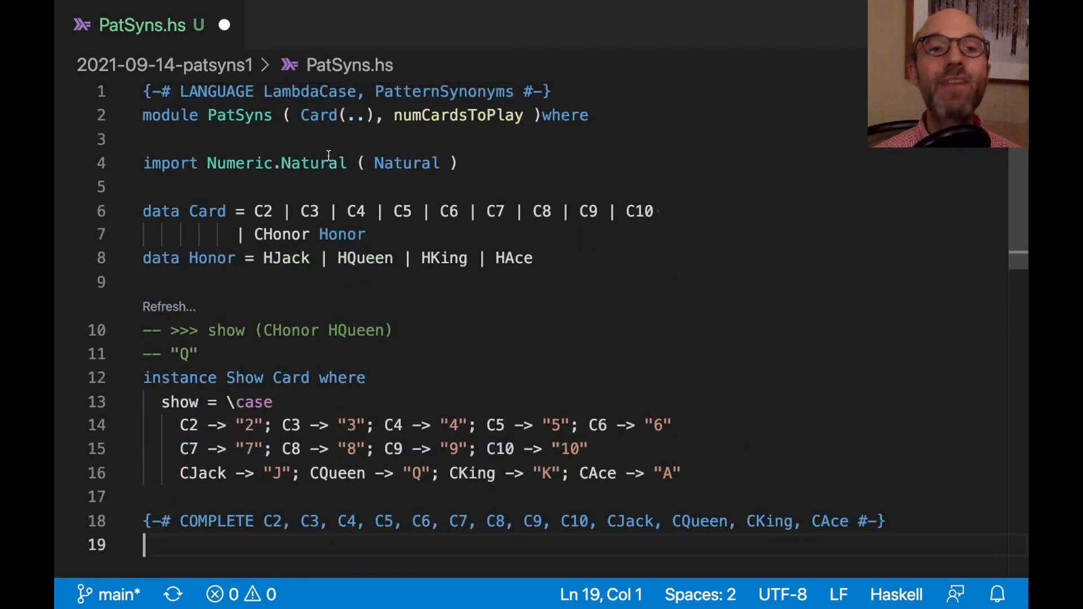
Export CJack, CQueen, CKing and CAce inside Card(..) in the module header.
left_click(363, 115)
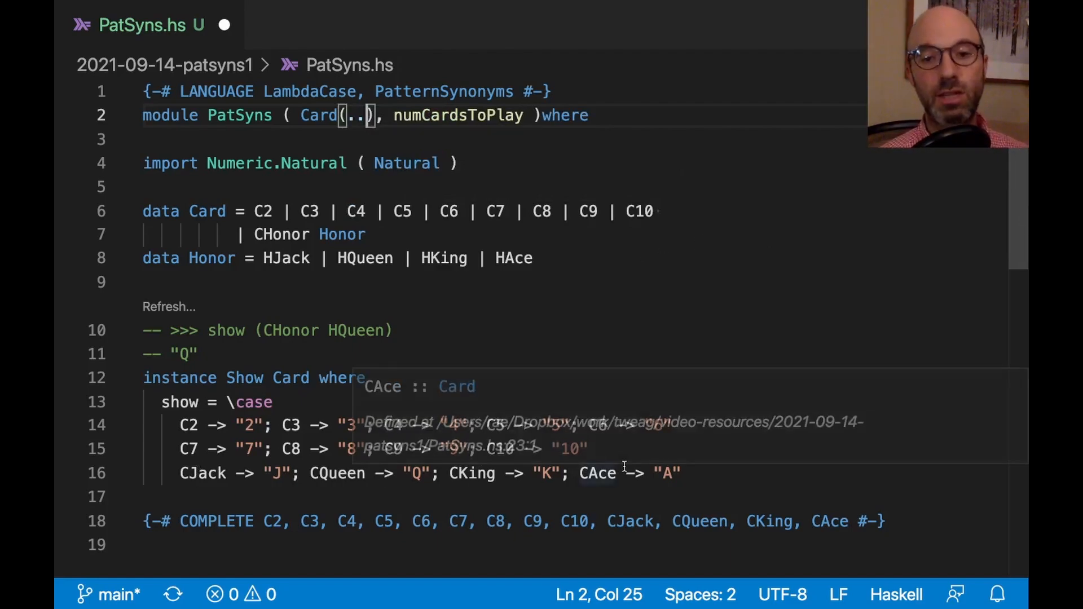
mouse_move(641, 281)
type(", ")
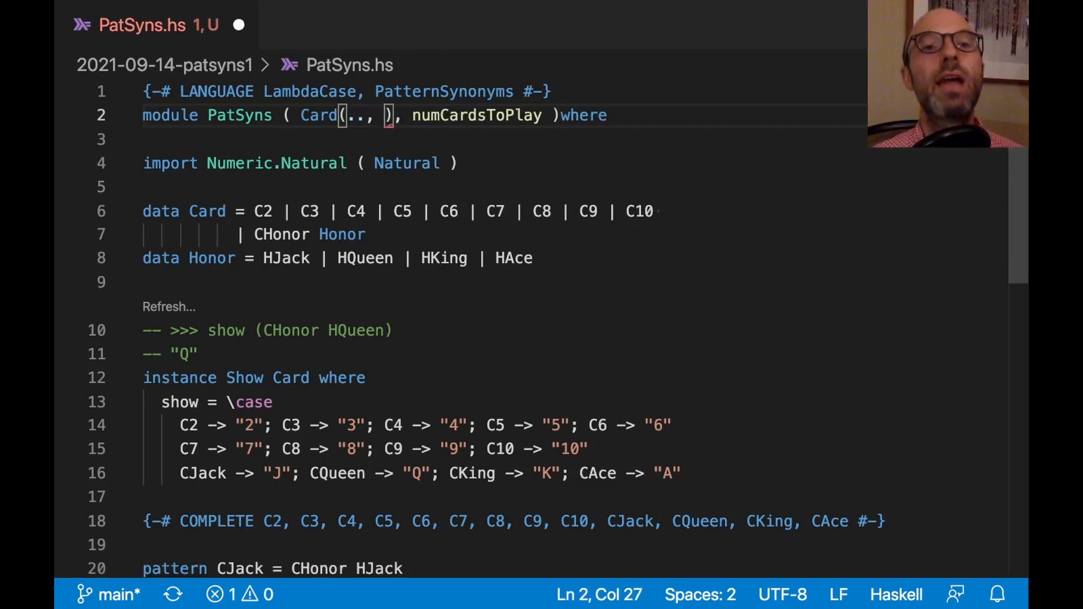
type("CJack")
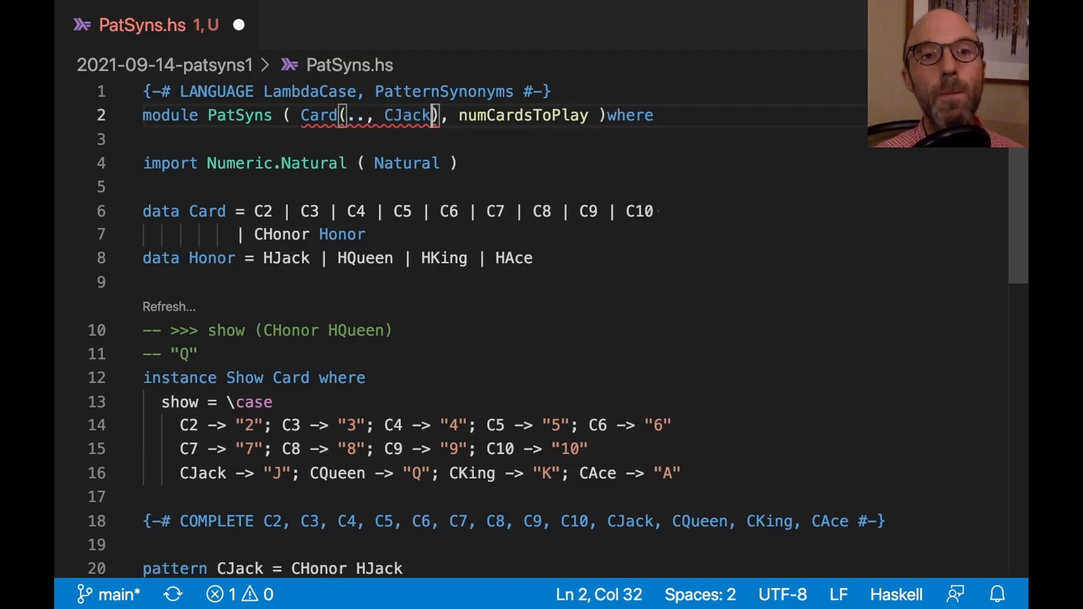
type(", CQueen, CKing, CA")
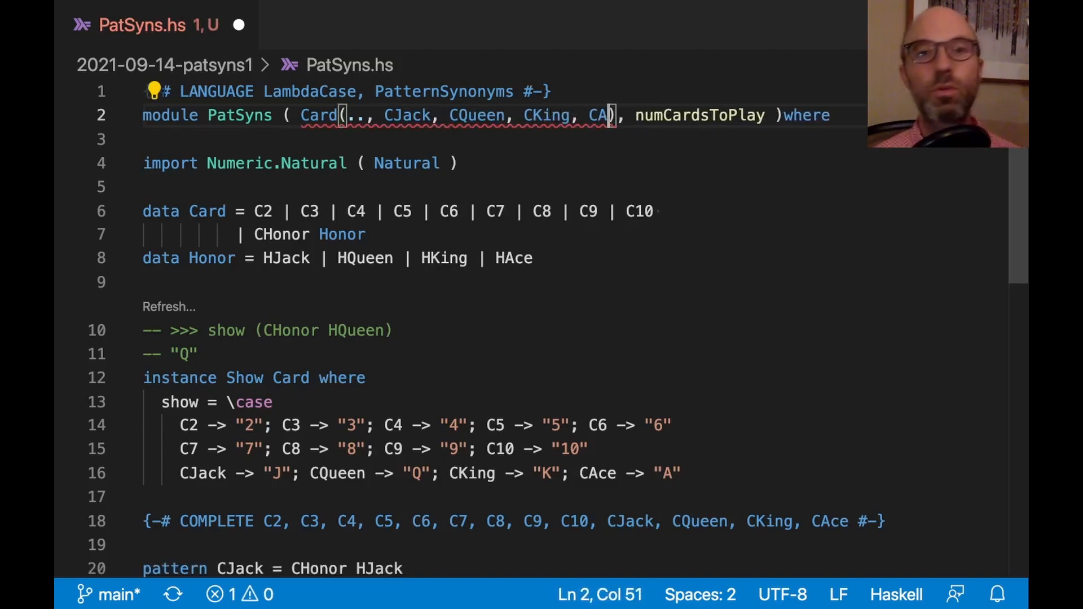
type("ce")
type("-- >>> show")
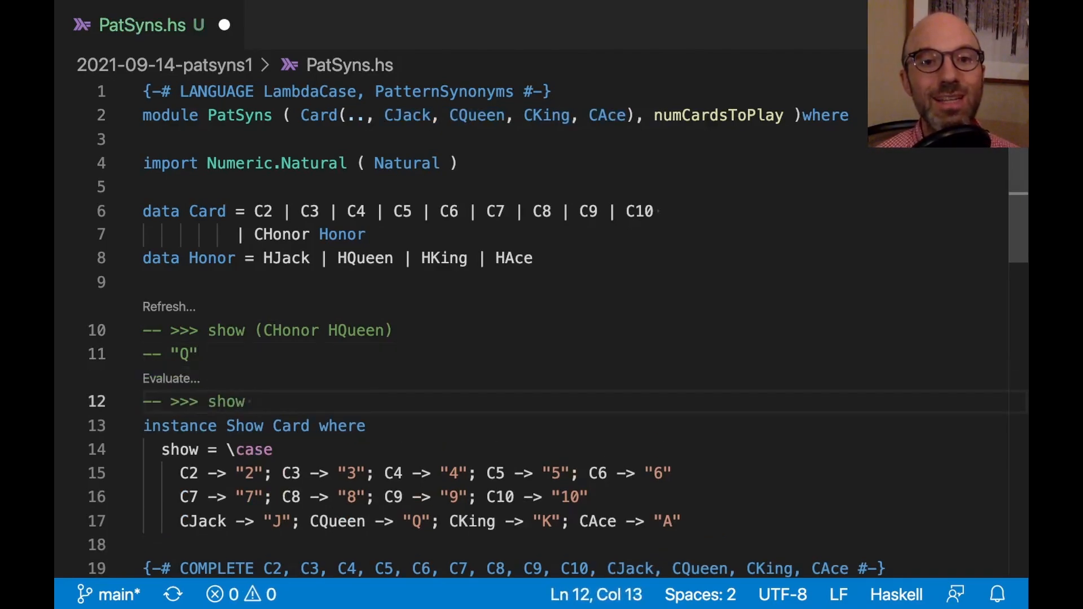
Add the doctest '-- >>> show CAce', which evaluates to "A".
type("CAce")
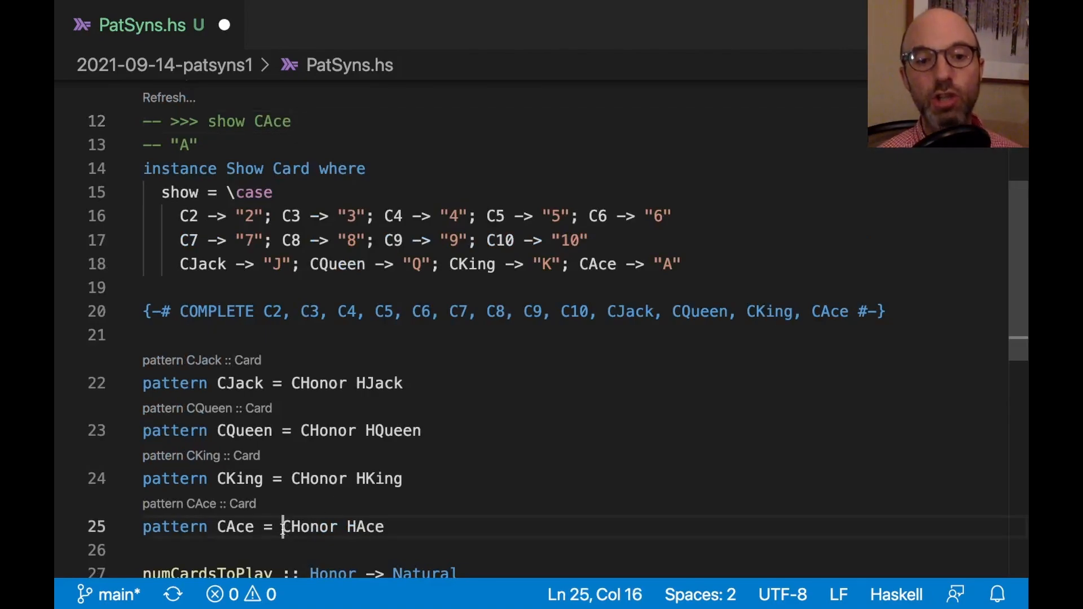
left_click_drag(282, 526, 385, 526)
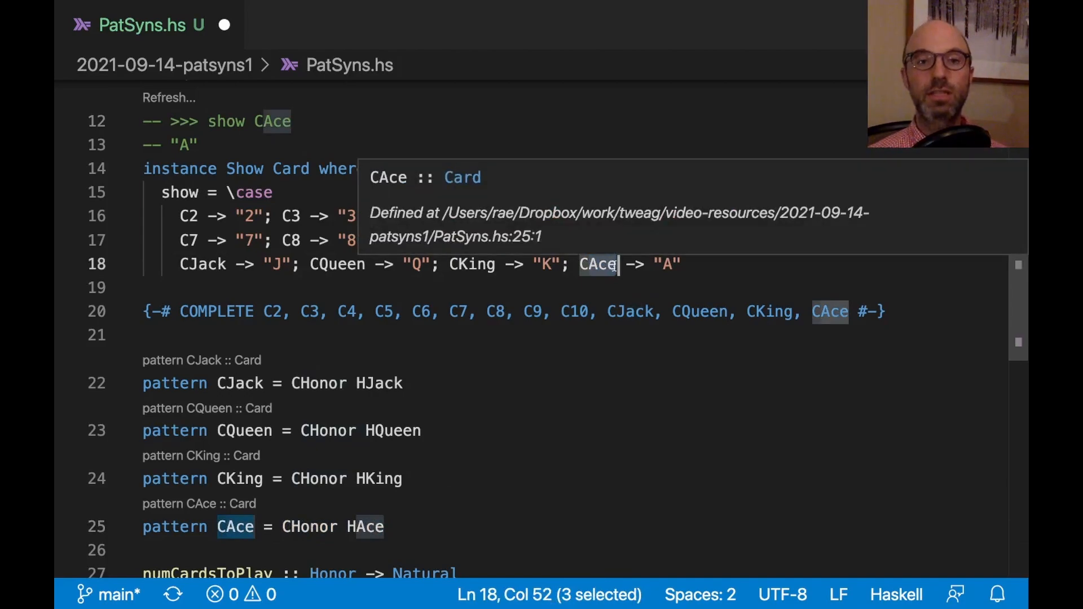
mouse_move(639, 444)
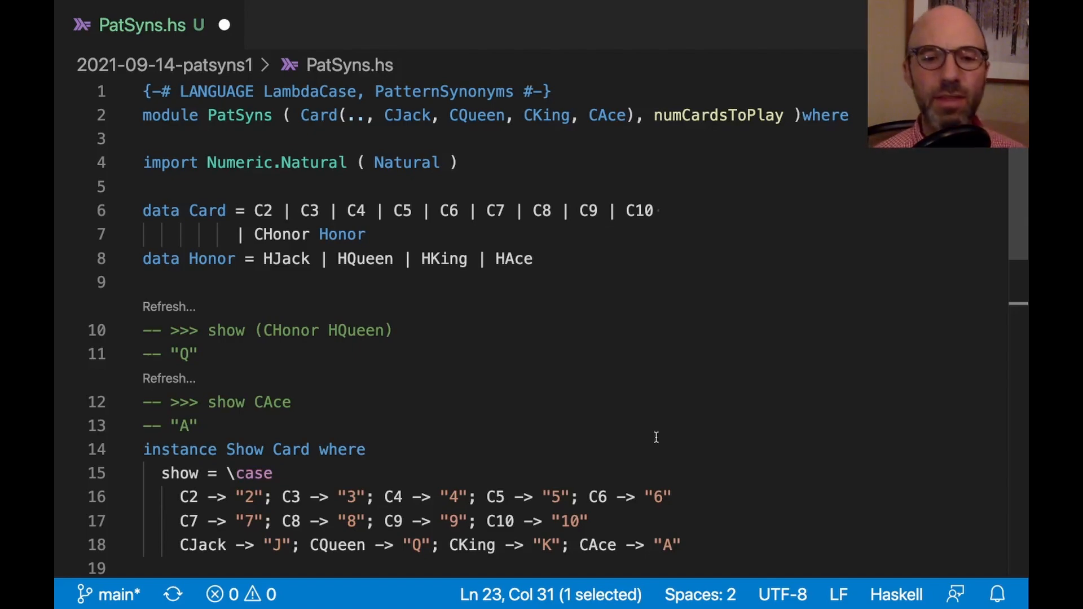
Add 'pattern Even = (even -> True)' below numCardsToPlay and enable ViewPatterns in the LANGUAGE pragma.
scroll("down", 3)
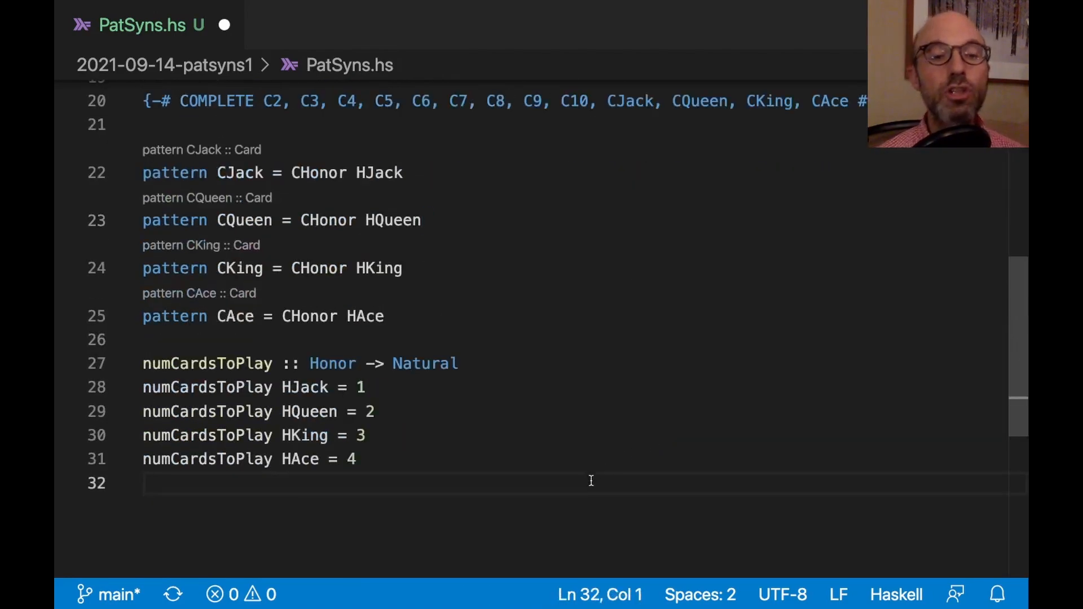
key("Enter")
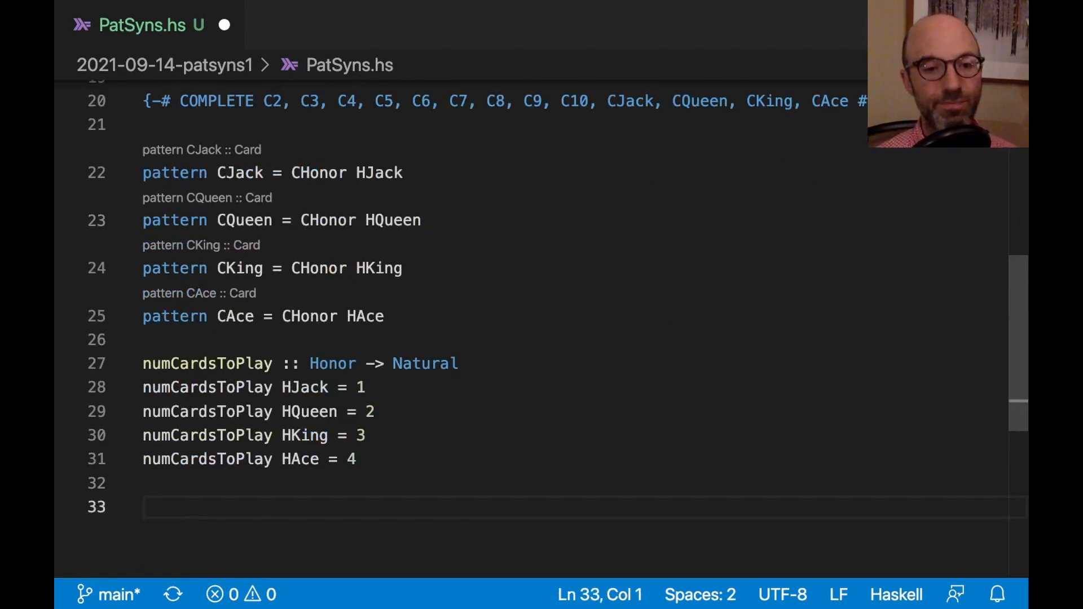
type("pattern Even")
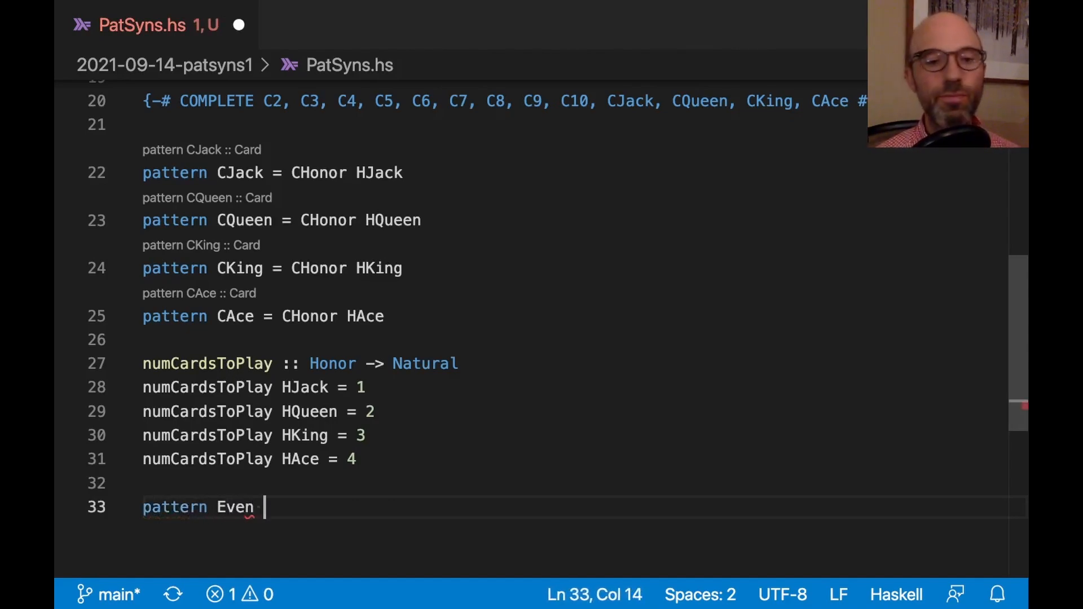
type("=")
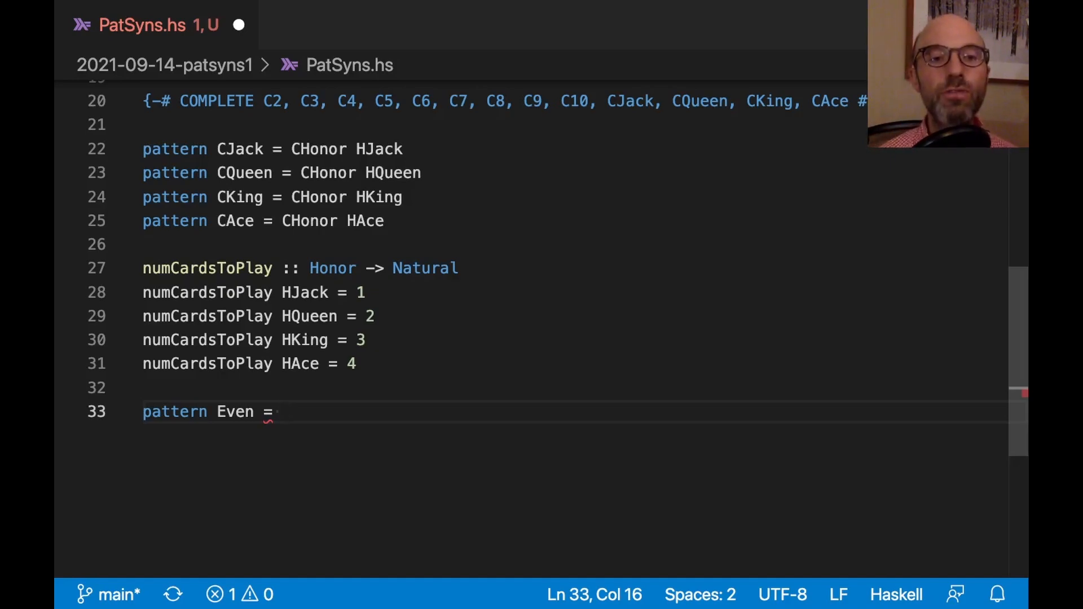
type("(")
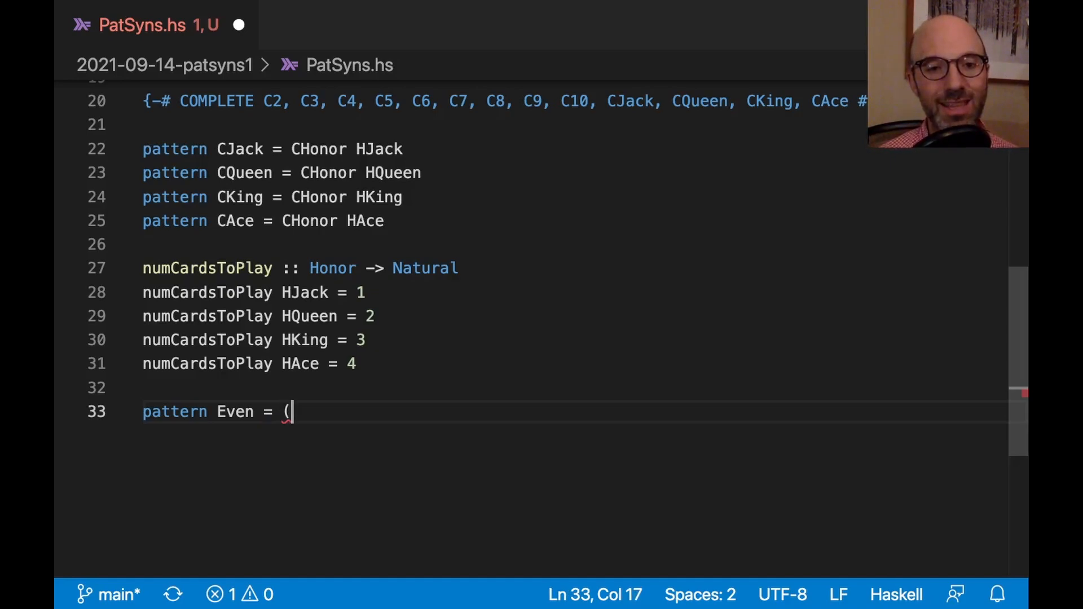
type("even -> True")
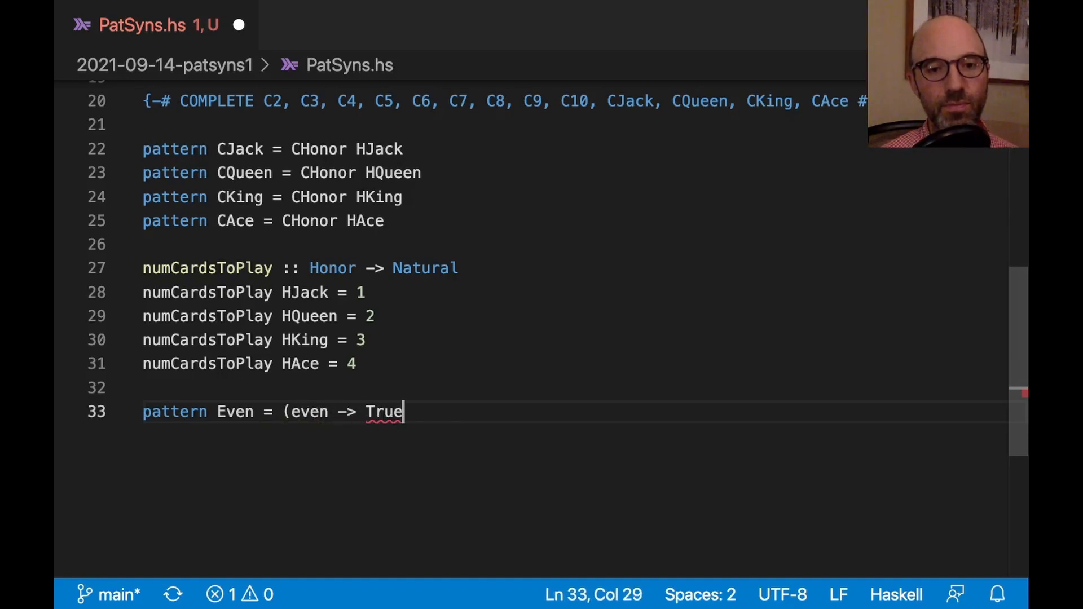
type(")")
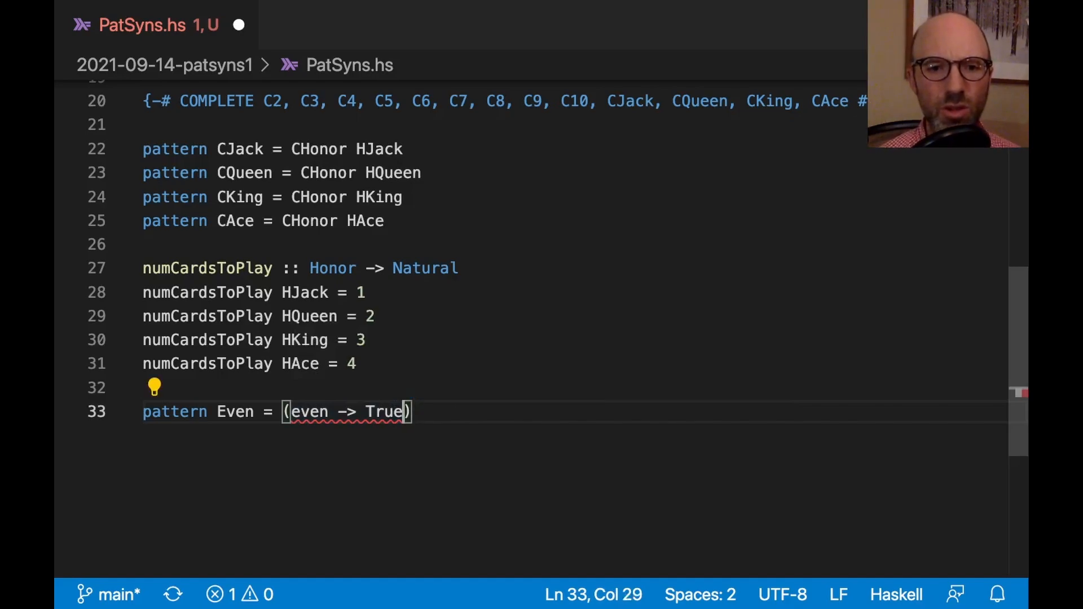
type("{-# LANGUAGE ViewPatterns #-}")
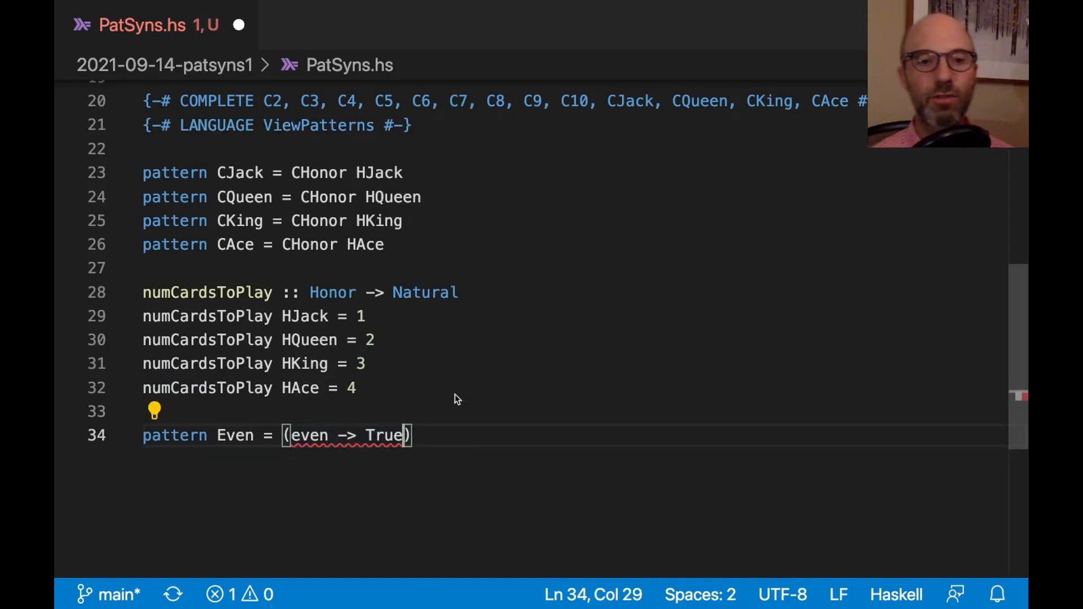
mouse_move(360, 448)
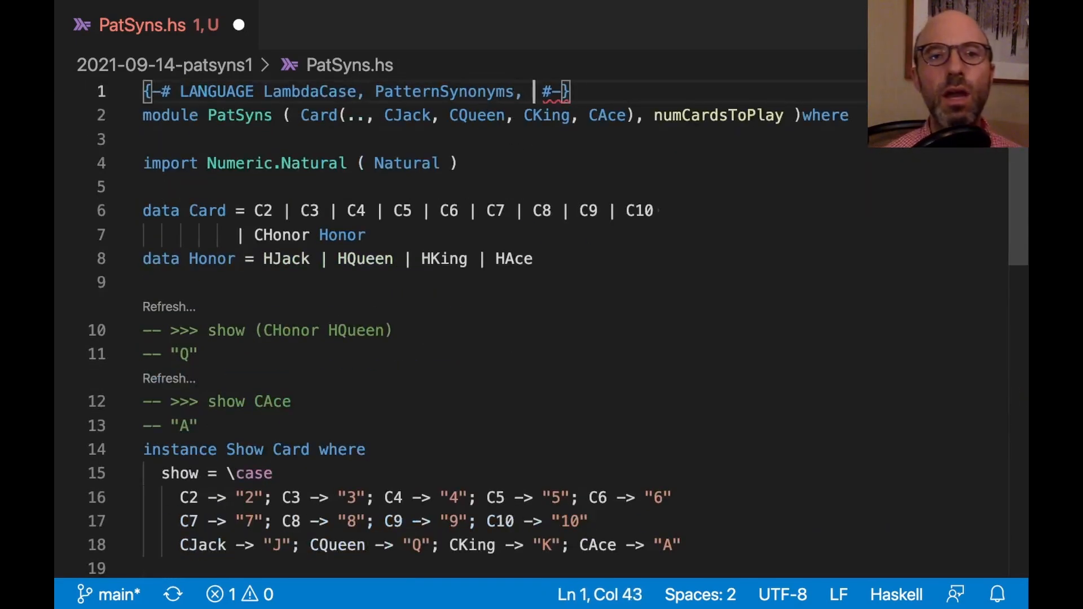
type("ViewPatterns")
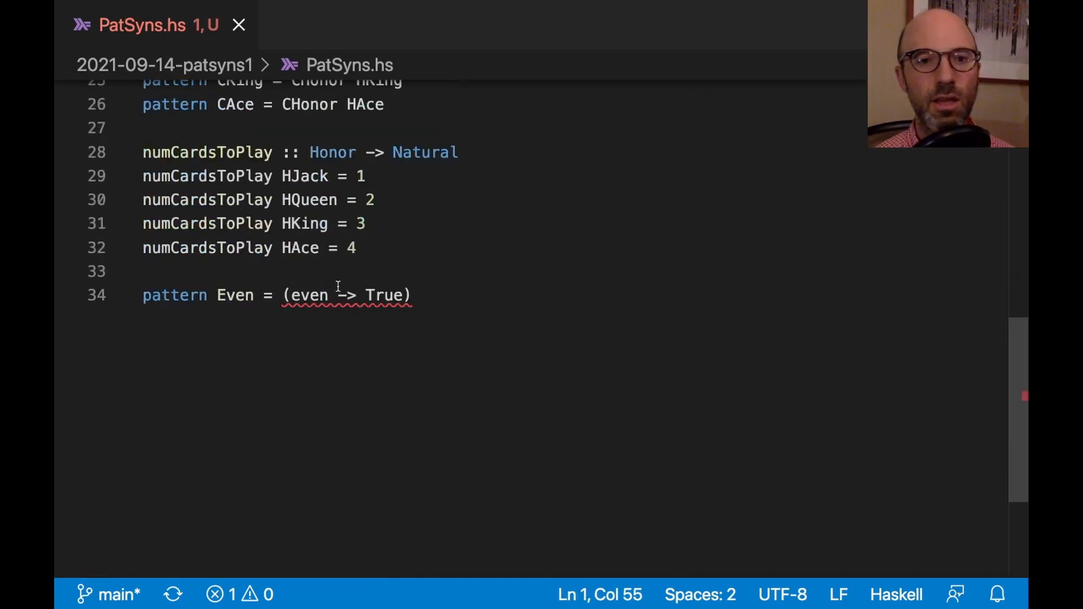
mouse_move(308, 295)
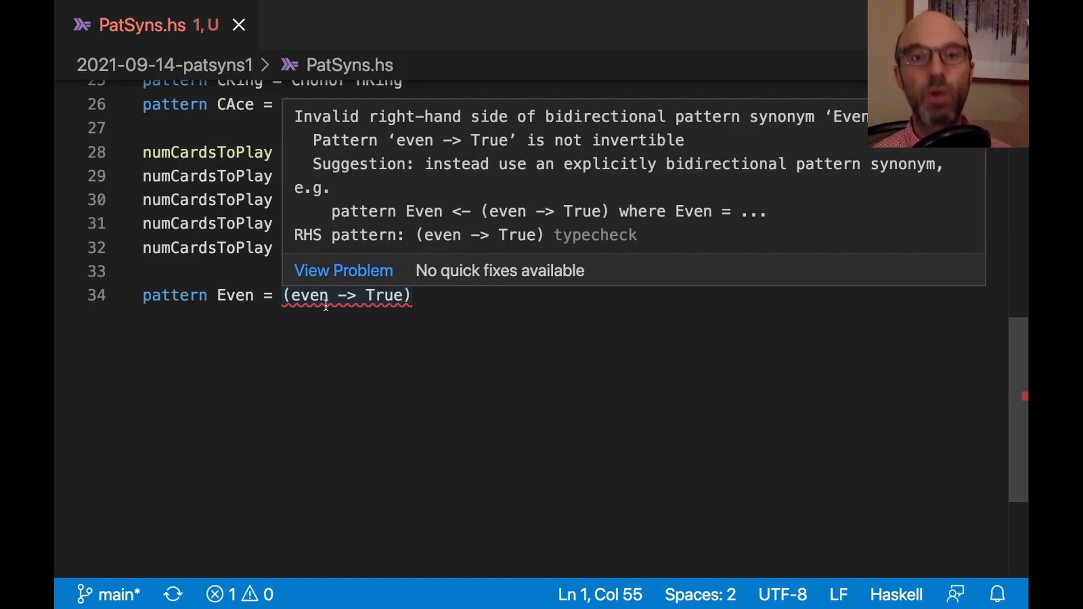
mouse_move(346, 357)
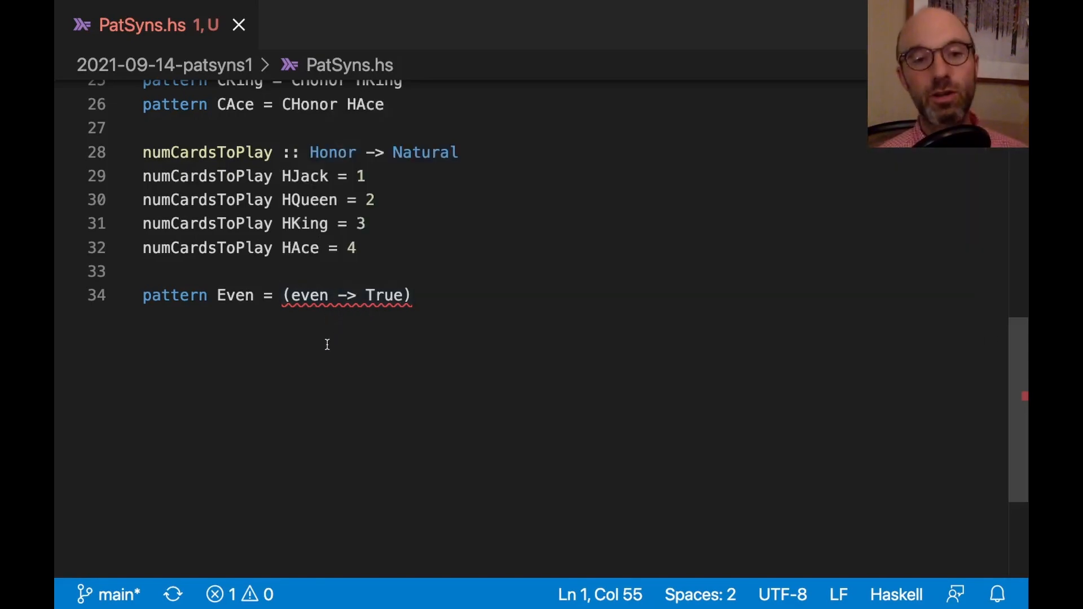
mouse_move(404, 263)
type("-- ")
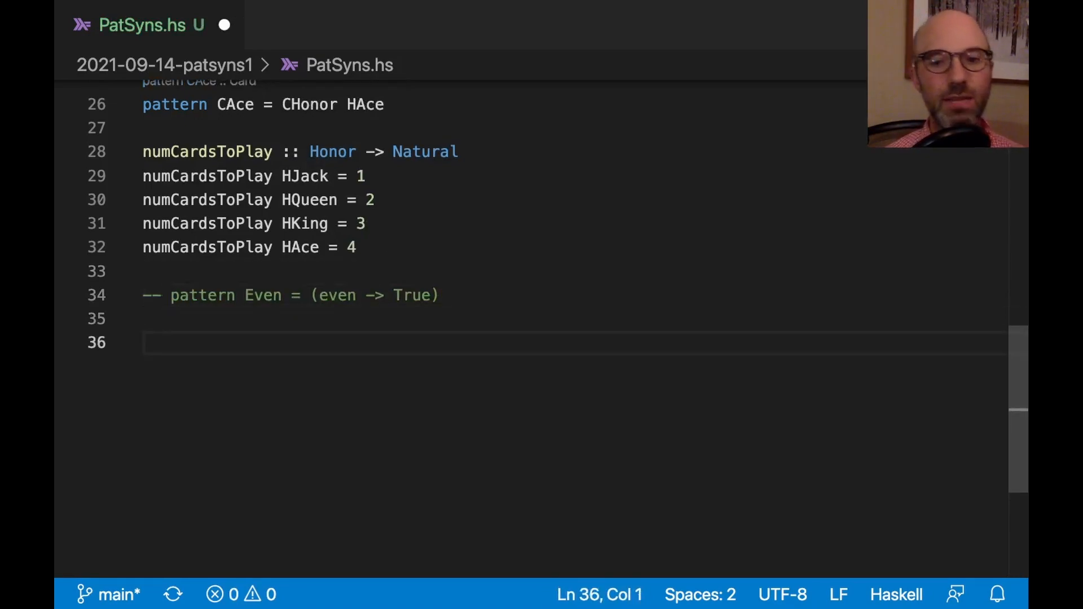
Write checkEven :: Int -> String, returning "yes it's even" for (even -> True), else "no it's not".
type("checkEven")
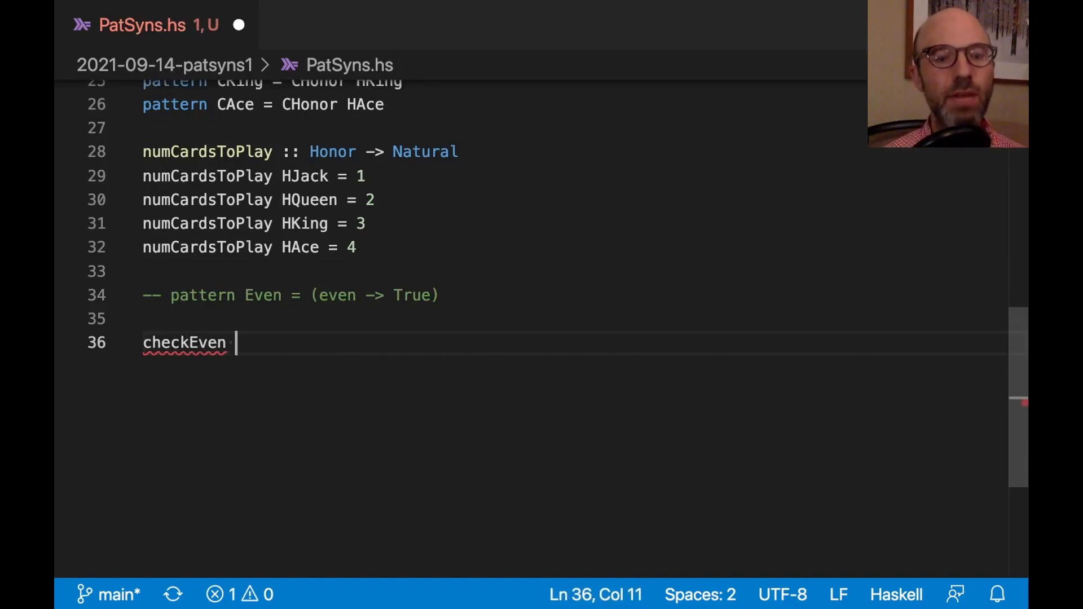
type(":: Int -")
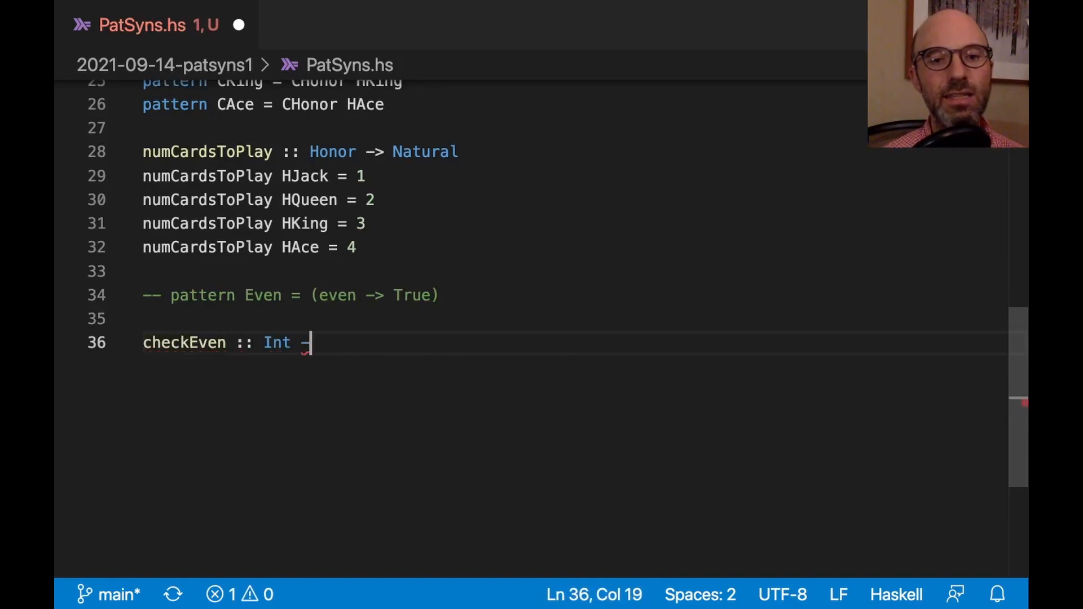
type("> s")
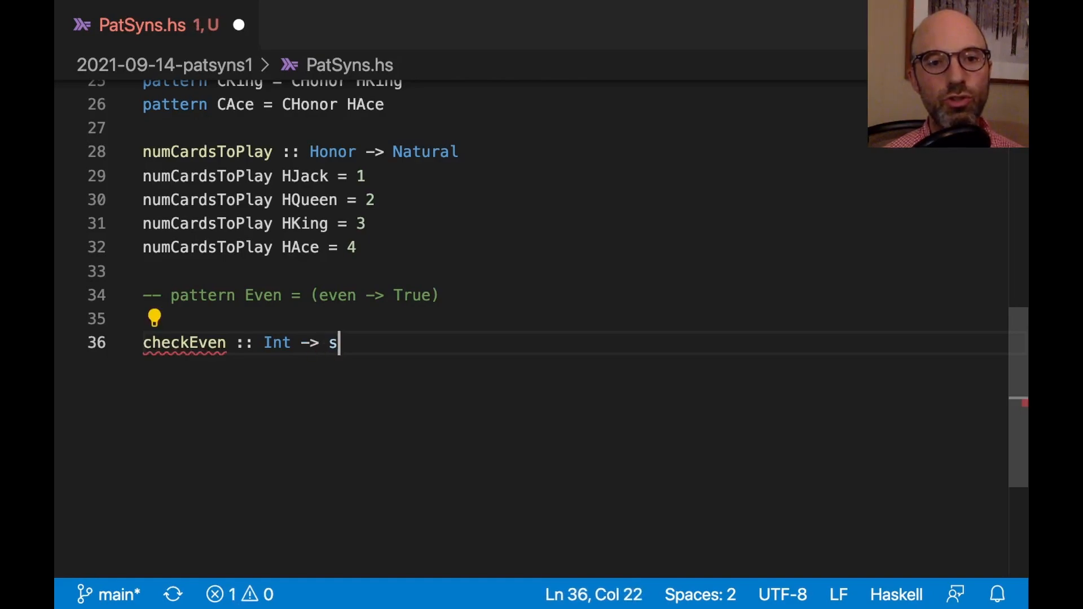
type("tring")
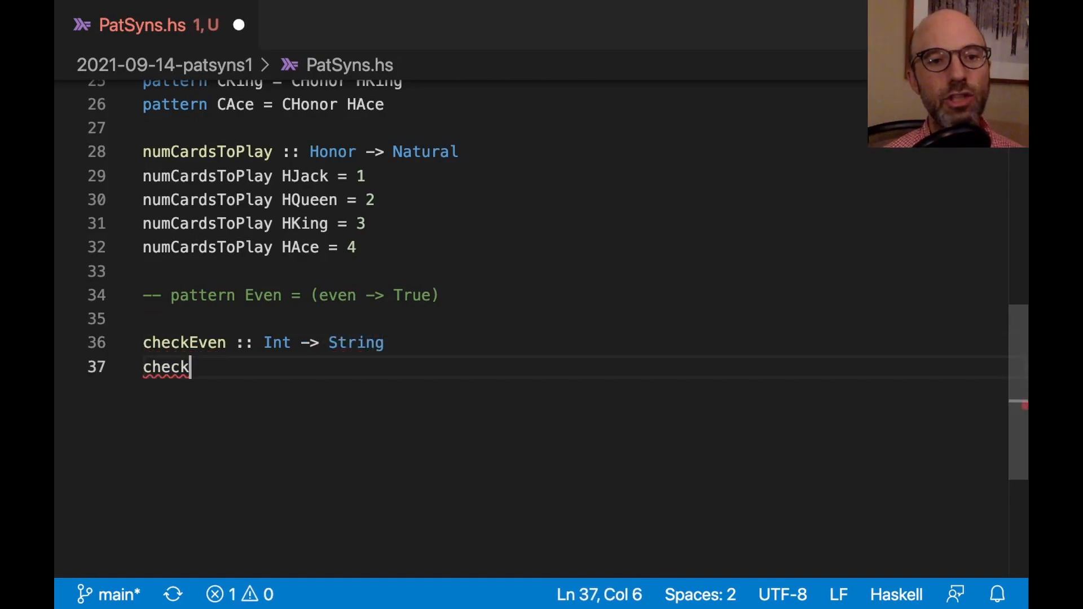
type("Even (even -> Tr")
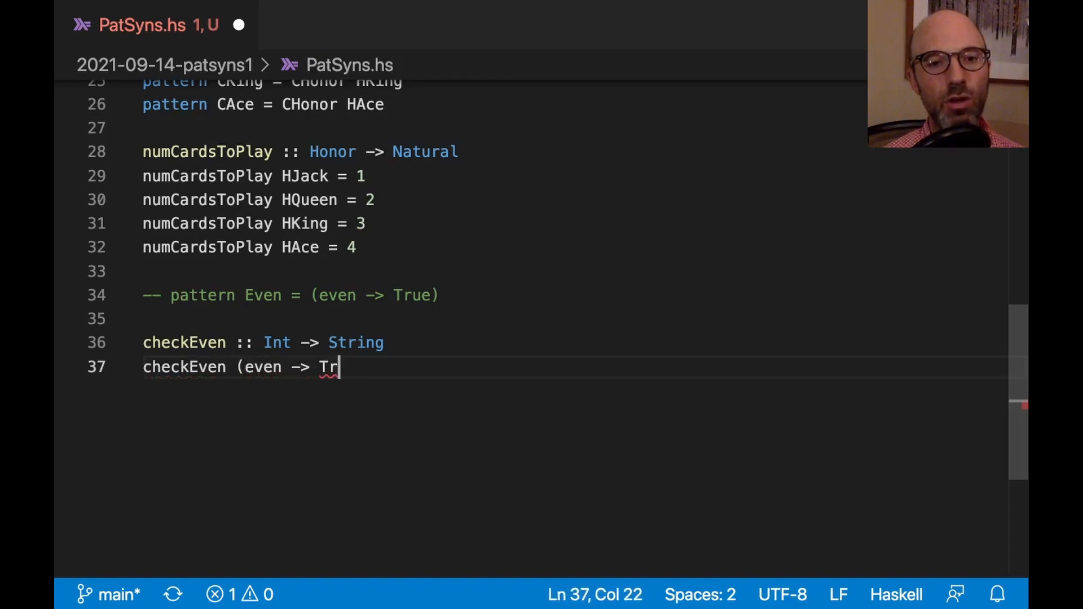
type("ue) = \"")
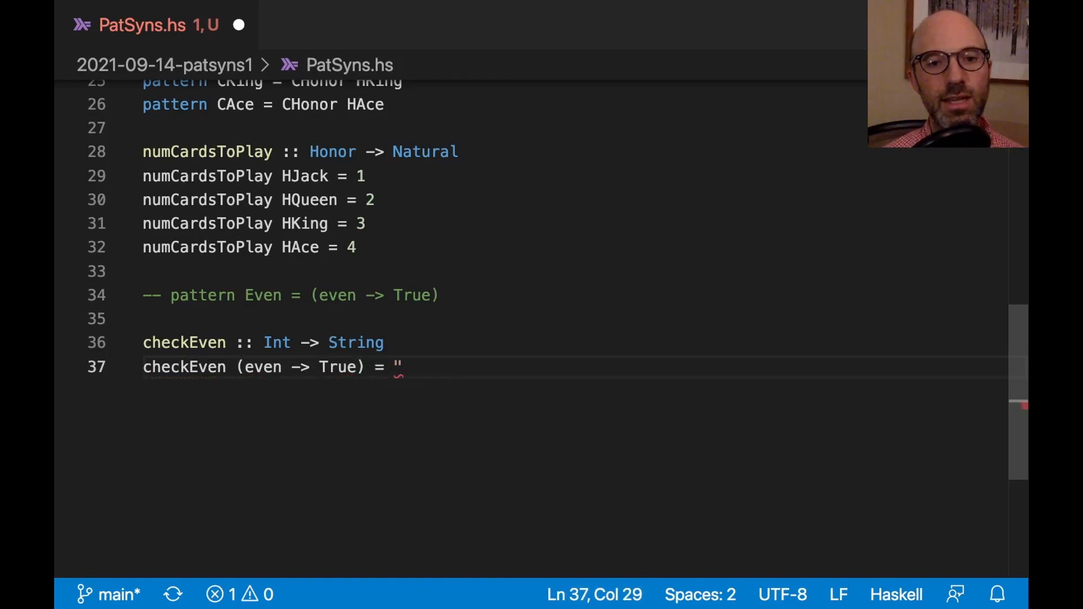
type("yes it's even\"")
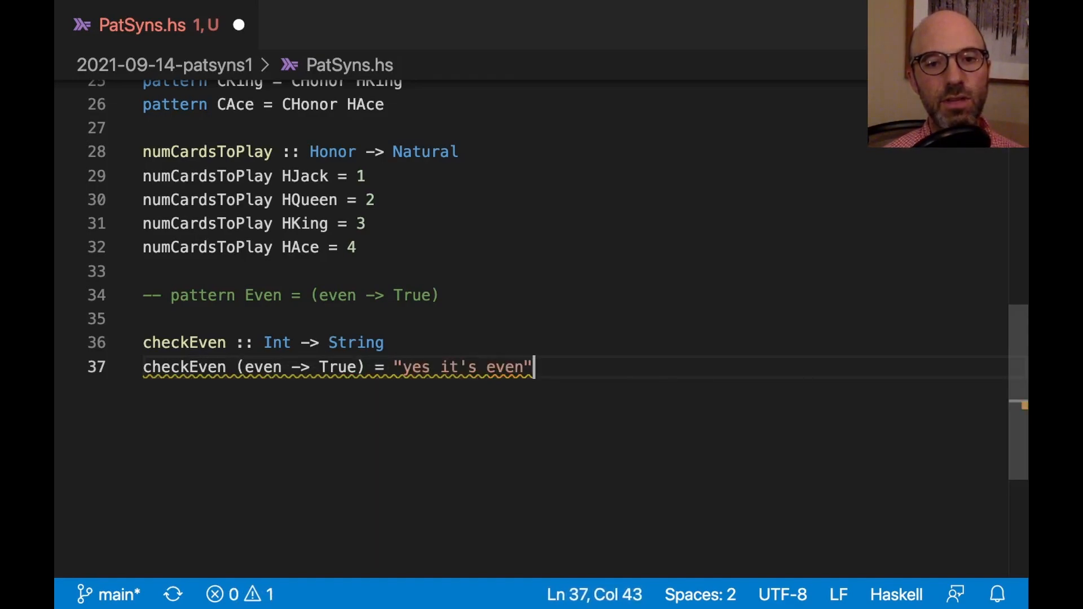
type("checkEven _              = \"")
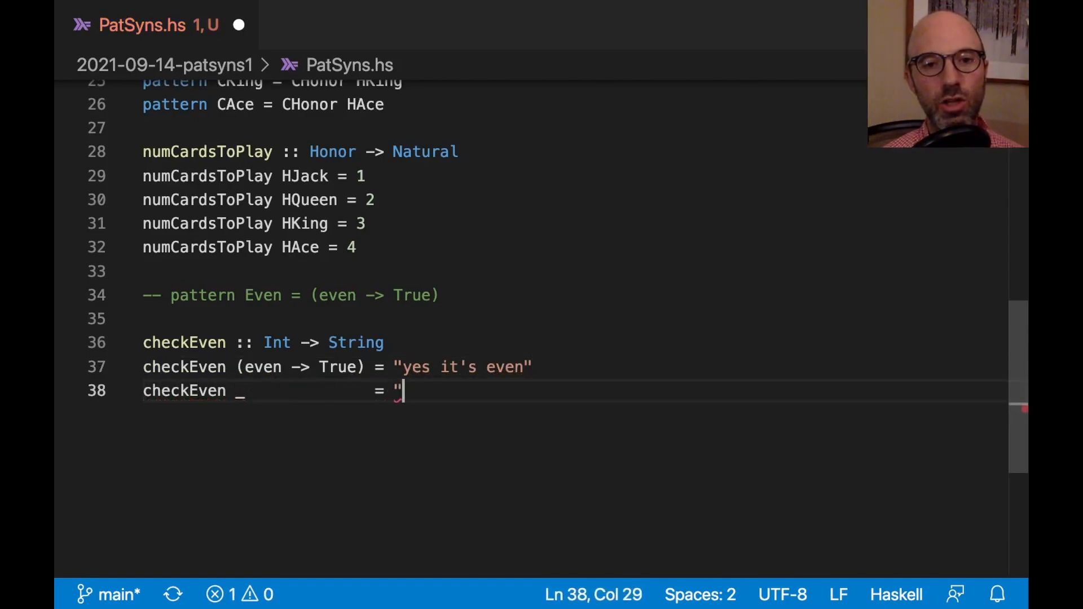
type("no it's not\"")
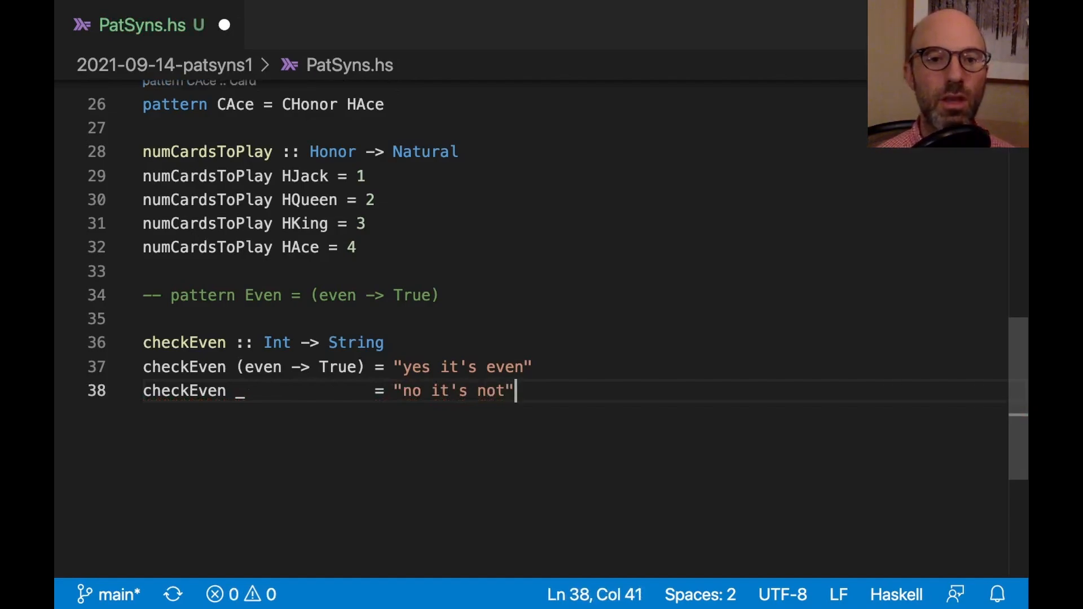
mouse_move(395, 326)
type("-- >>> che")
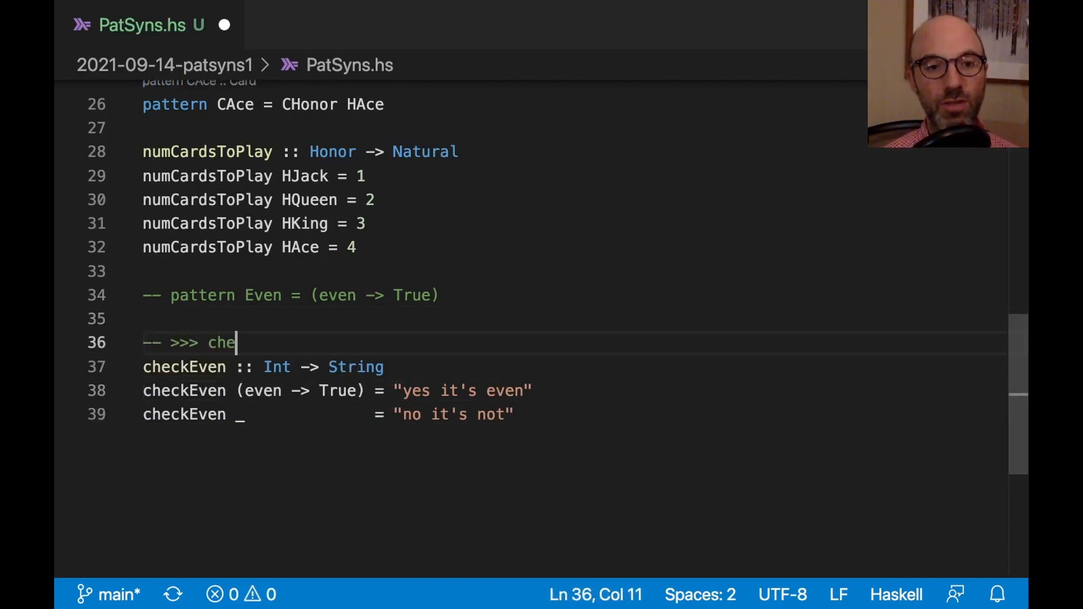
Add the checkEven 4 doctest above checkEven and start a line for the next doctest.
type("ckEven 4")
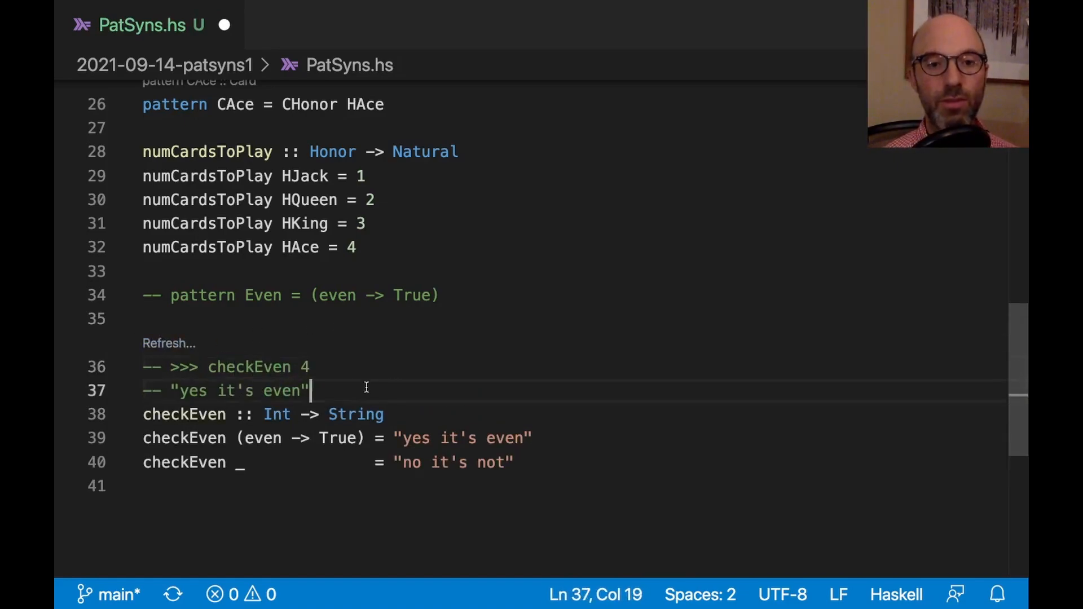
key("enter")
type("-- >>> checkEven 11")
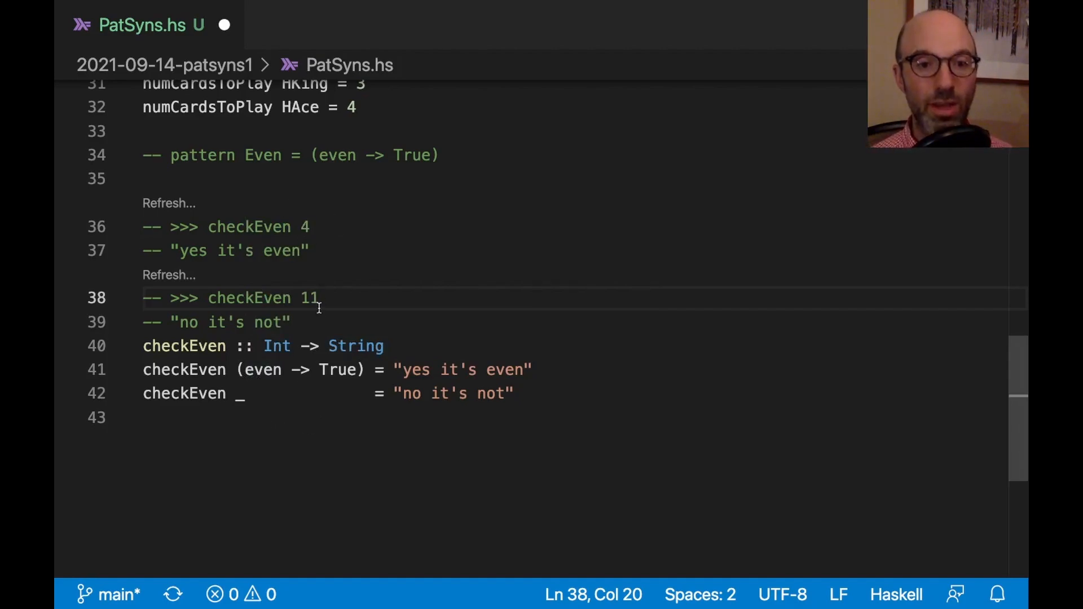
double_click(263, 369)
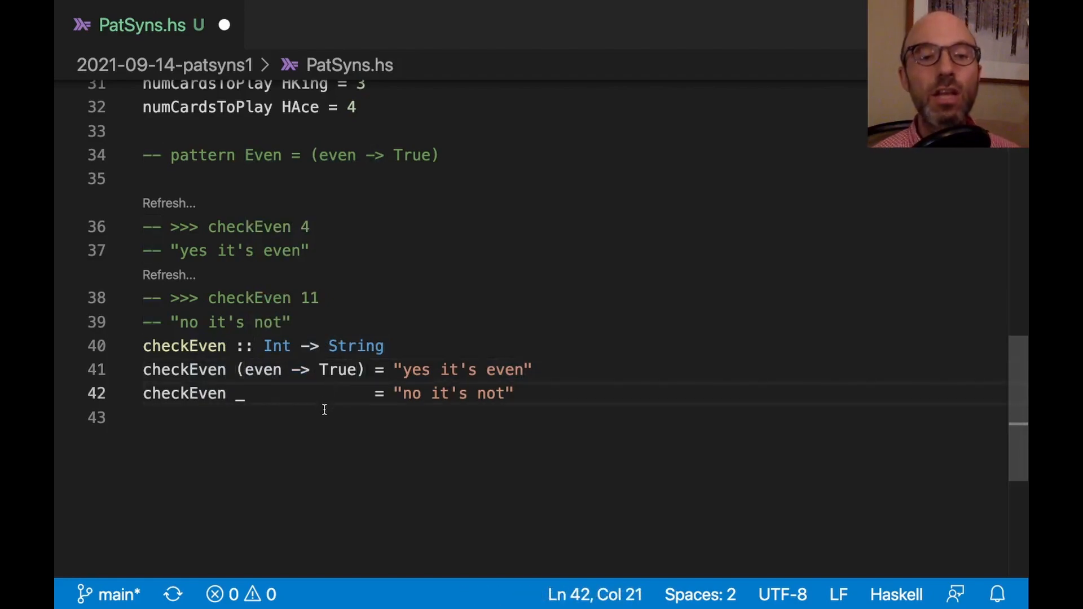
mouse_move(263, 369)
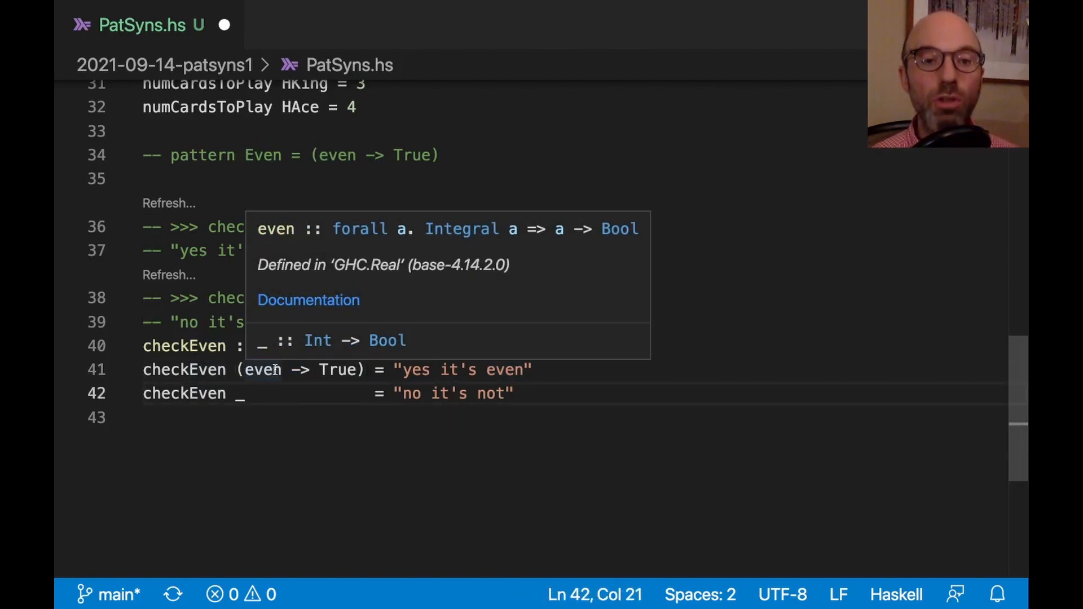
Select True in the view pattern and append the comment '-- even 4' to a doctest line.
double_click(339, 369)
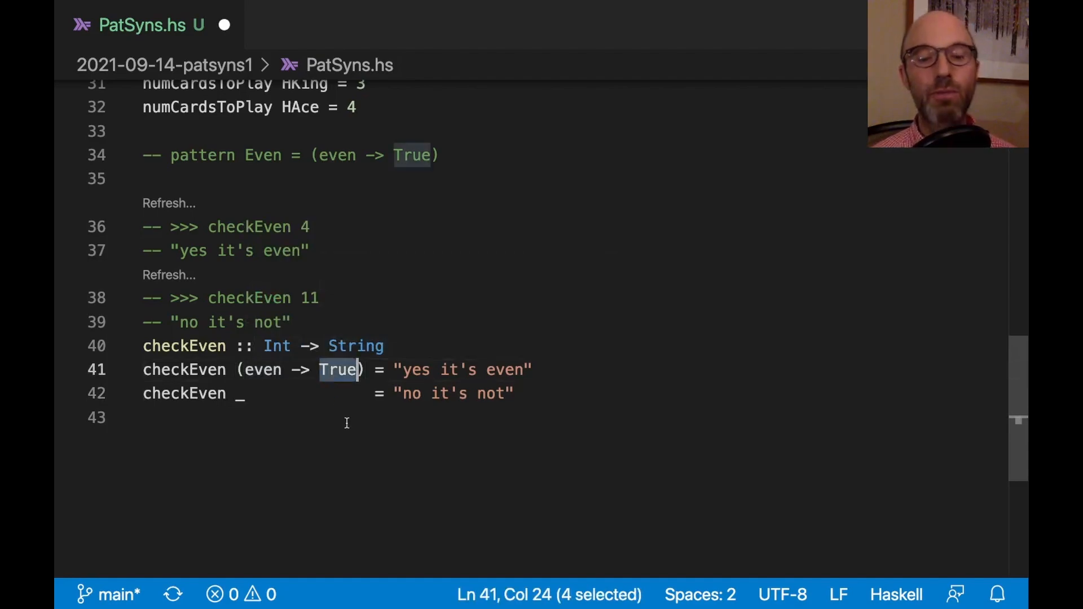
mouse_move(449, 286)
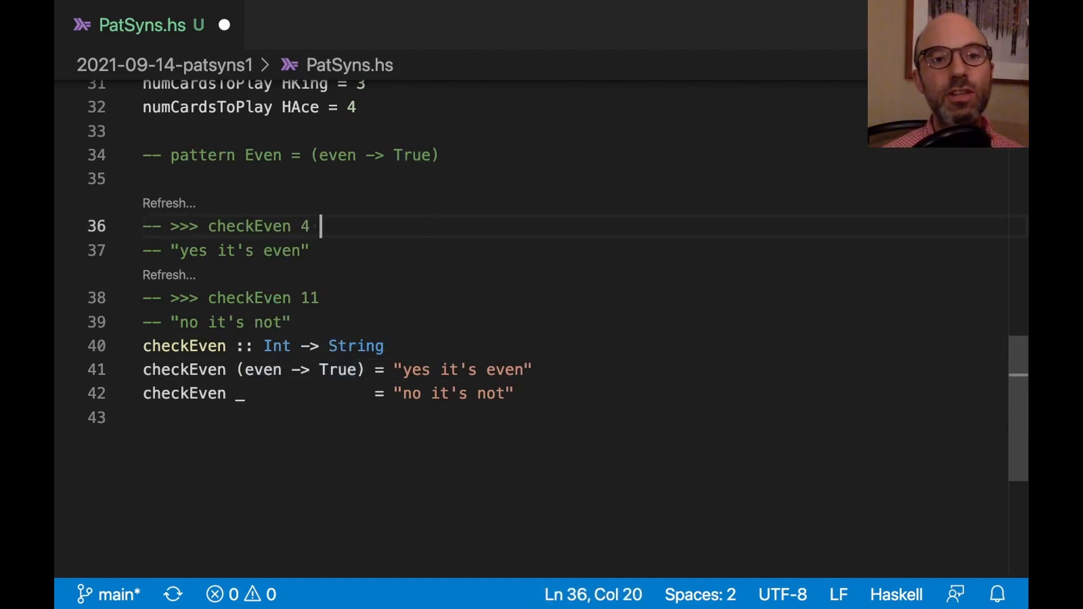
type("--")
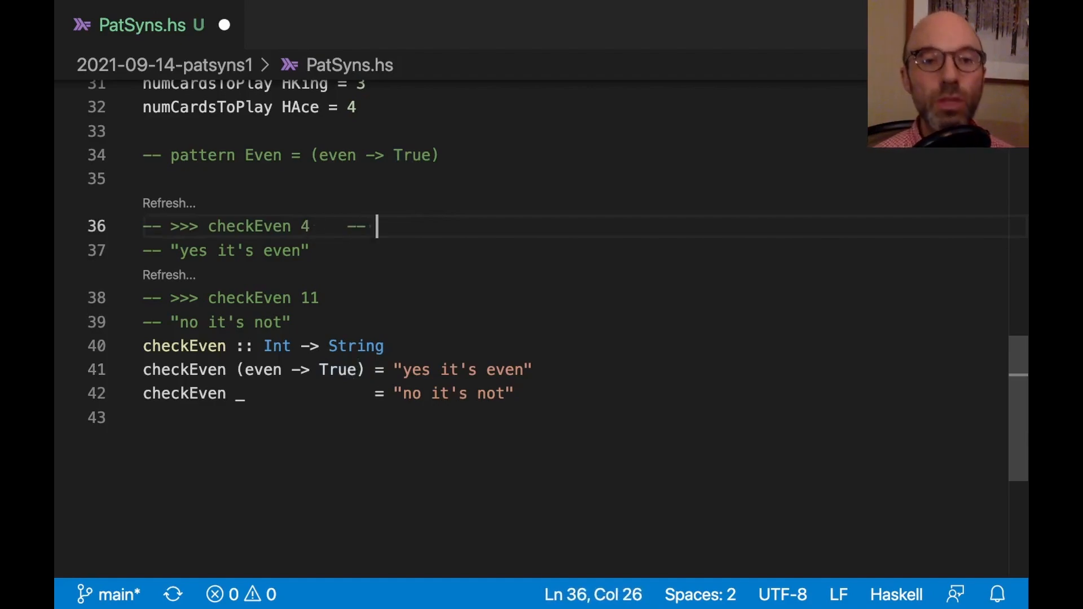
type("even 4")
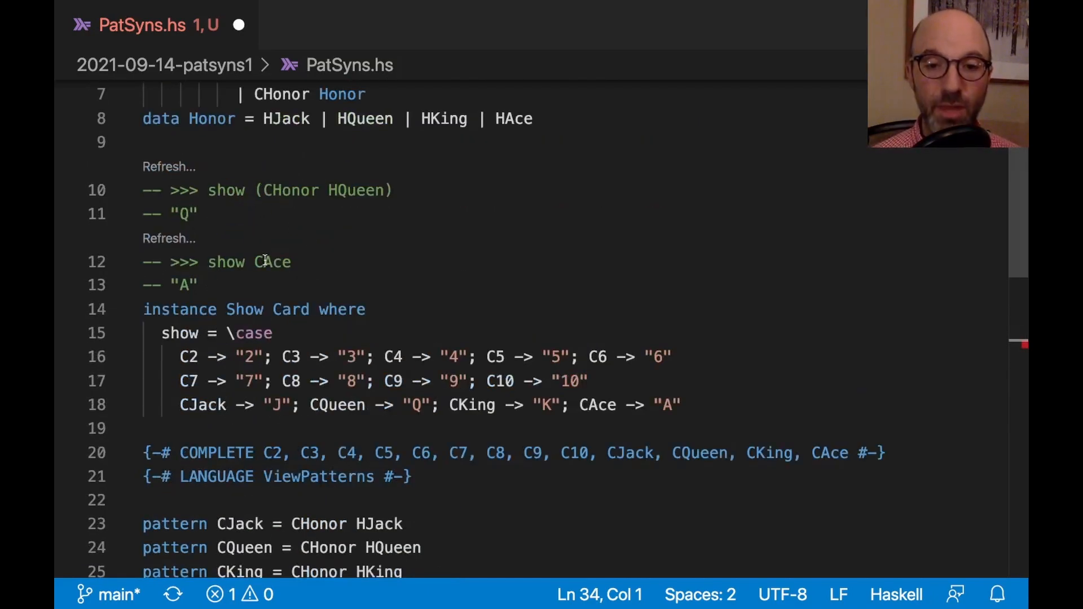
Scroll down through the file to the Even pattern synonym line.
scroll("down", 3)
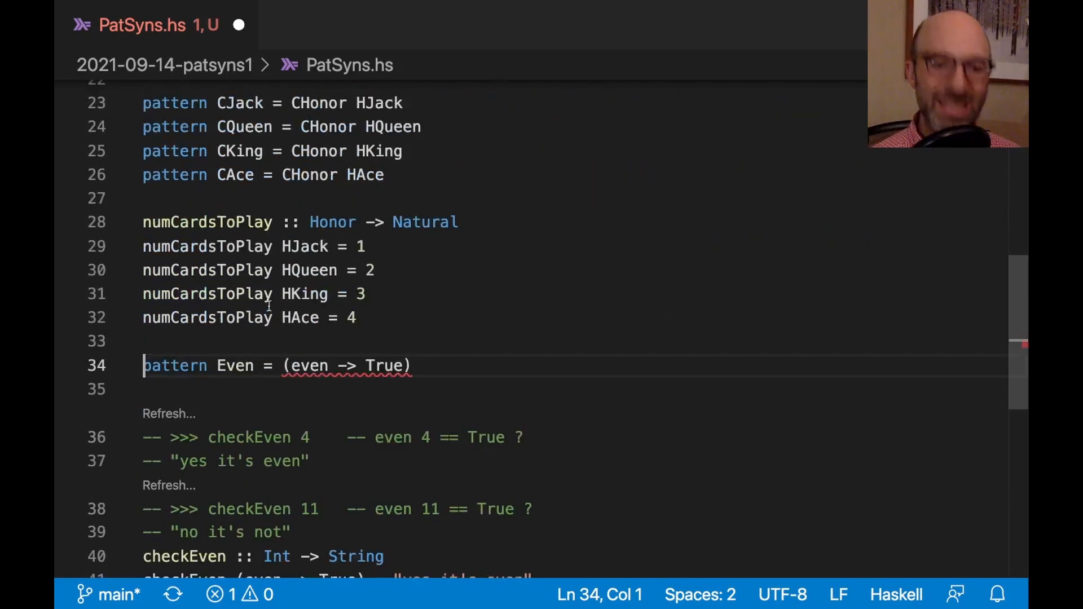
mouse_move(311, 366)
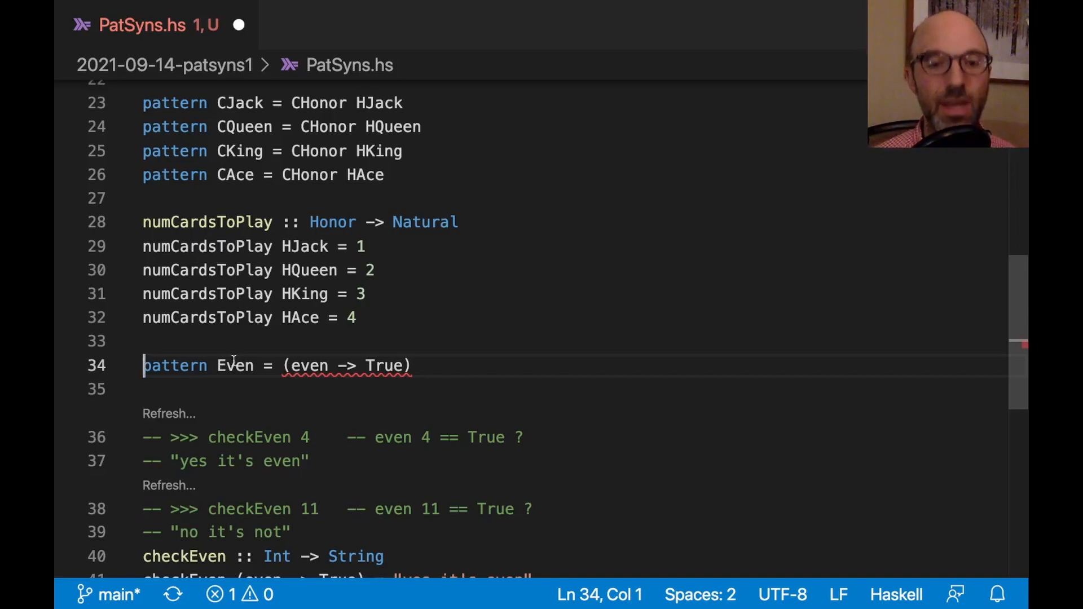
mouse_move(345, 366)
type("<")
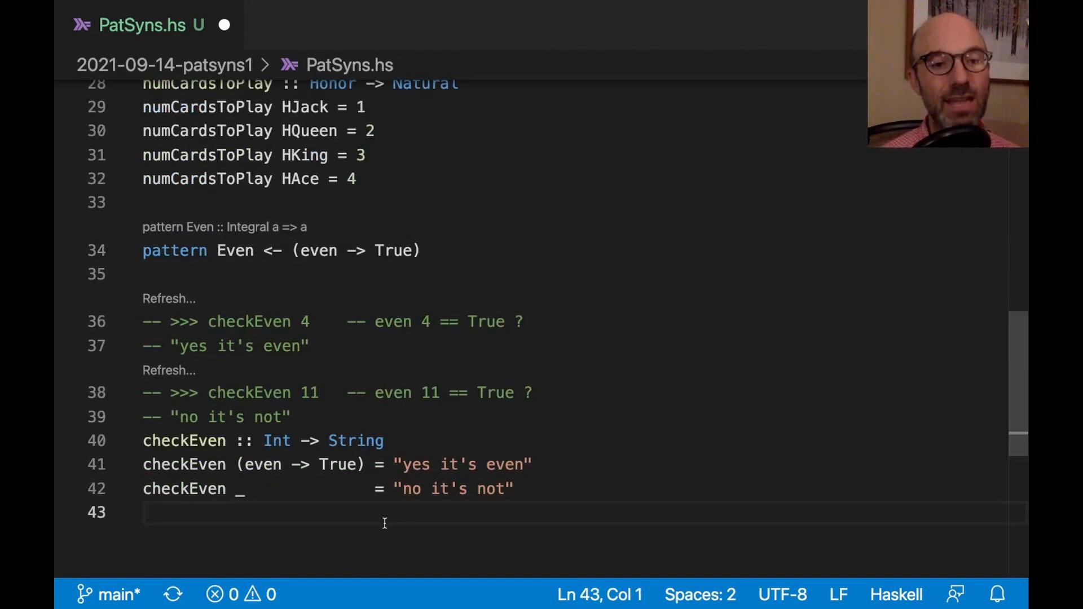
Add a '-- show Even' doctest at the end of the file.
type("-- show E")
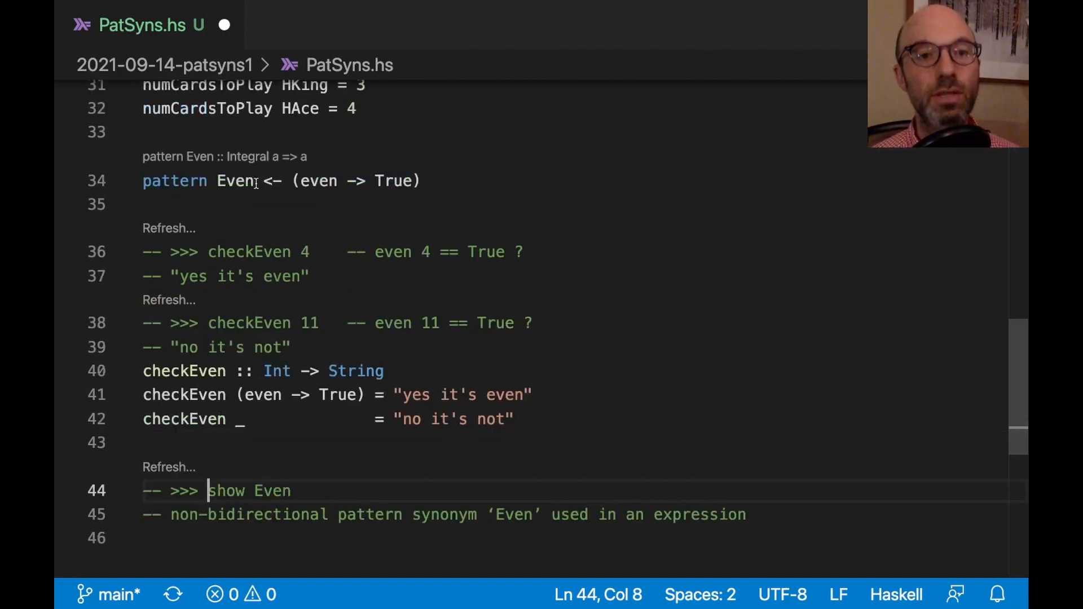
double_click(236, 180)
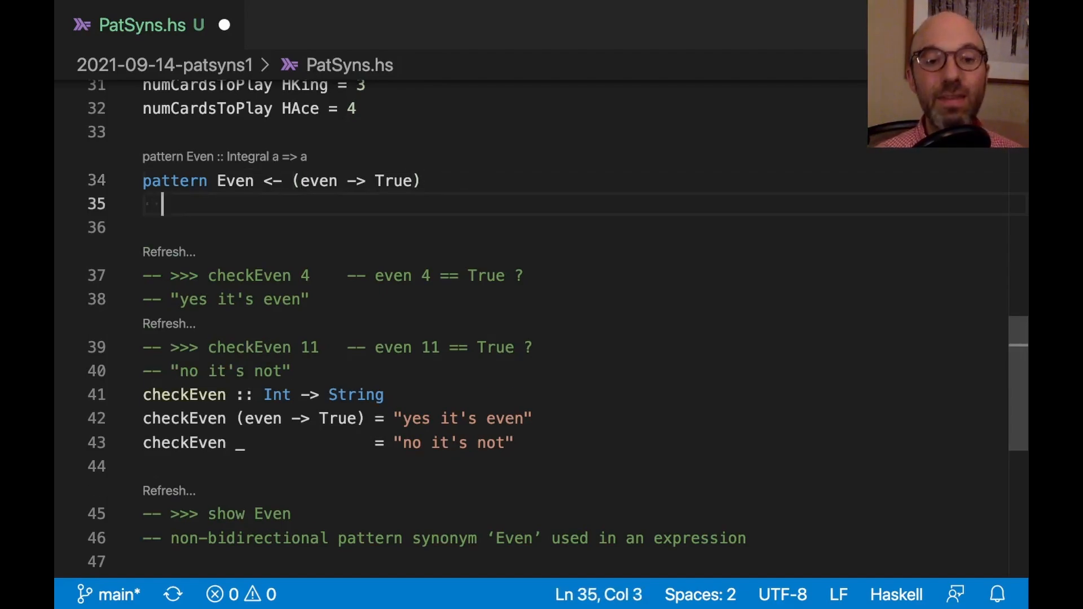
Give Even the builder 'where Even = 42' and refresh the show Even doctest.
type("where")
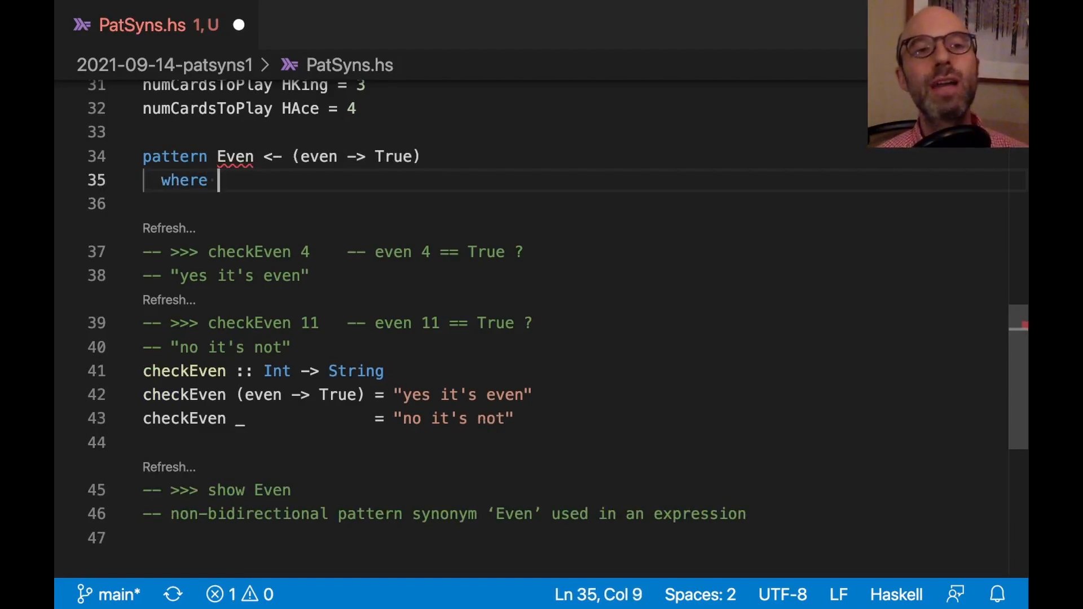
type("Even =")
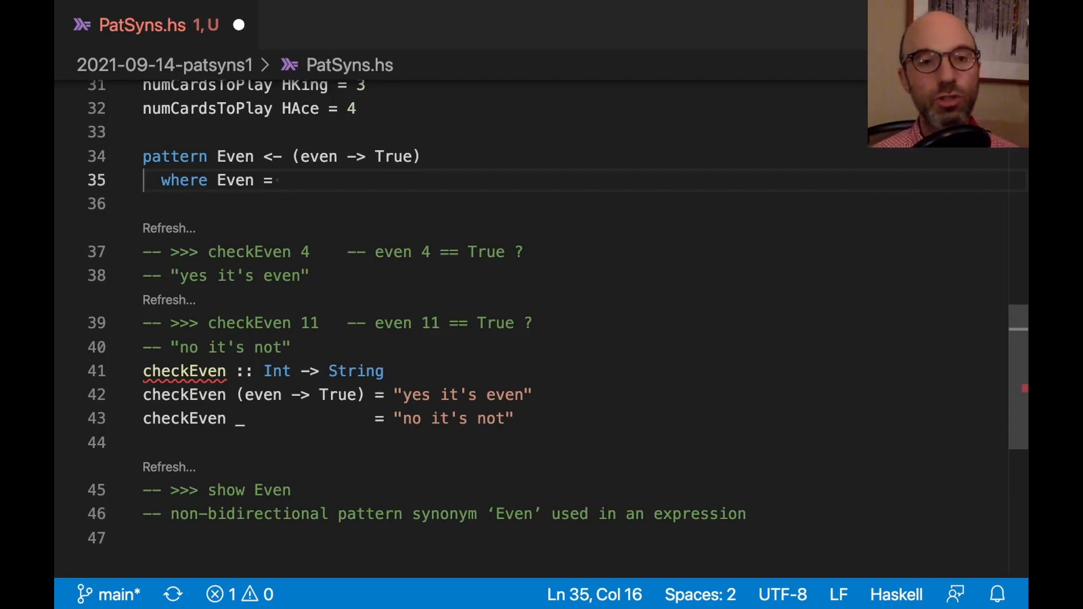
type("42")
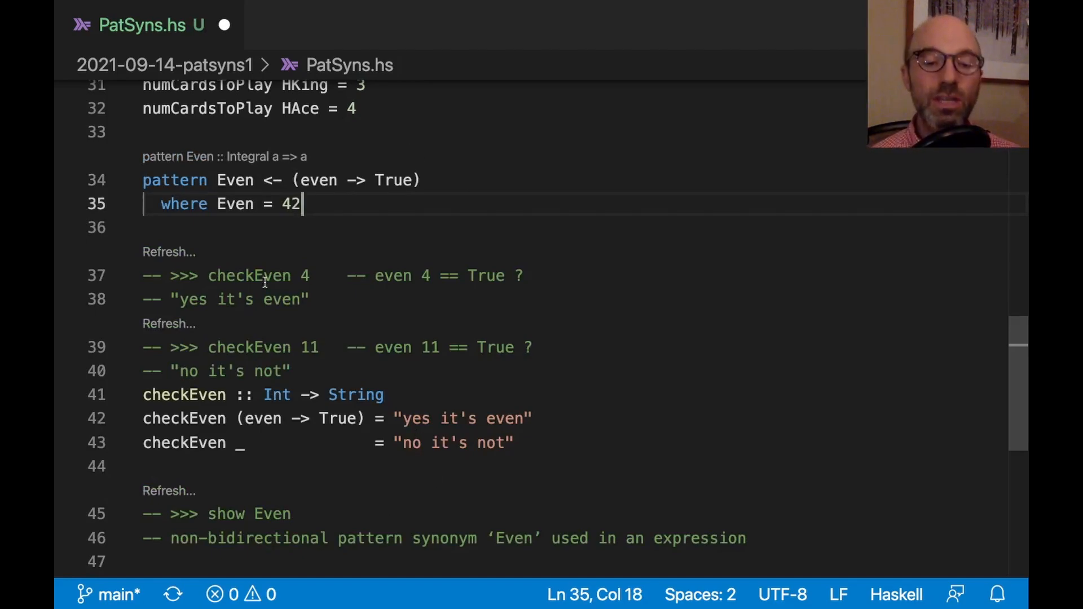
left_click(169, 490)
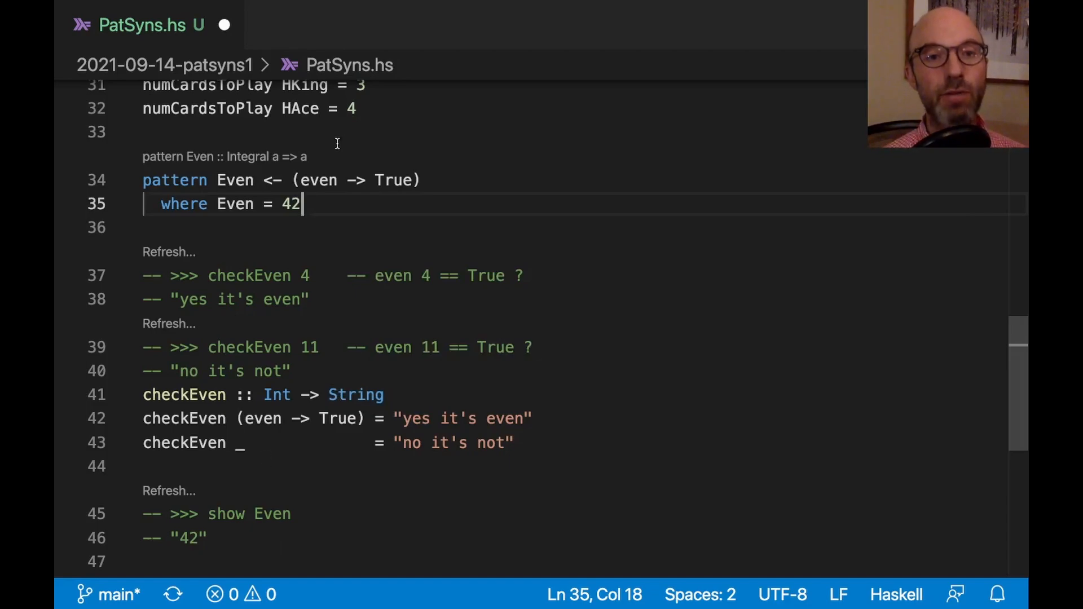
mouse_move(317, 180)
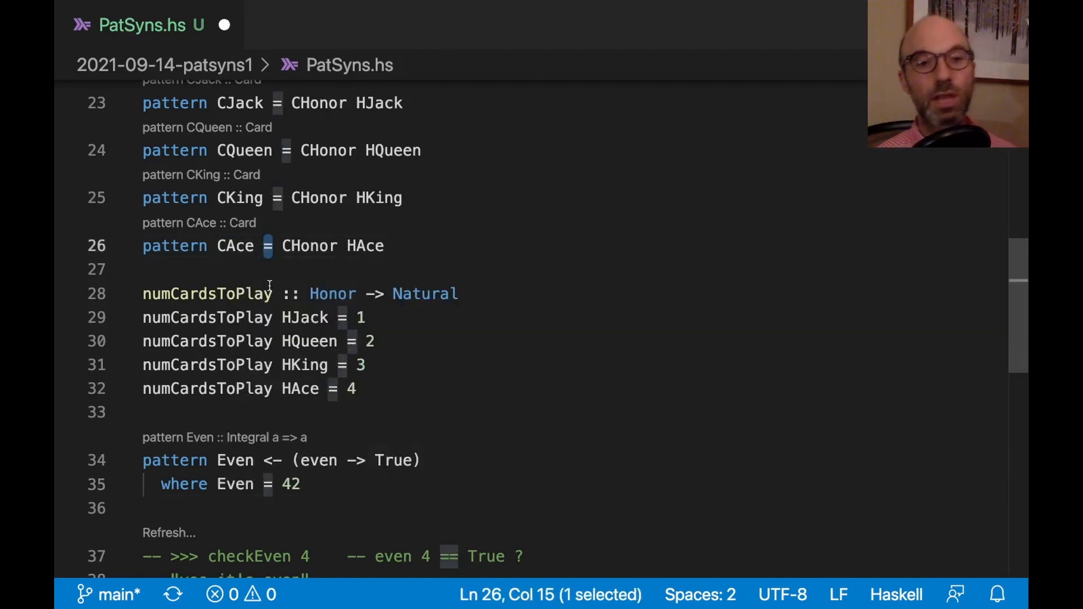
mouse_move(516, 185)
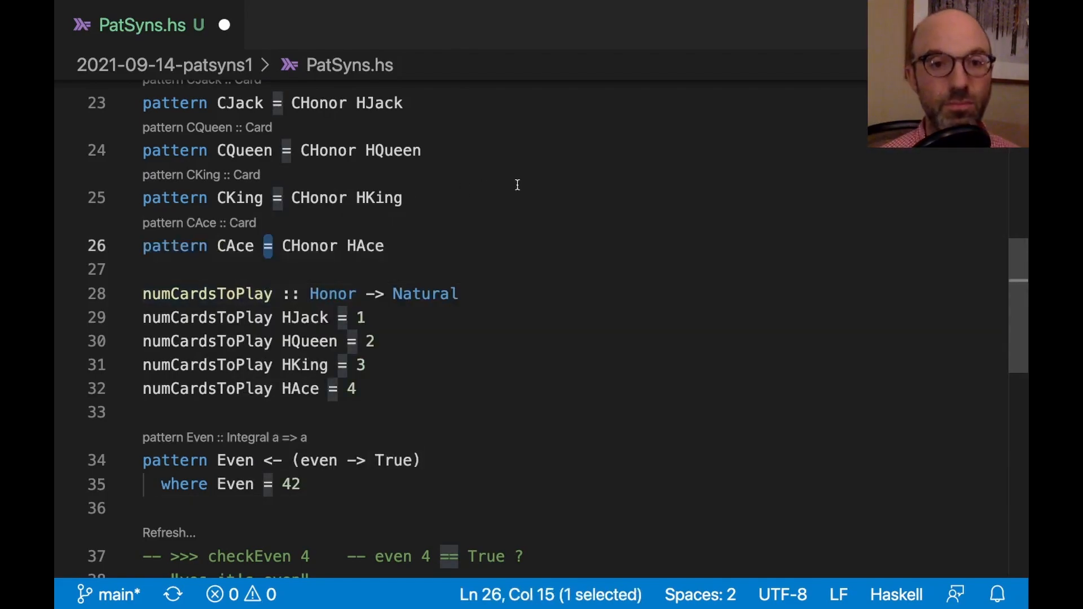